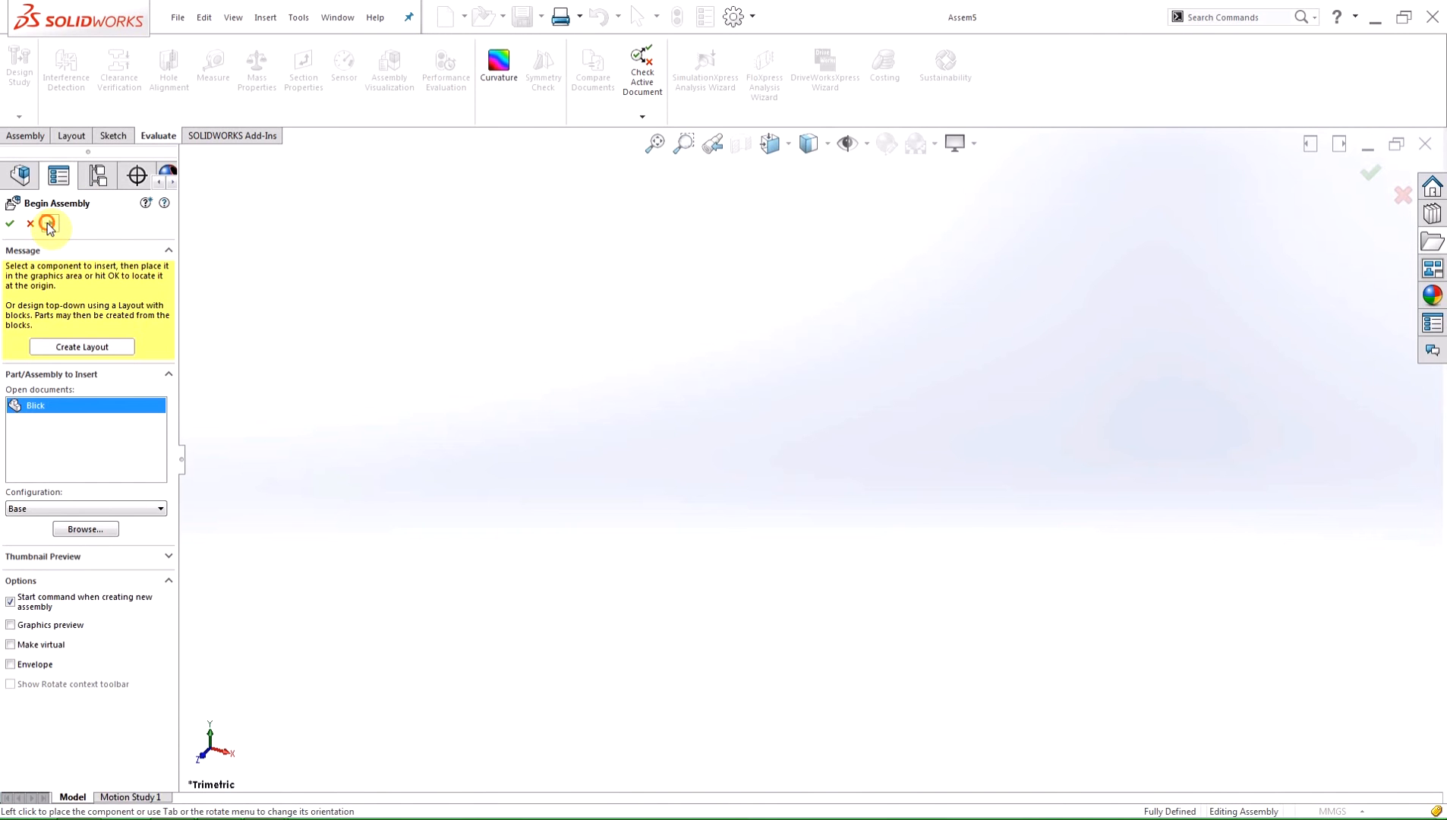
mouse_move(93, 232)
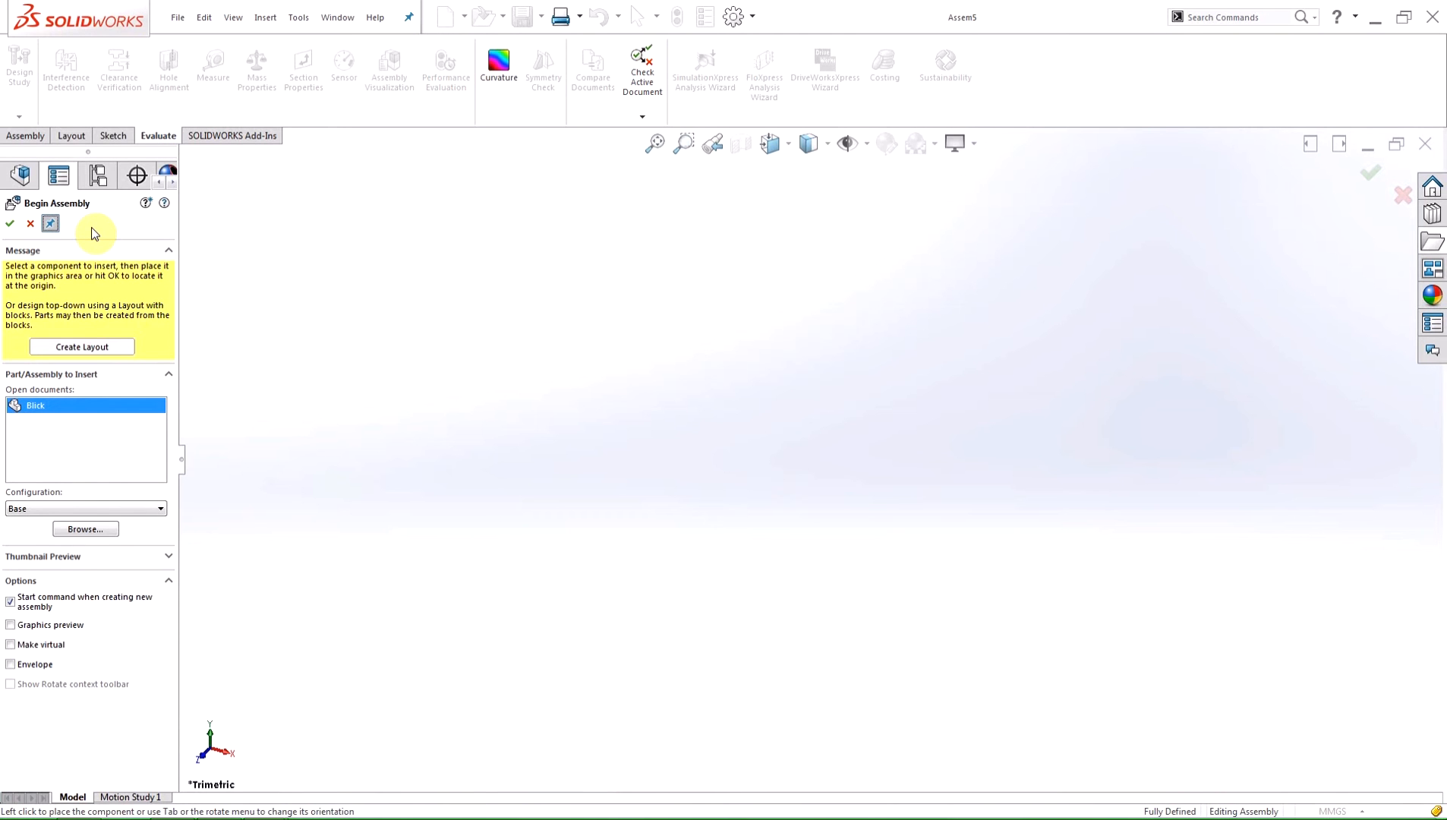
mouse_move(155, 509)
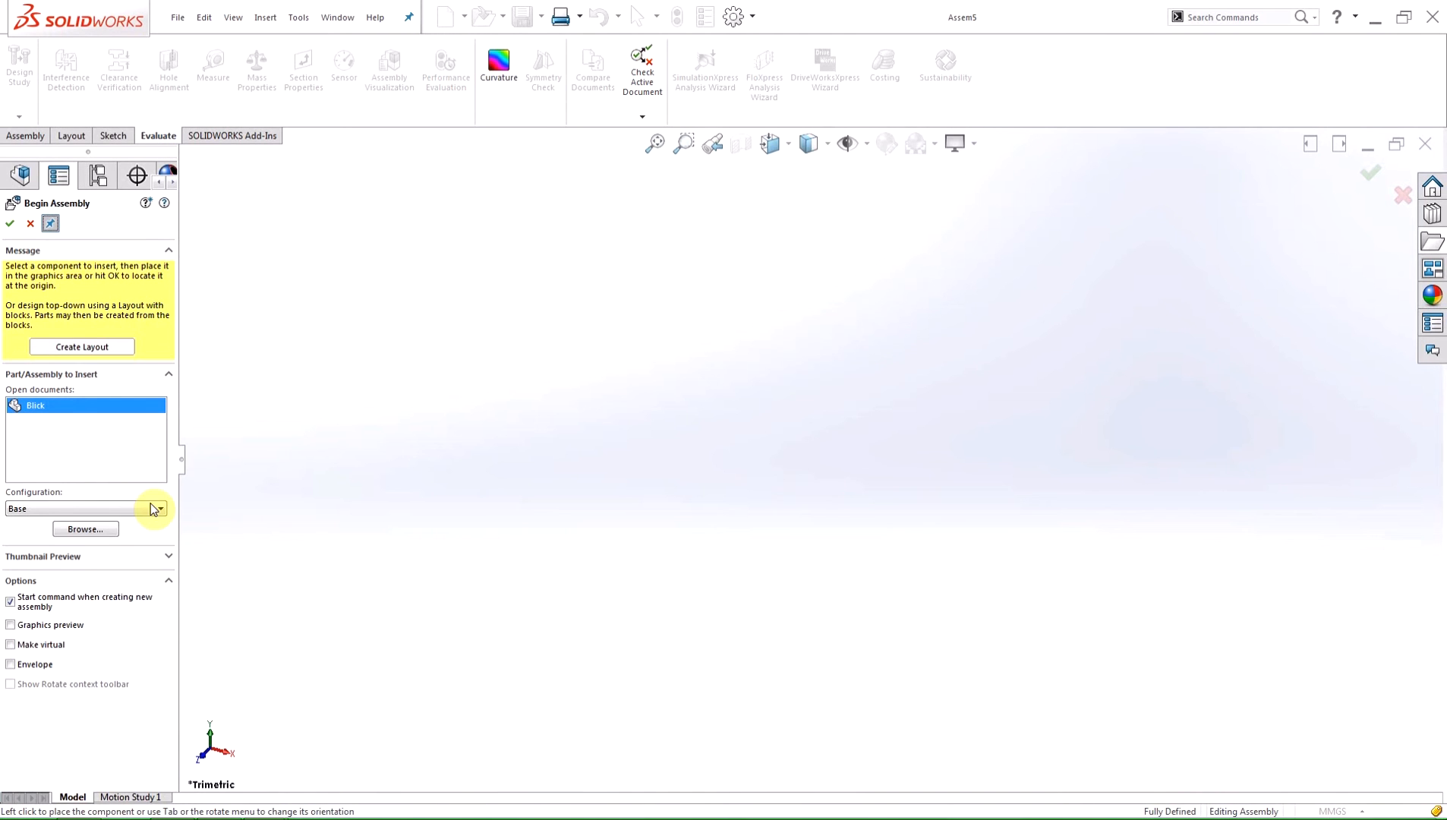
Insert the block in Base configuration at the origin and again in Stack configuration above it.
left_click(157, 508)
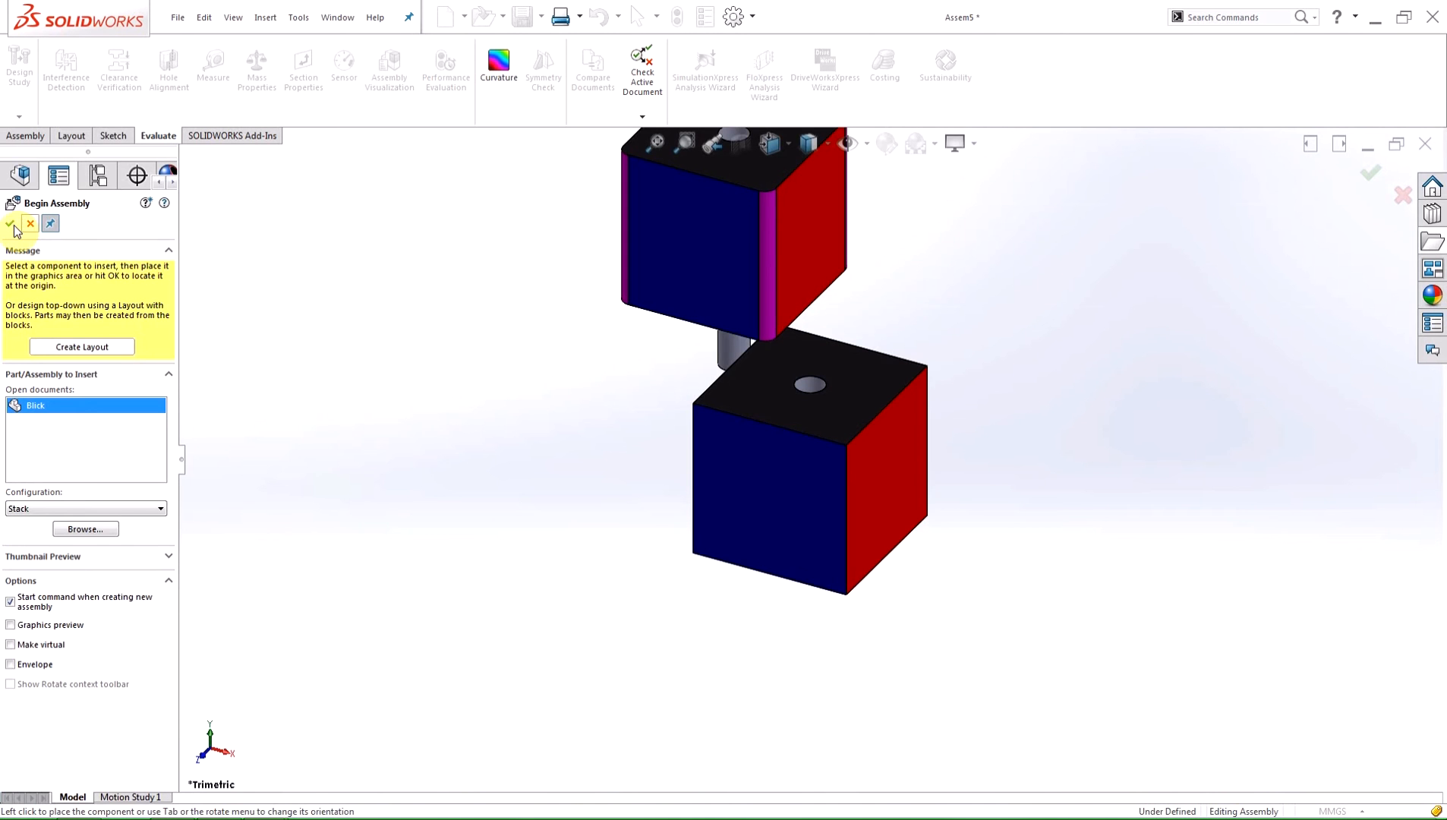
left_click(813, 383)
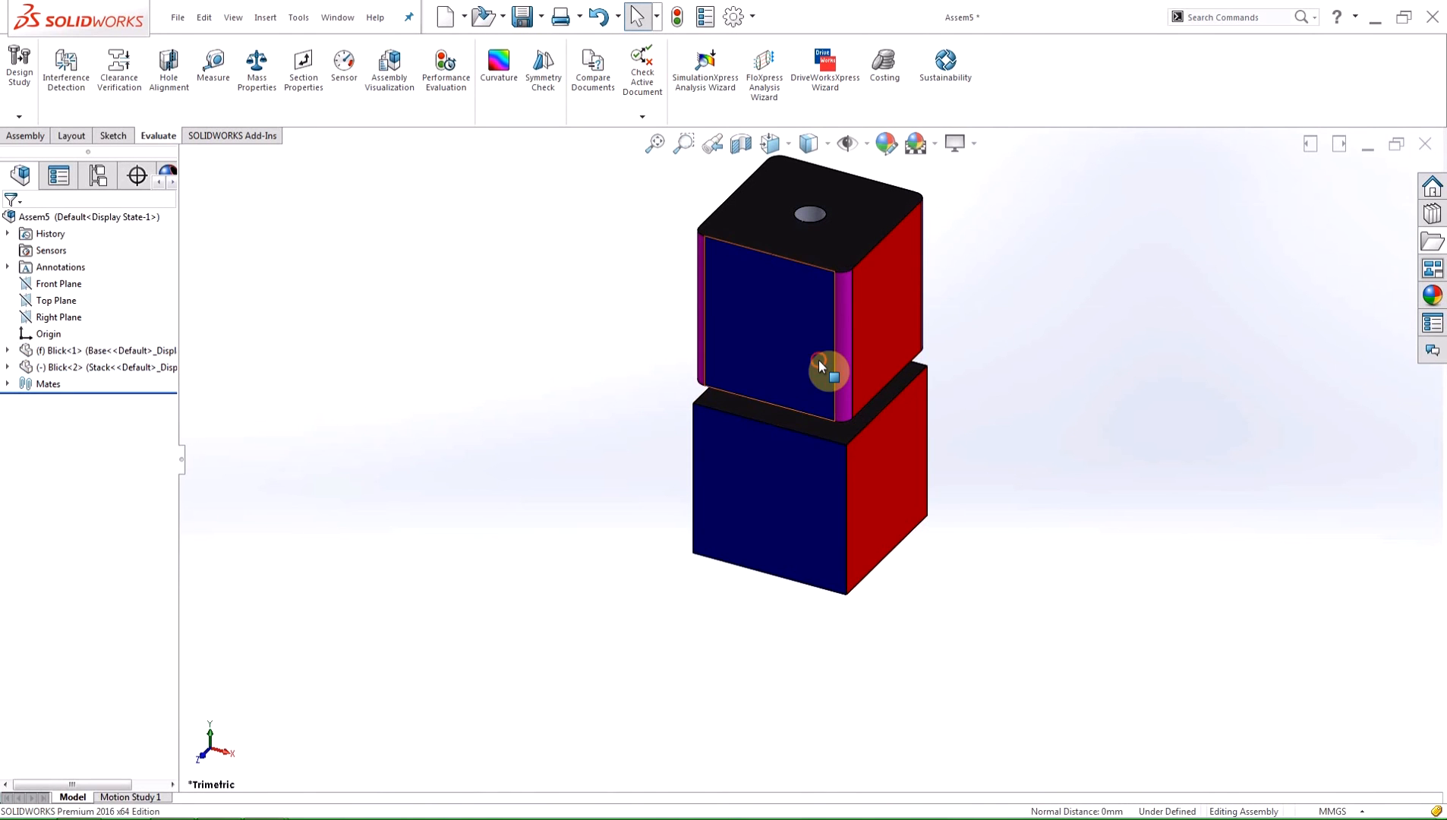
Mate the upper block's bottom face coincident to the lower block's top face.
left_click(811, 366)
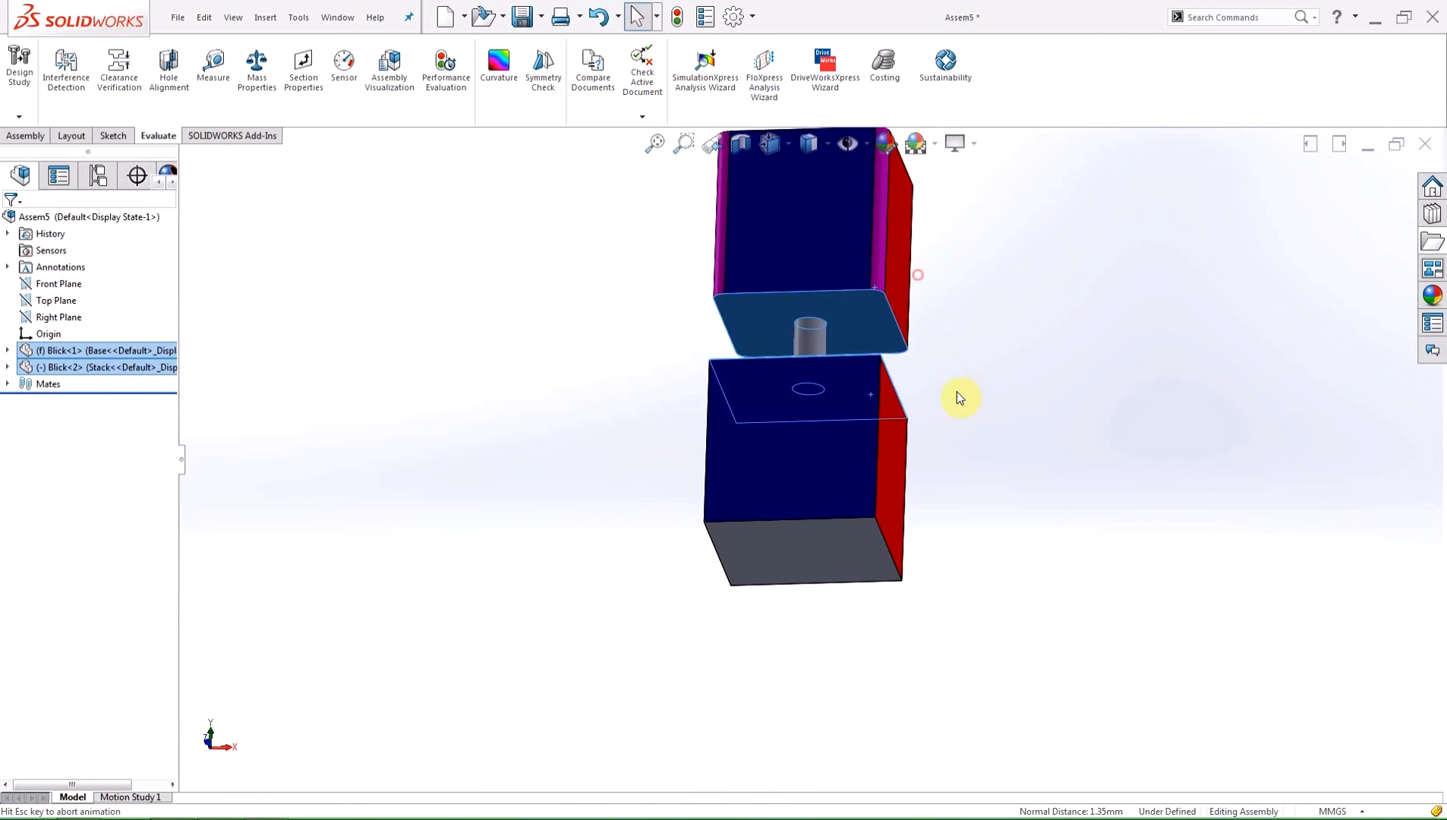
right_click(959, 397)
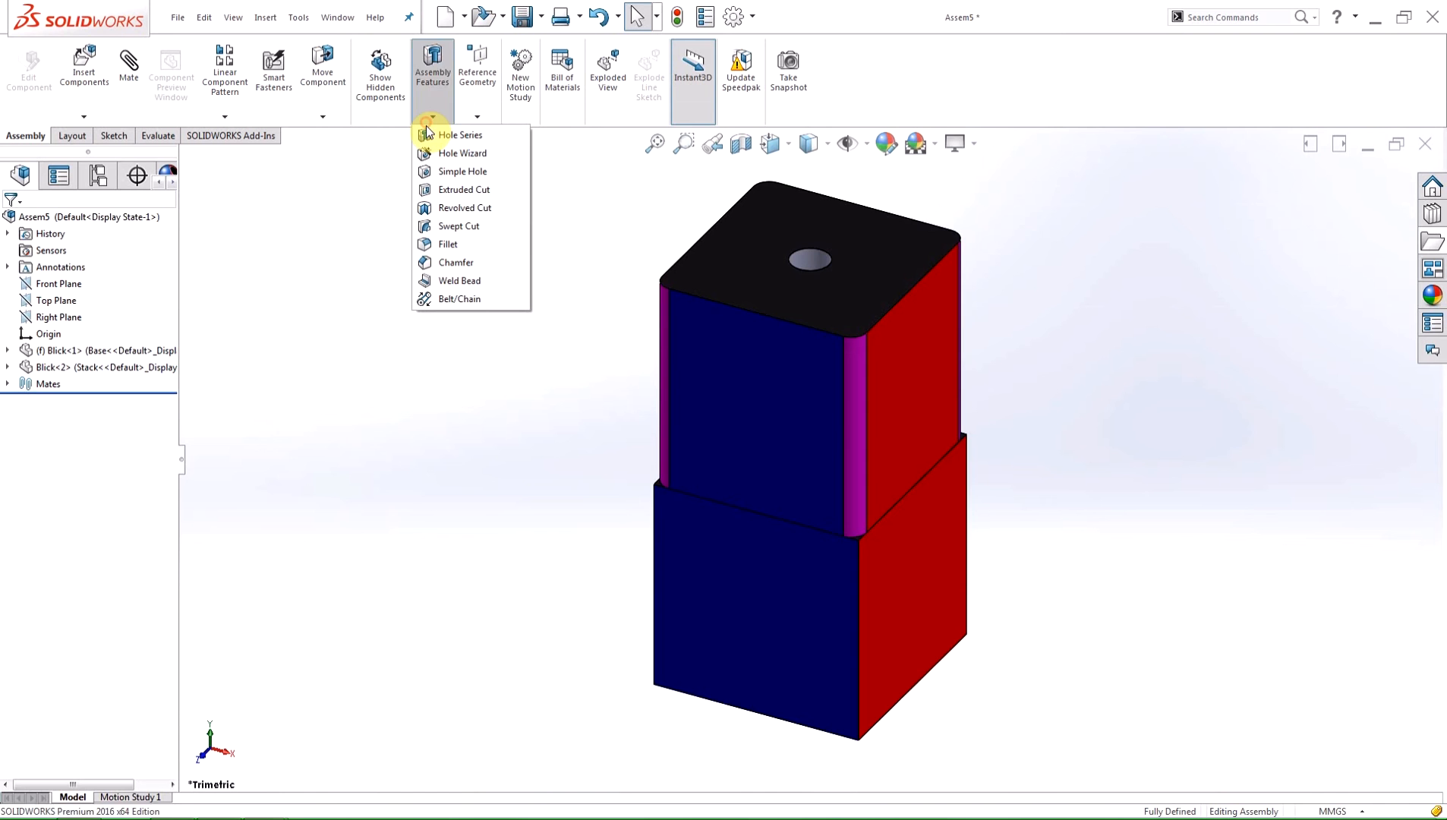
mouse_move(466, 281)
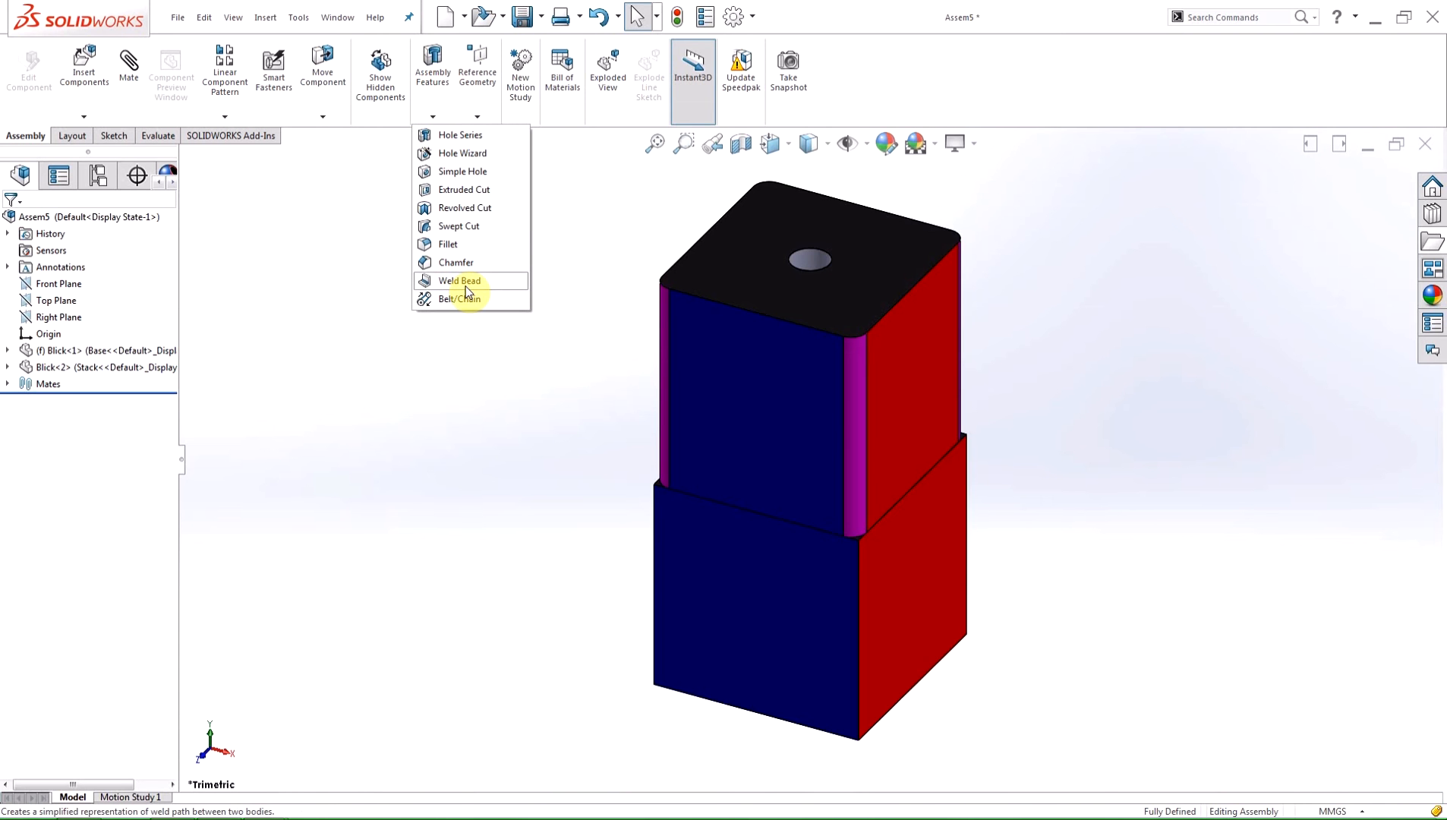
Add an assembly fillet rounding the lower block's vertical edge (Fillet1).
left_click(566, 297)
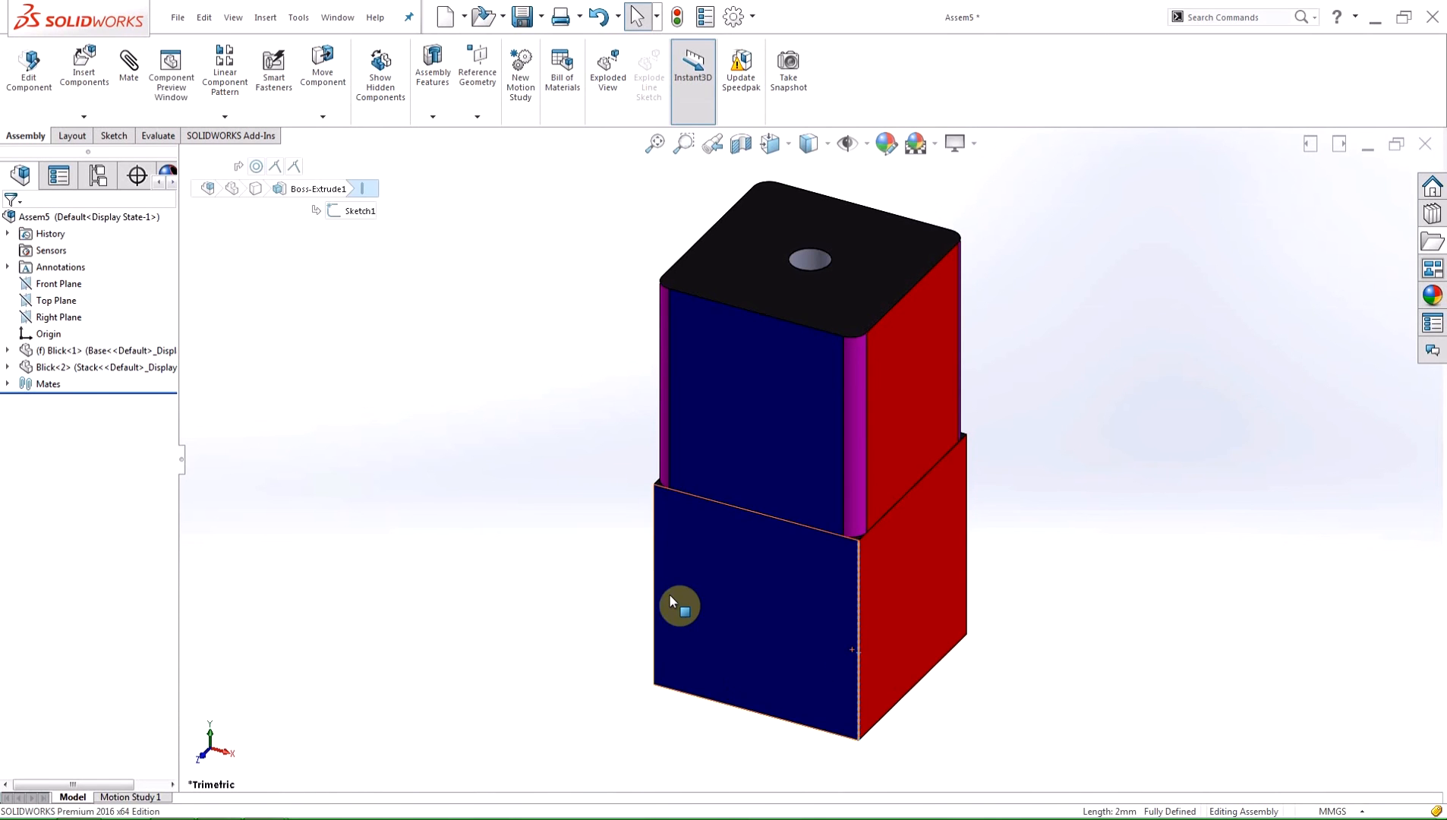
left_click(679, 606)
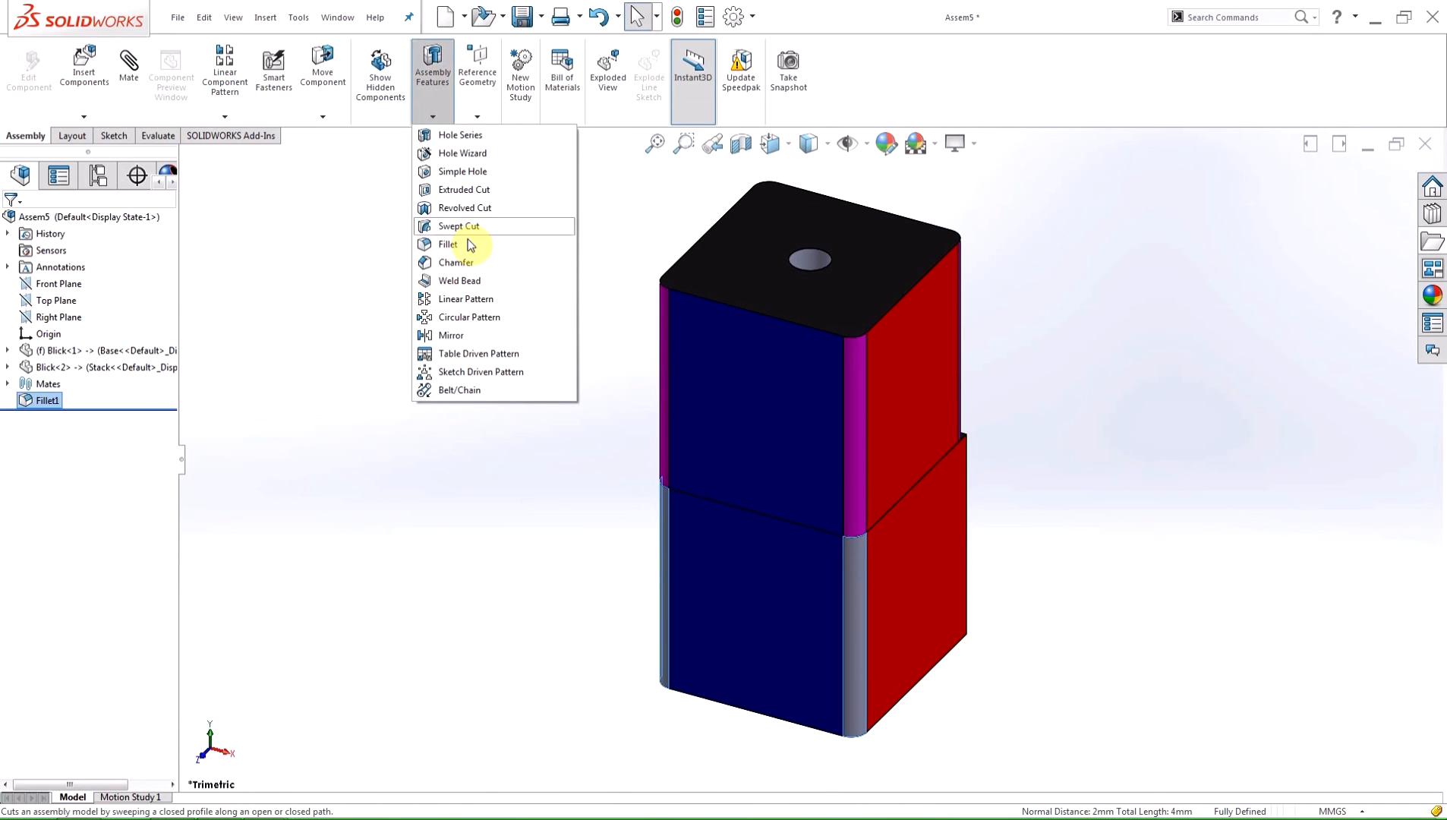
Mirror Fillet1 as geometry only across an assembly plane, creating Mirror1.
left_click(457, 334)
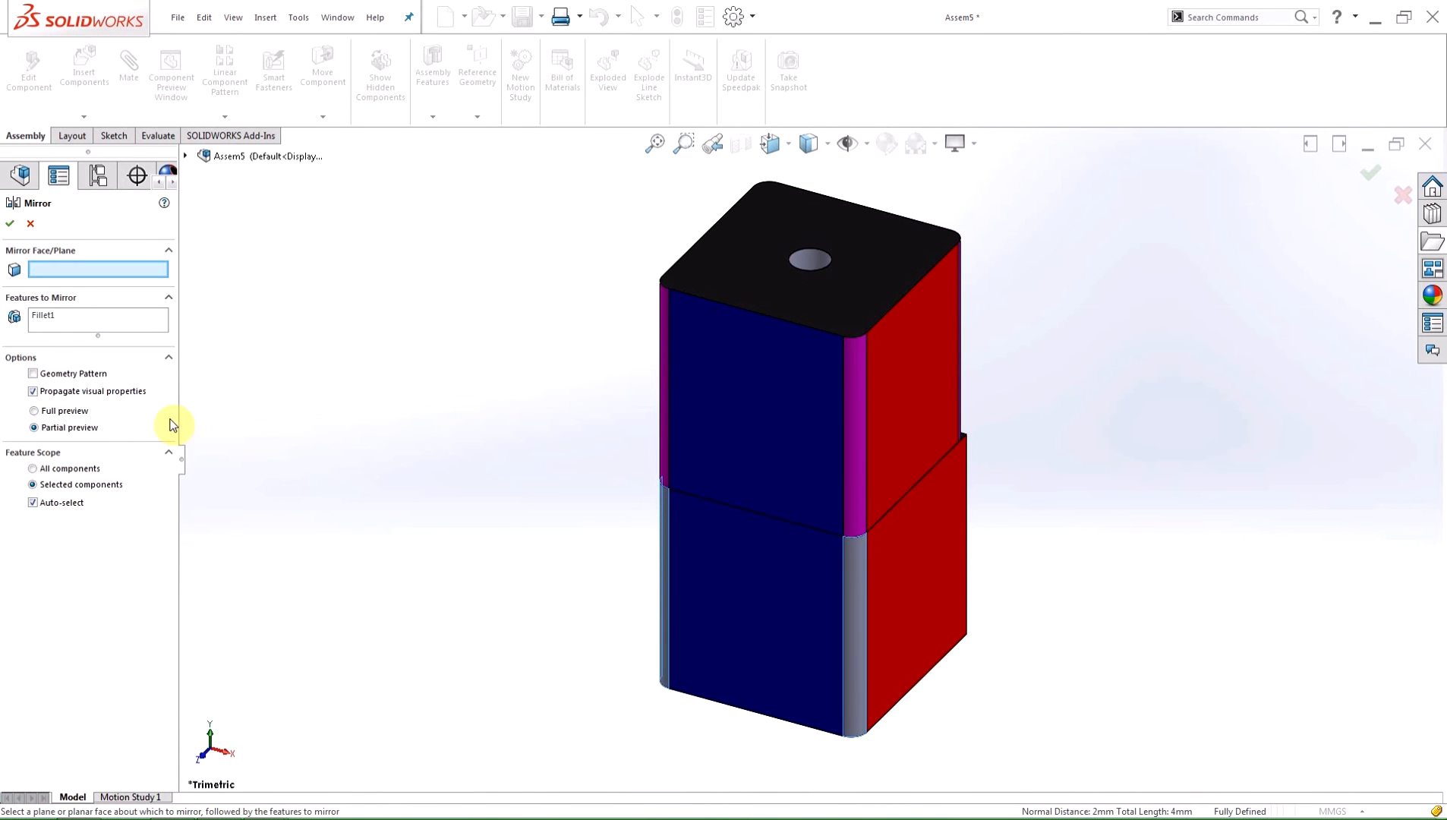
left_click(32, 373)
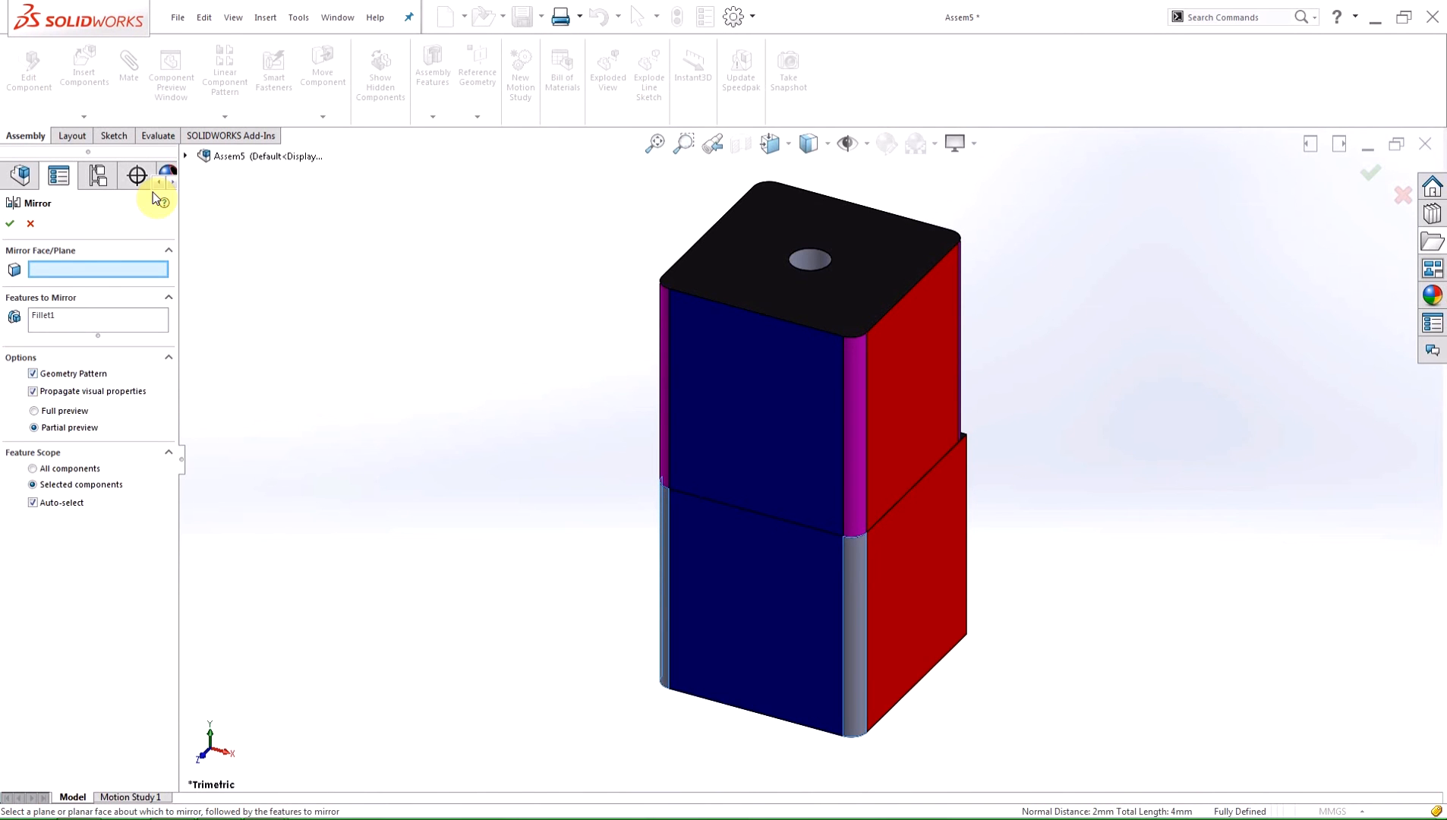
left_click(255, 223)
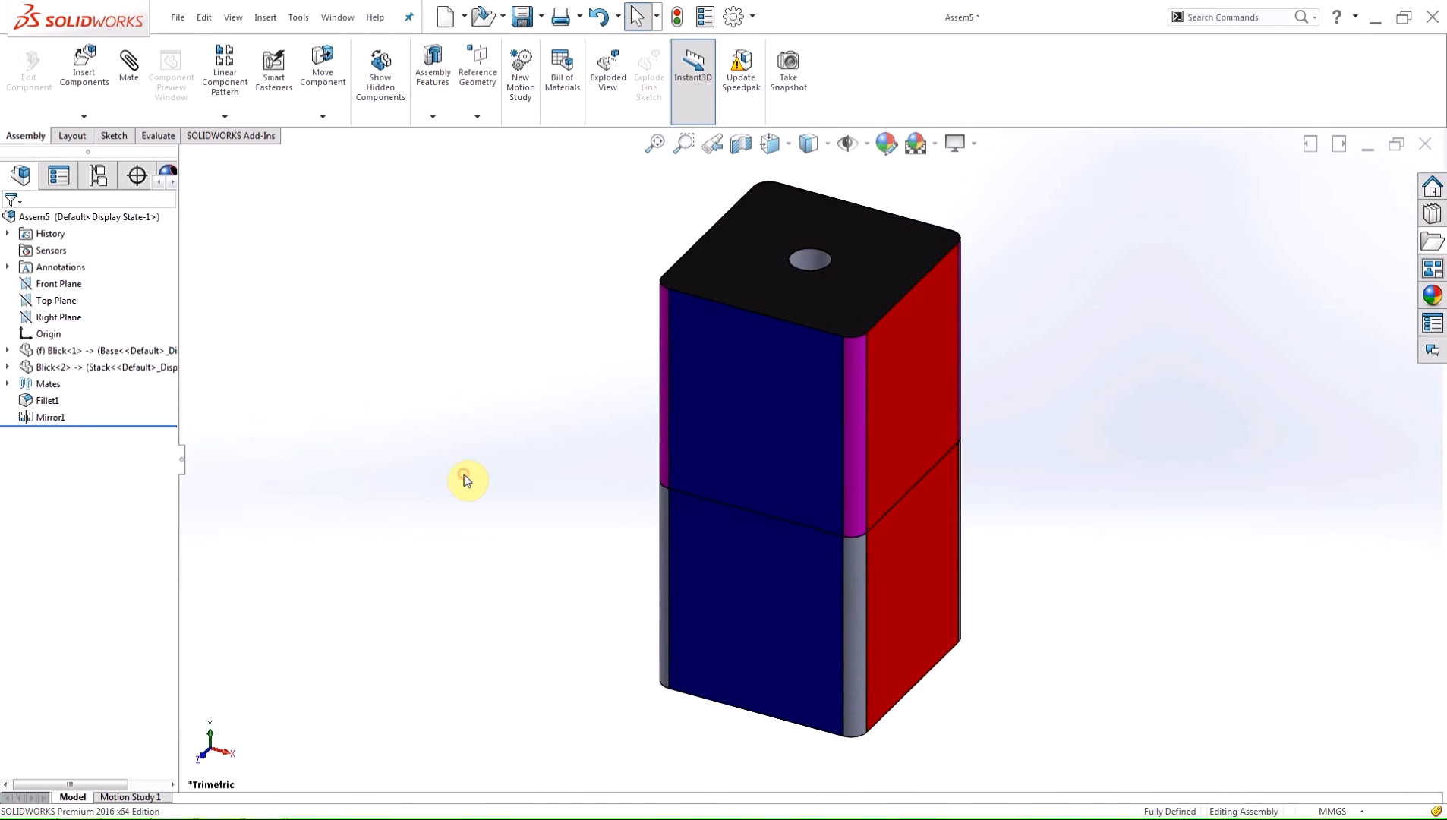
mouse_move(220, 396)
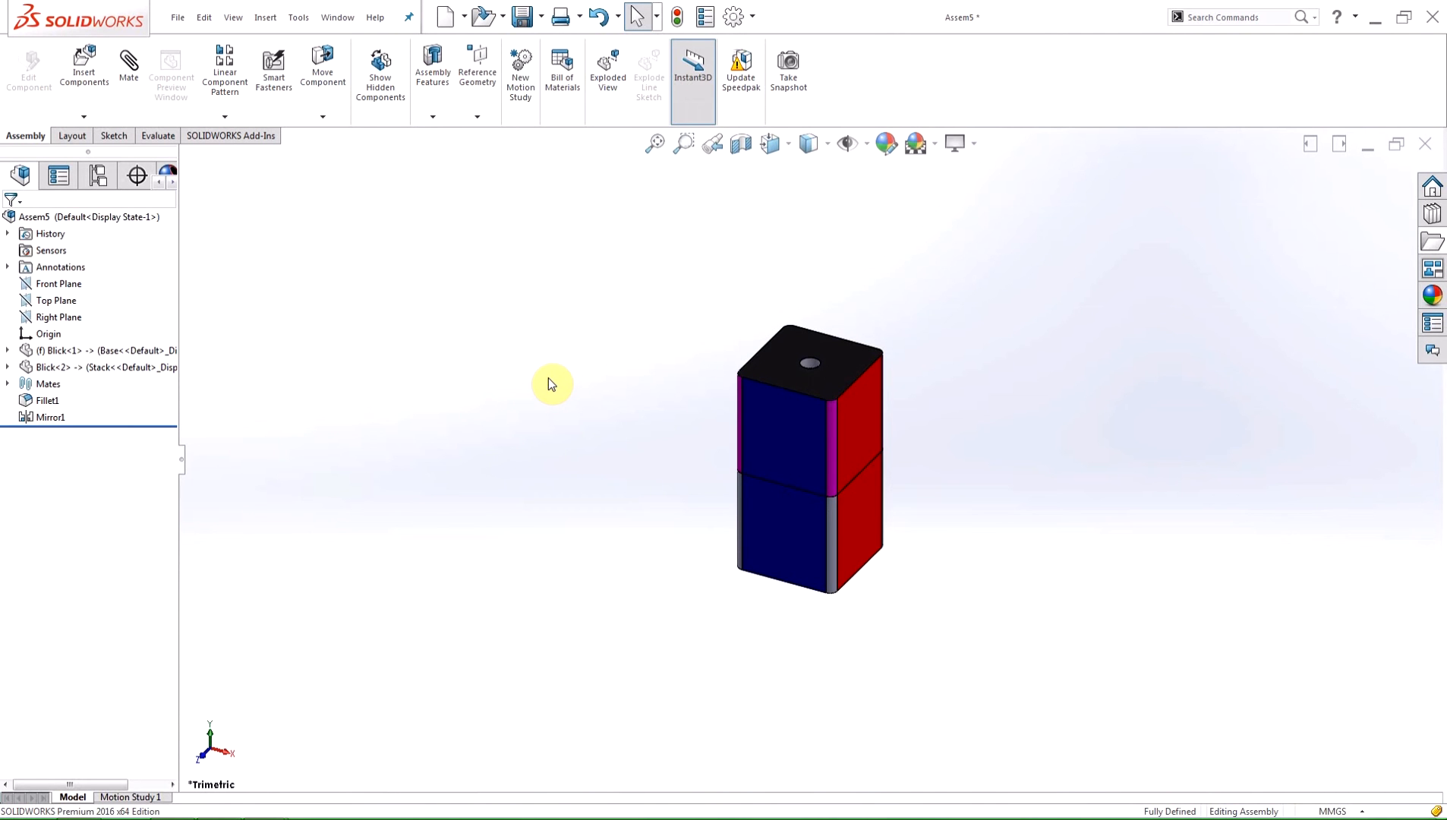
Copy the two-block pair and switch the copied base to the Stack configuration.
left_click(65, 350)
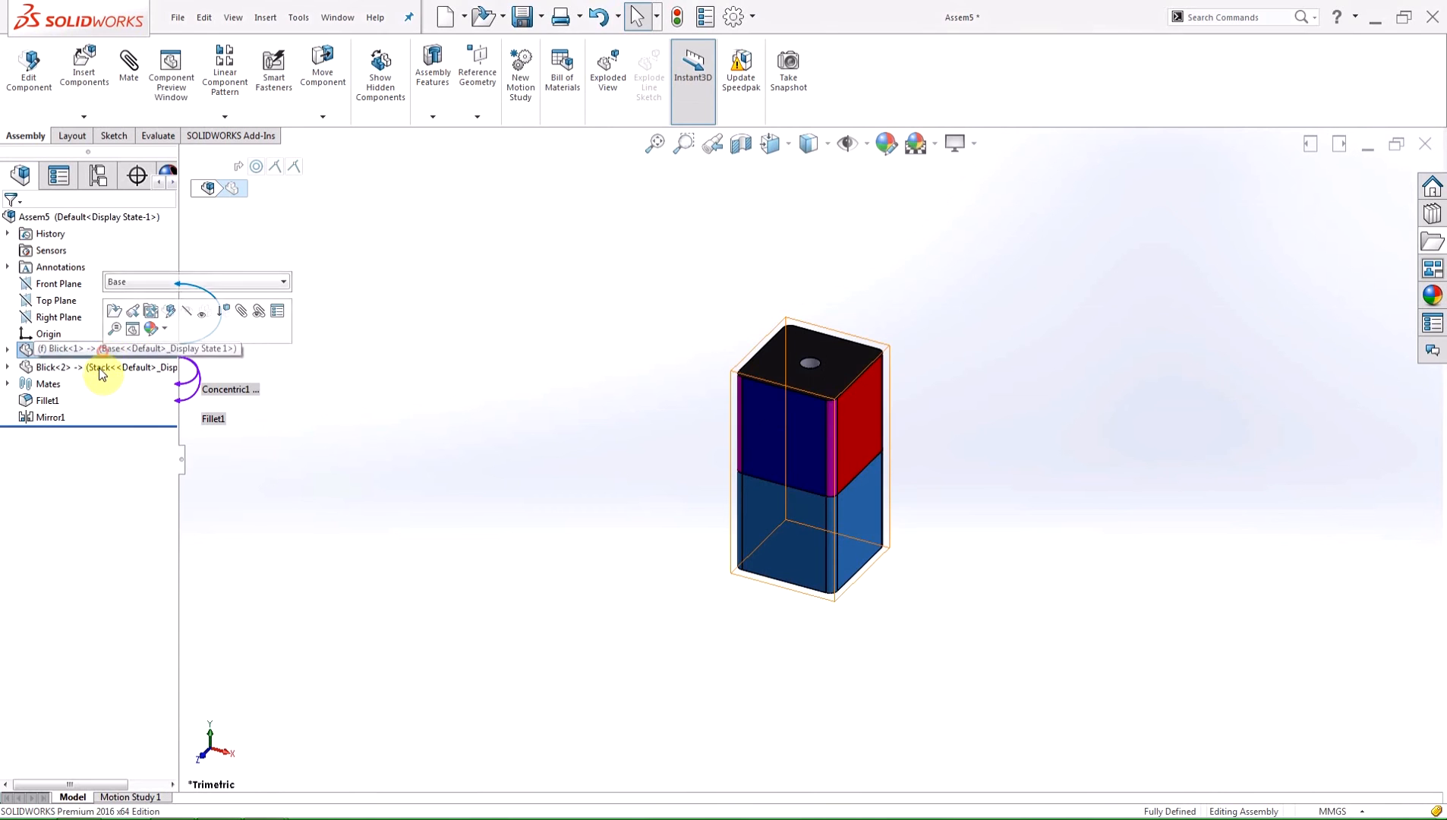
left_click(88, 368)
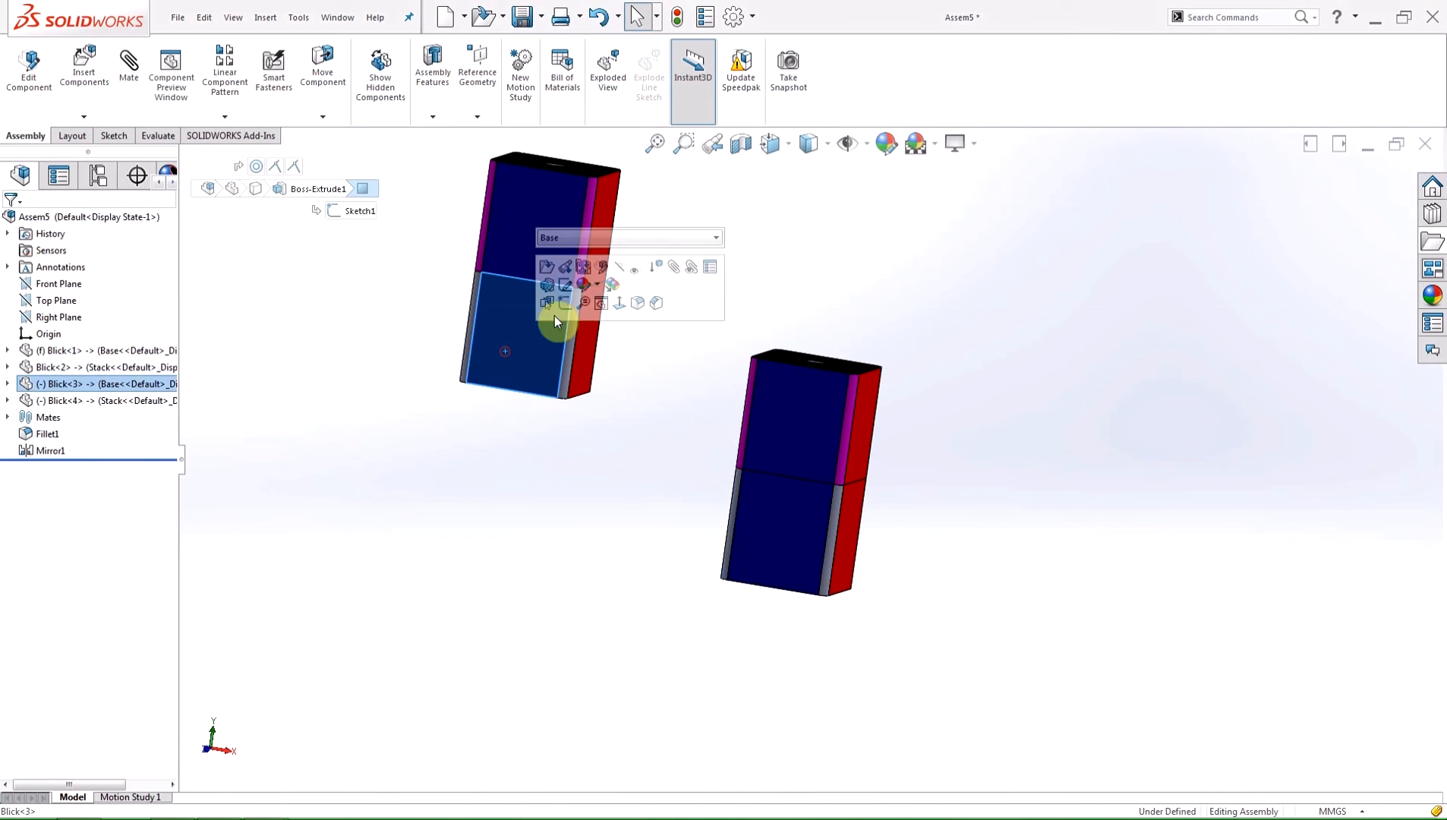
left_click(715, 237)
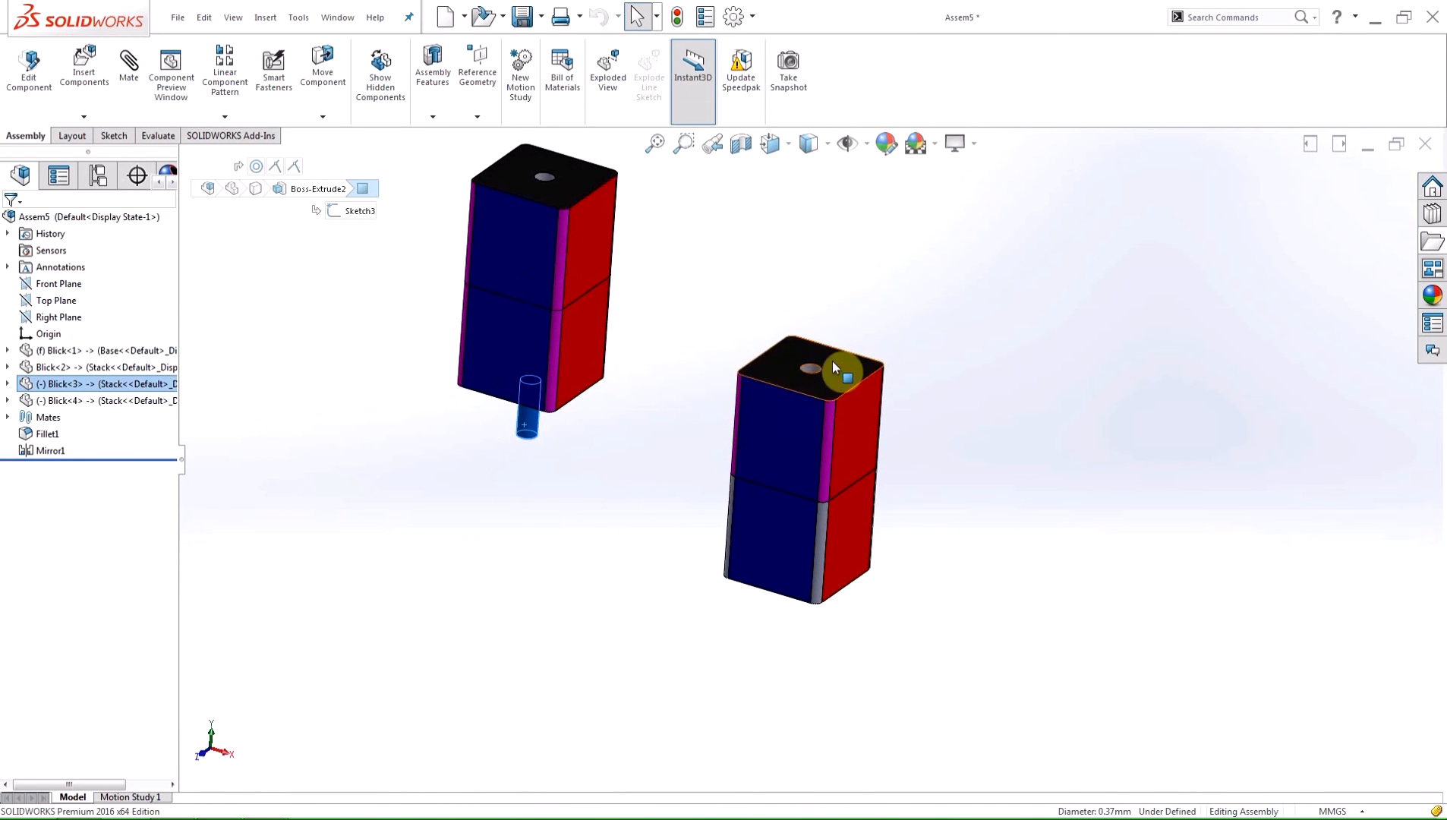
Mate the copied pair onto the tower top and inspect the third block's coincident mates.
left_click(811, 368)
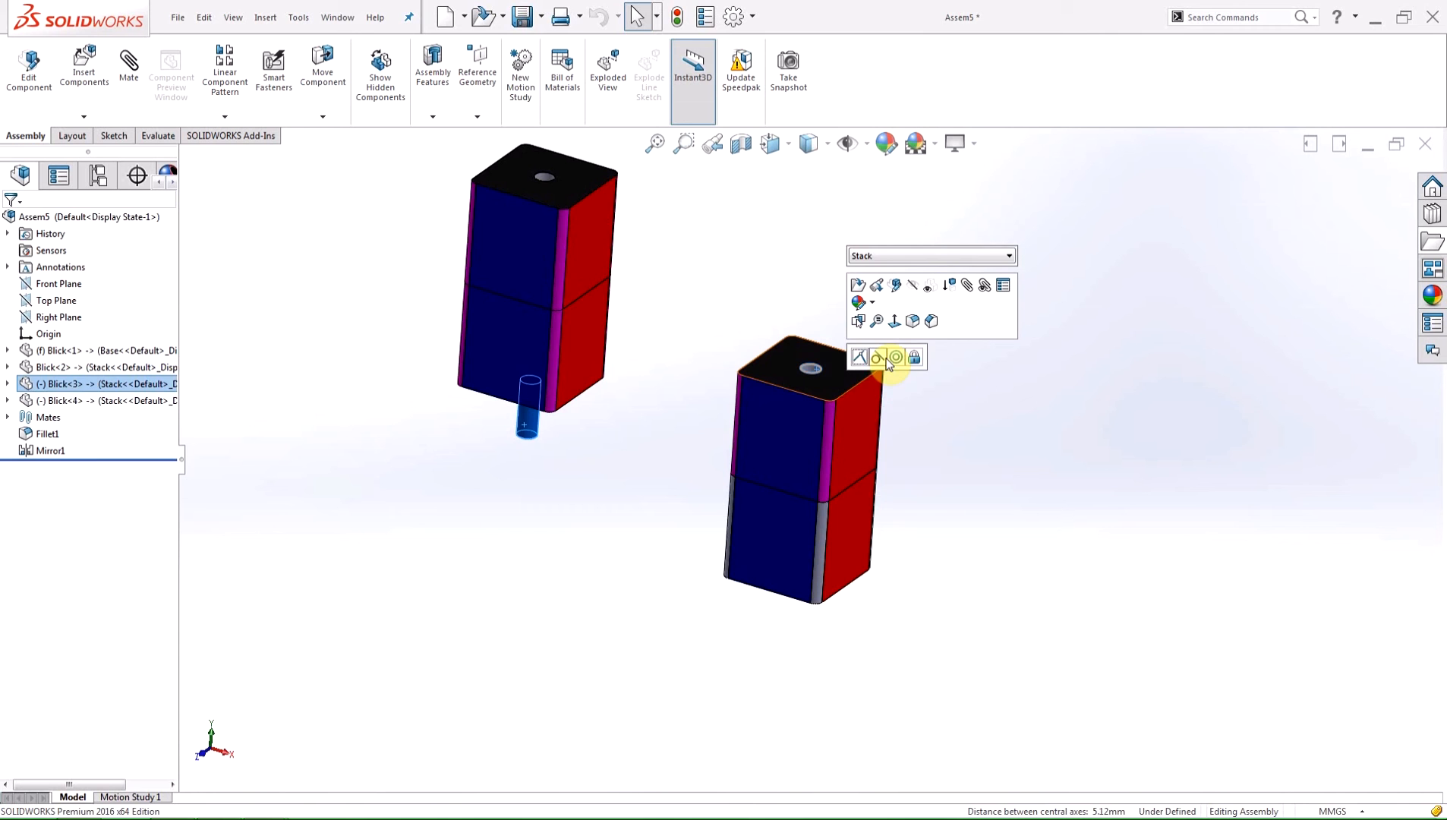
left_click(7, 385)
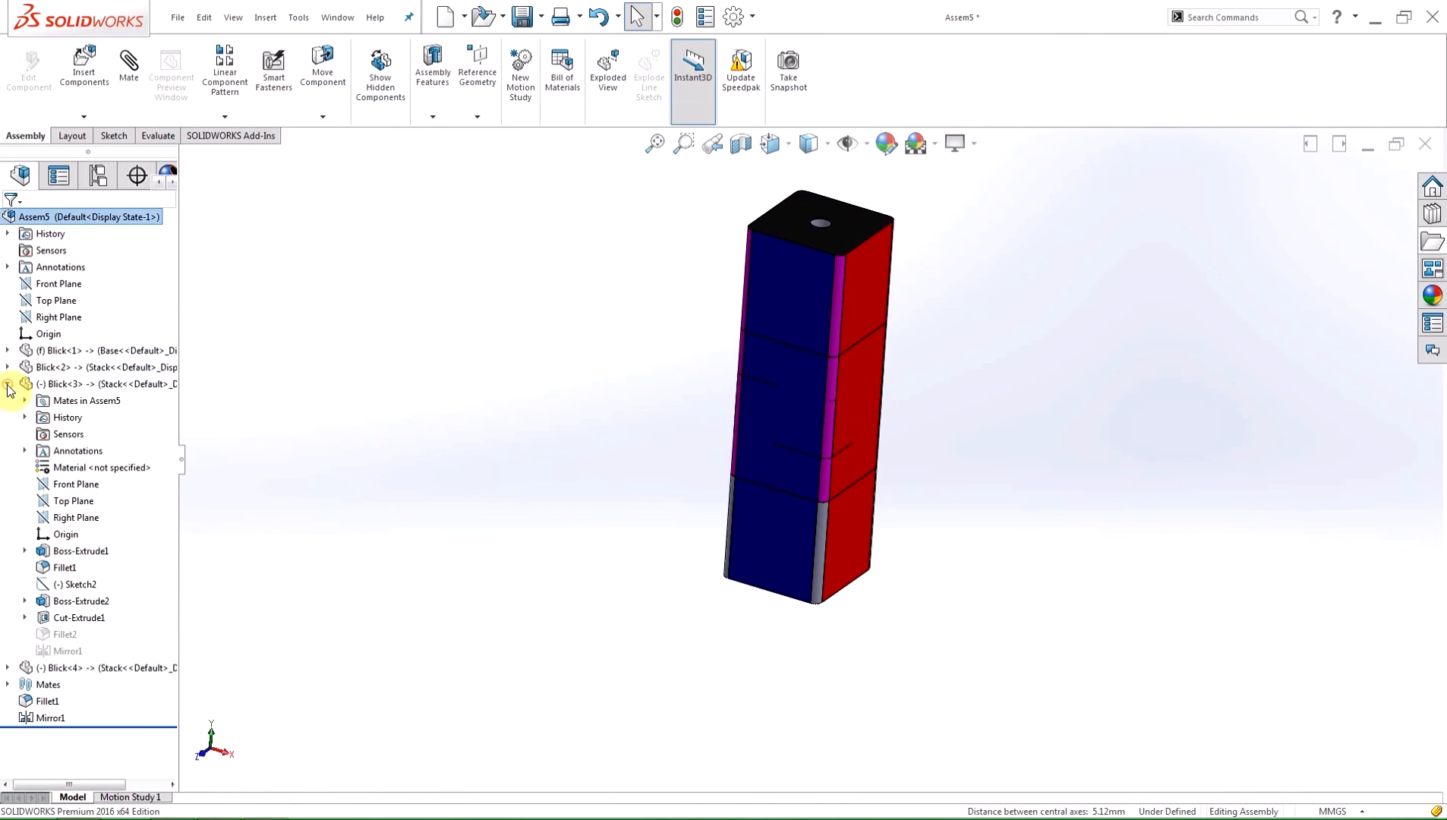
left_click(24, 401)
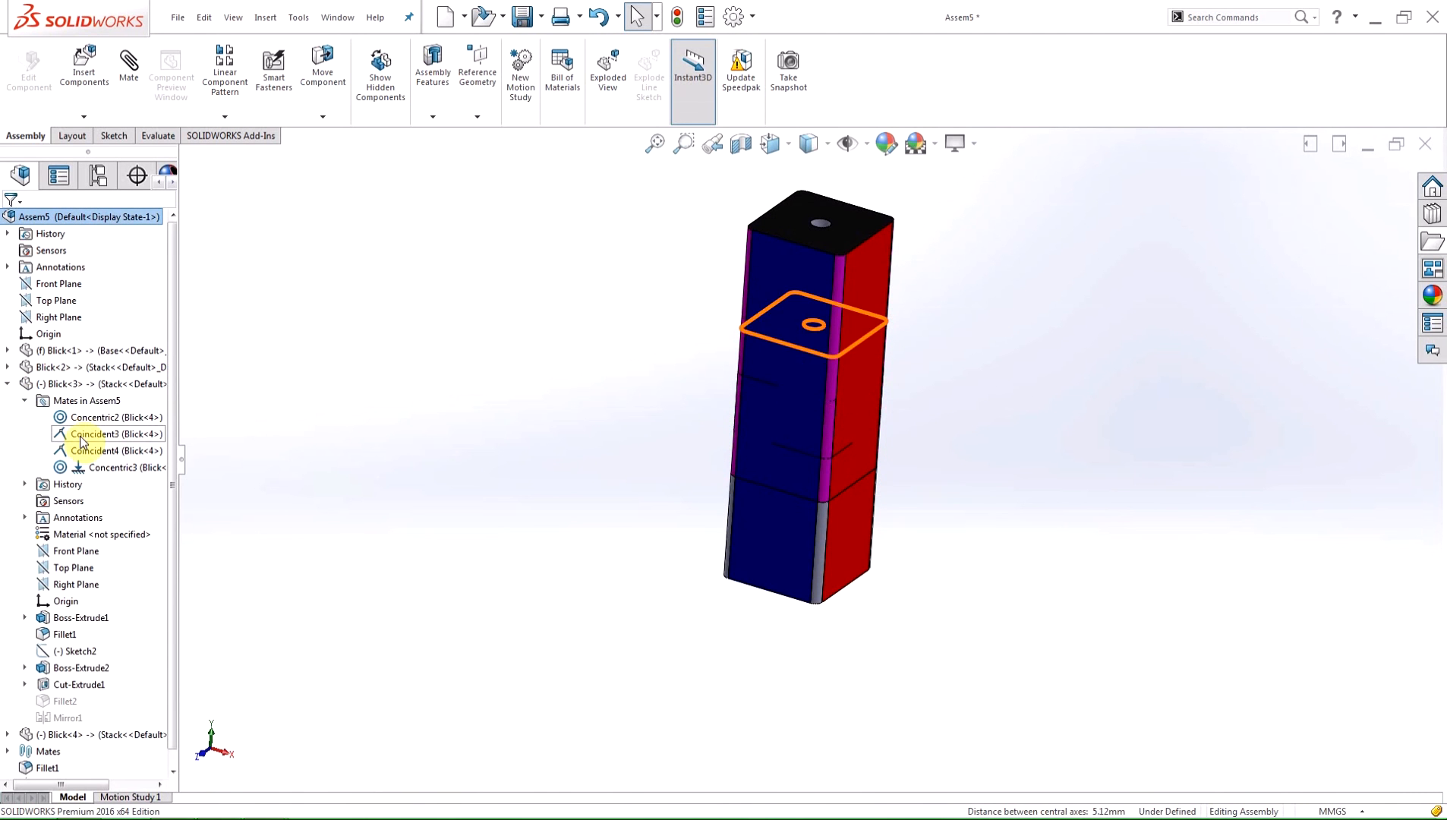
left_click(114, 467)
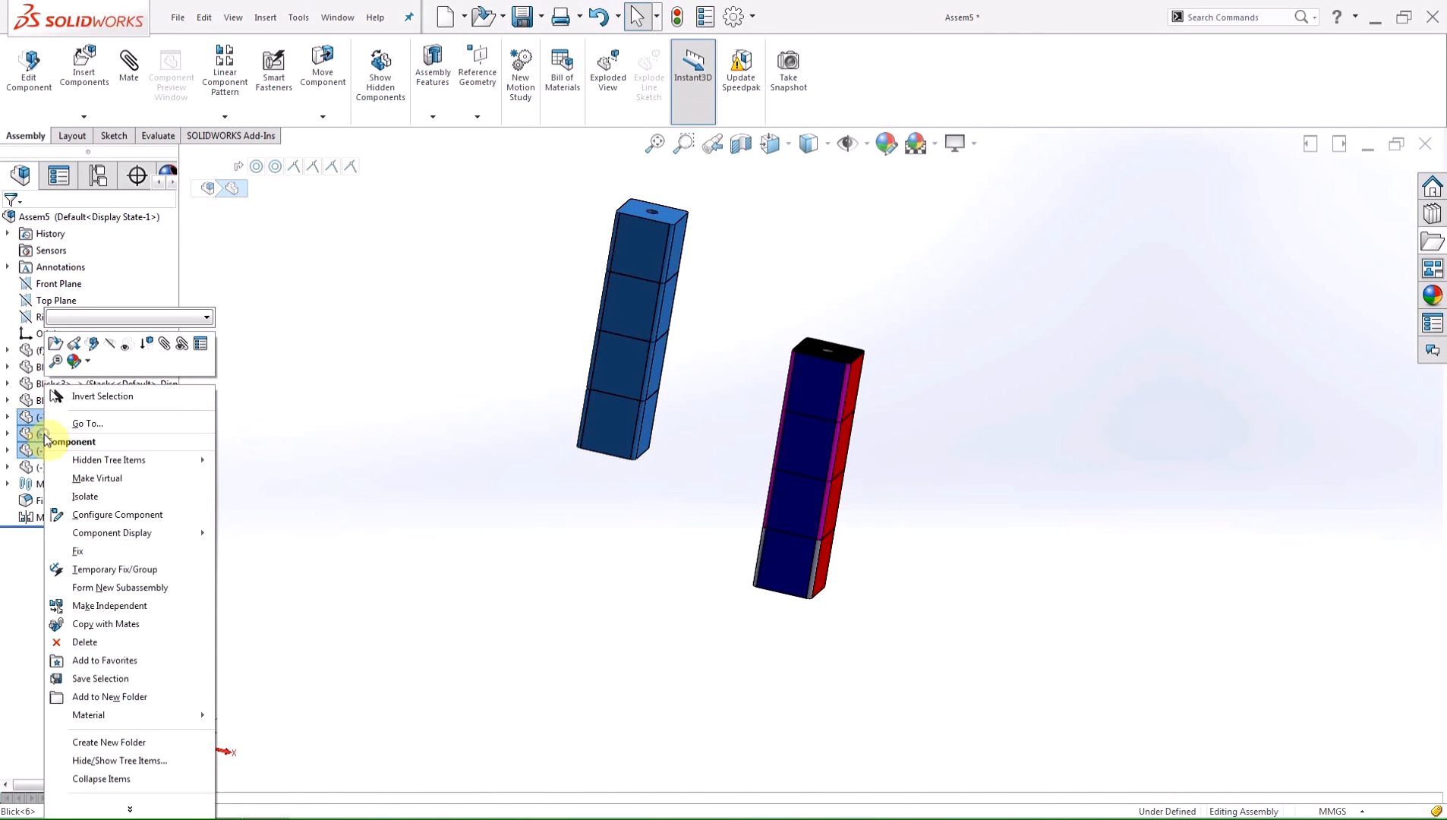
mouse_move(120, 587)
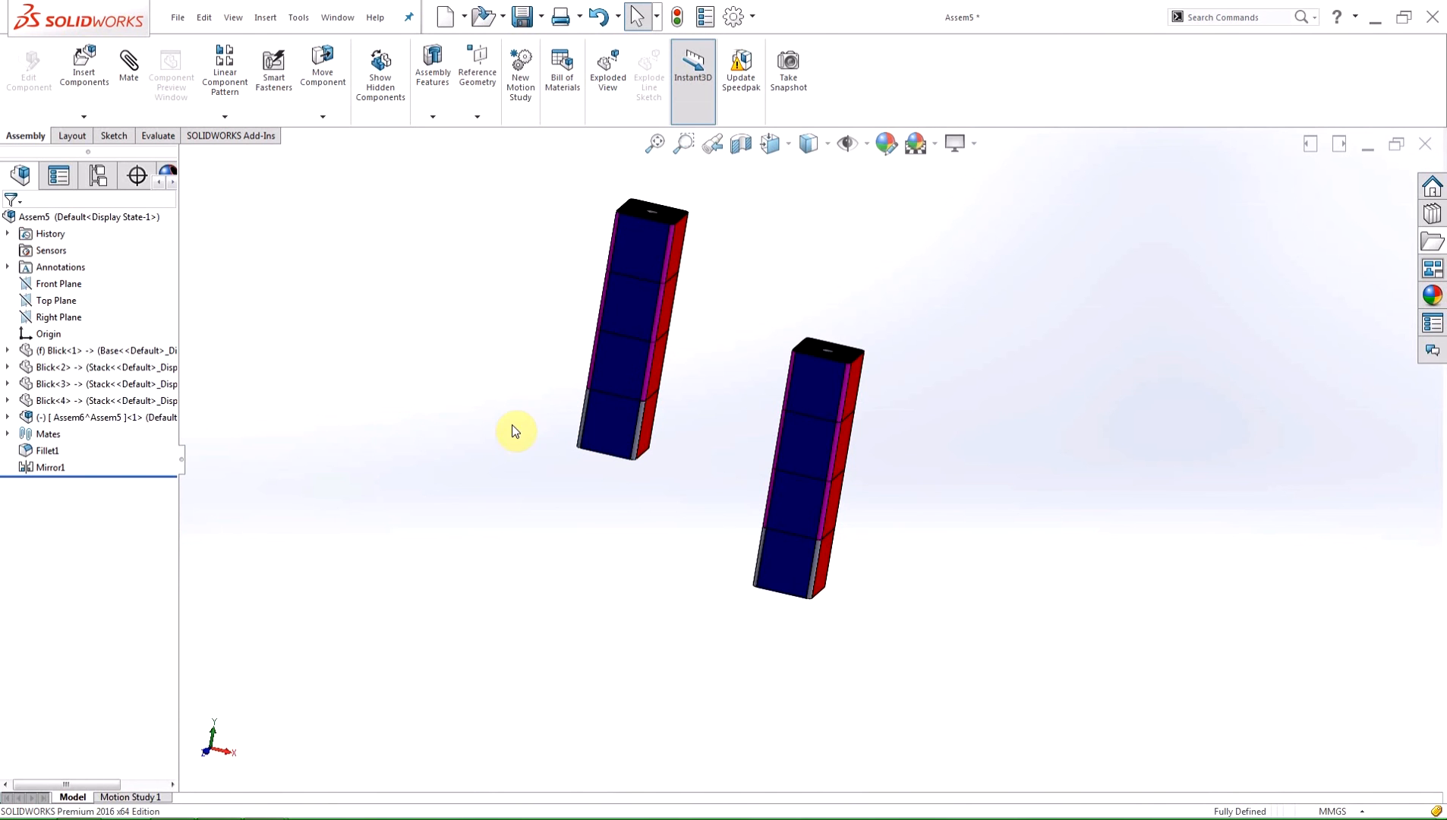
mouse_move(632, 433)
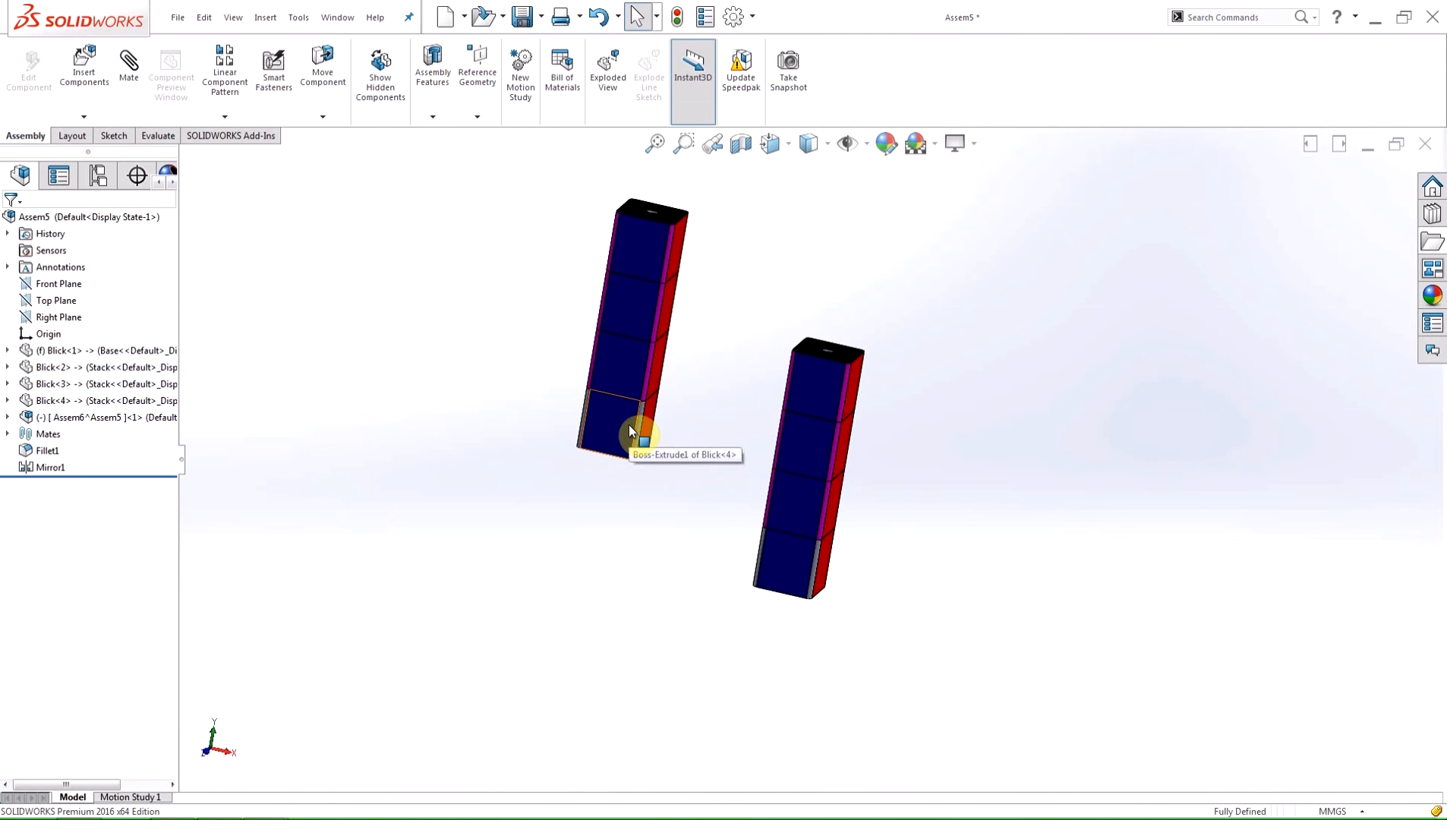
mouse_move(730, 359)
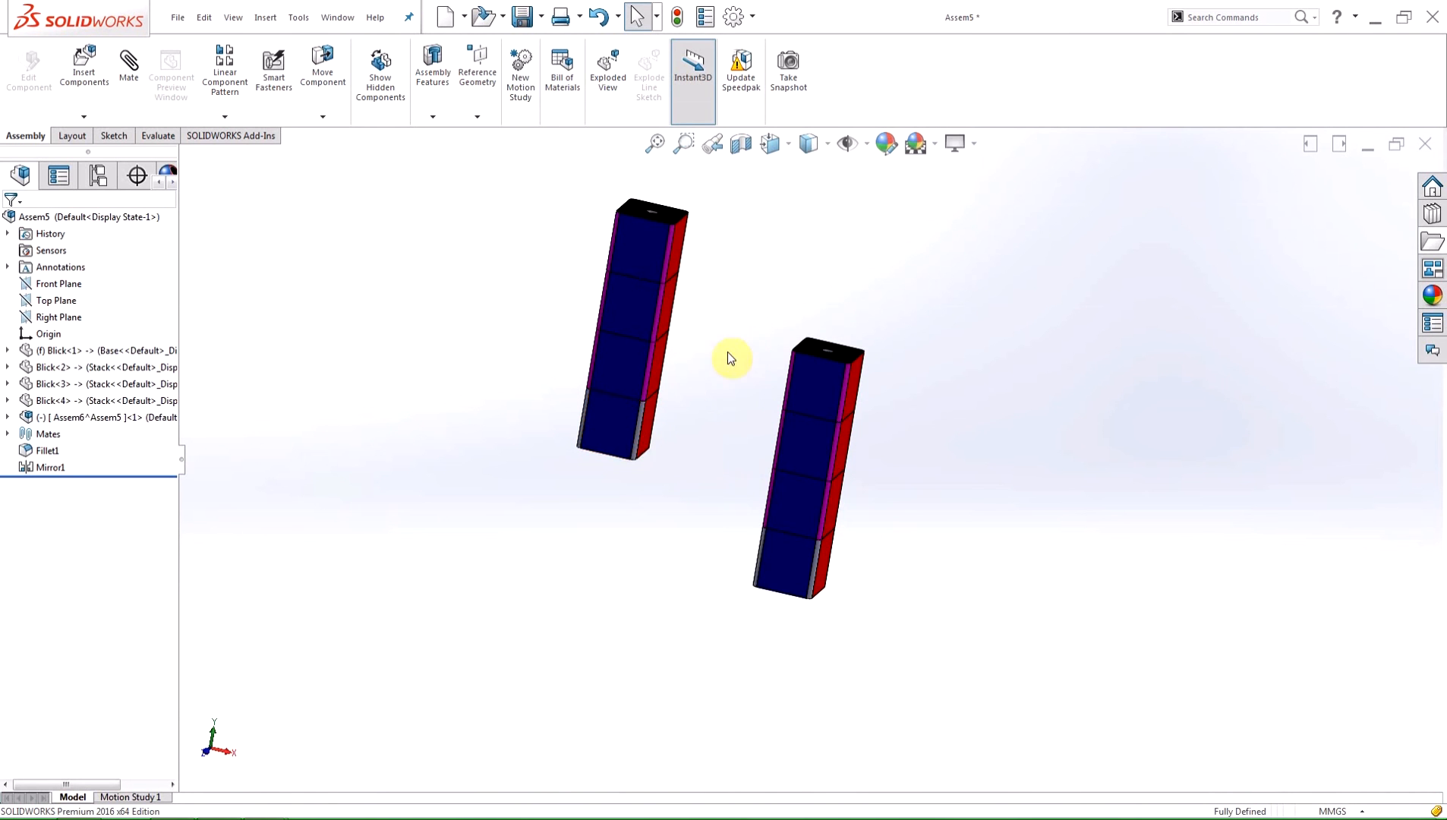
mouse_move(849, 358)
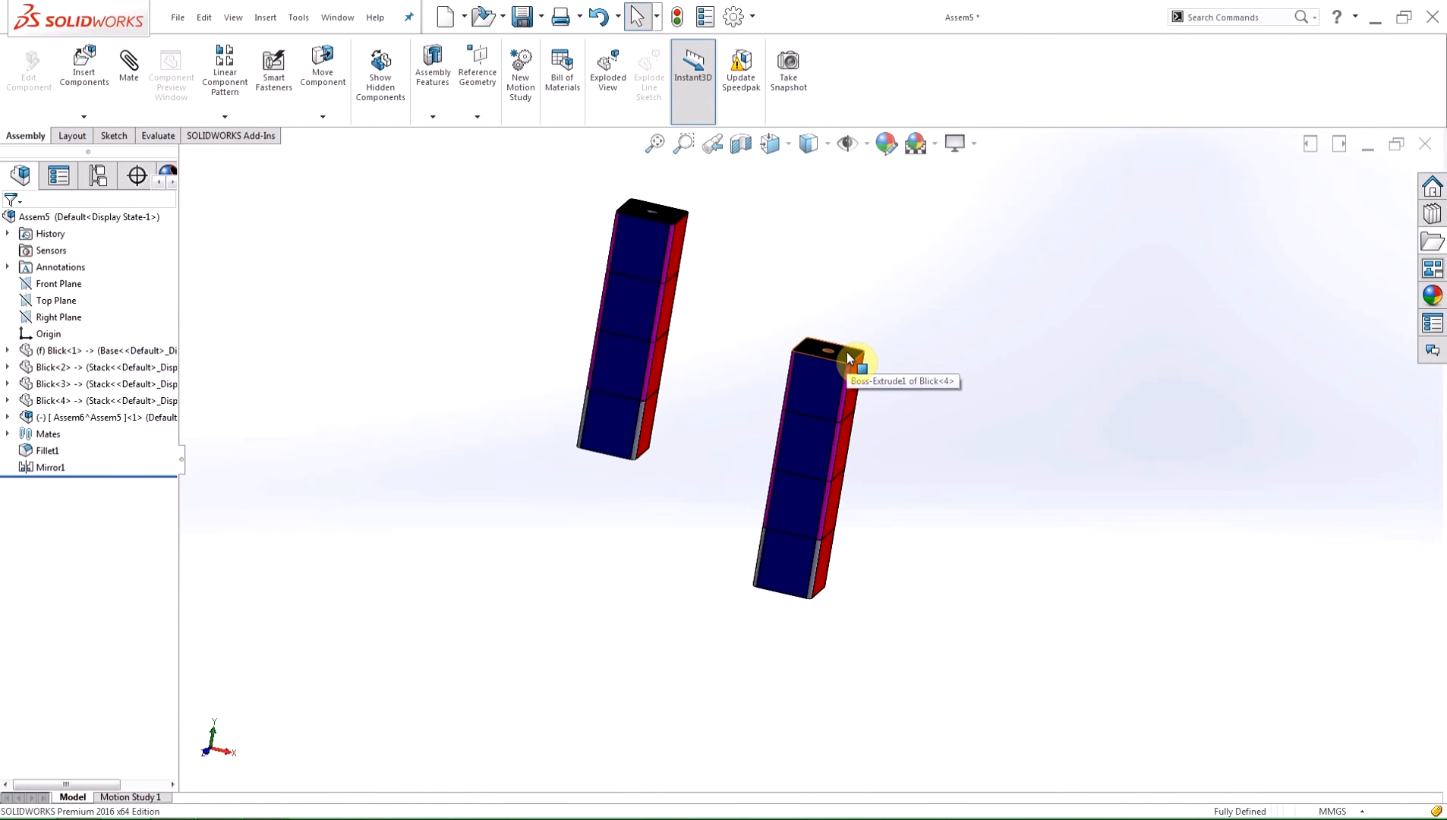
Add a width mate between the two towers and collapse the Assem6^Assem5 subassembly.
left_click(849, 355)
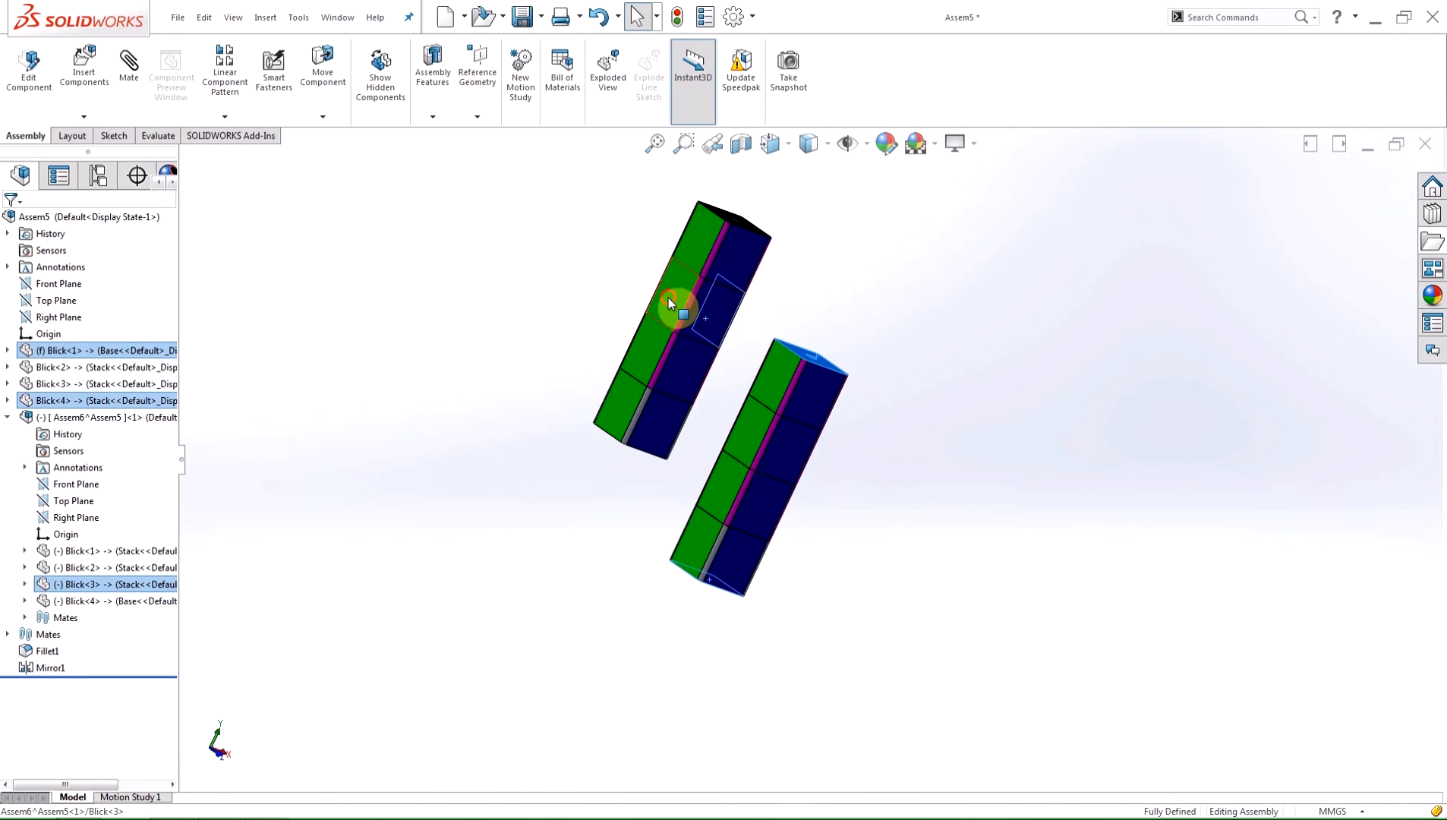
left_click(671, 312)
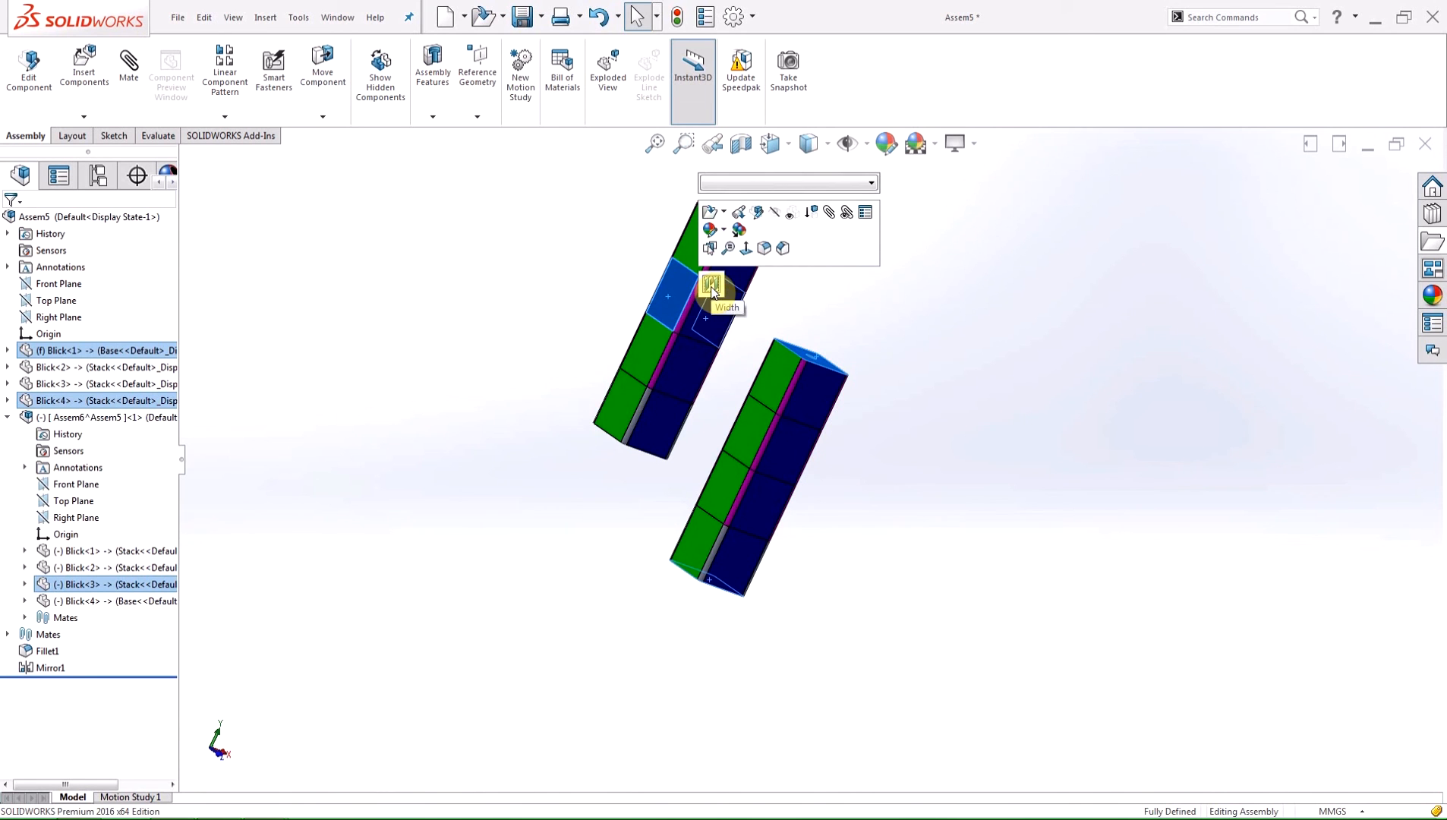
left_click(713, 287)
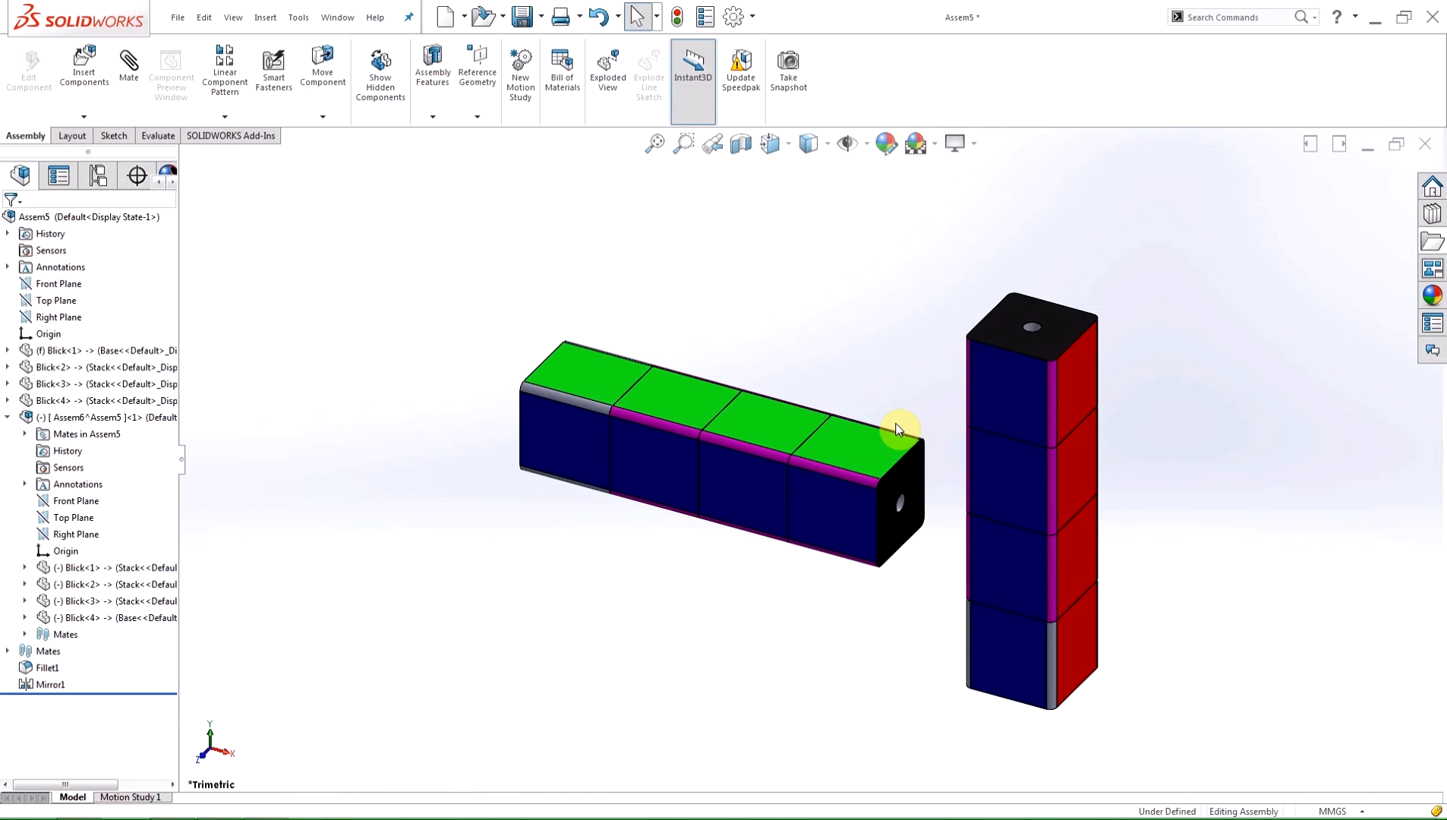
mouse_move(7, 422)
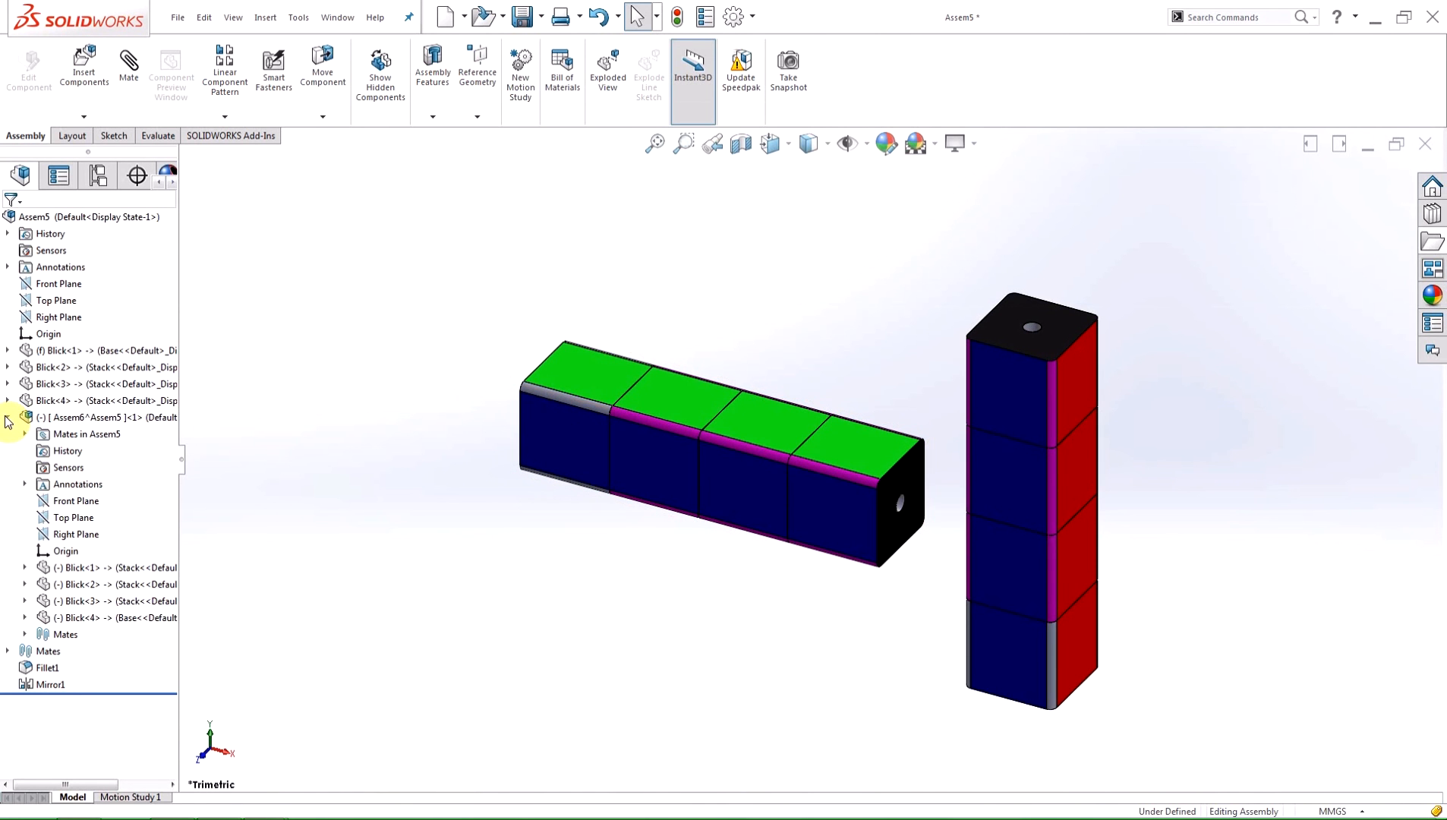
left_click(15, 416)
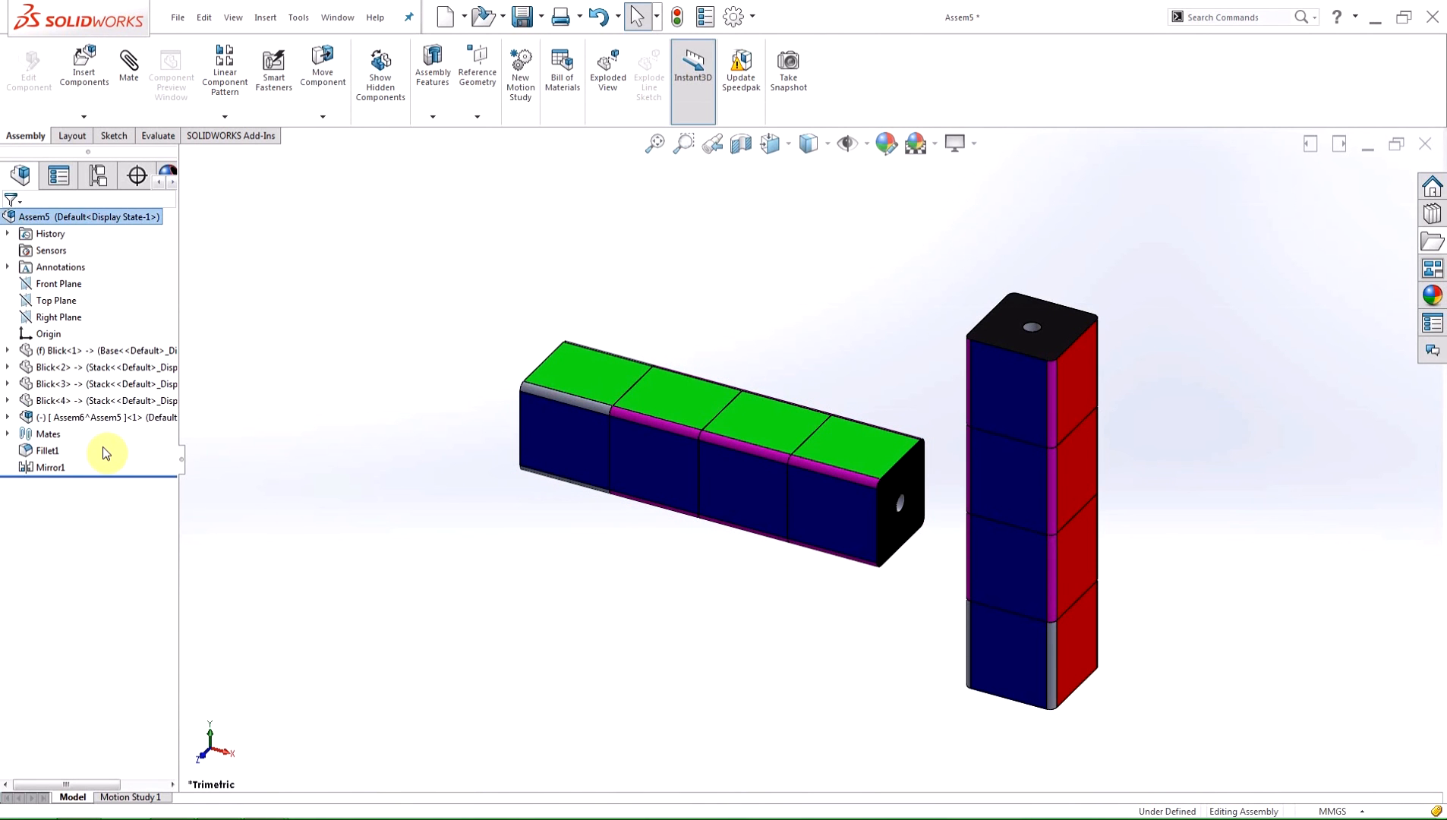
mouse_move(741, 70)
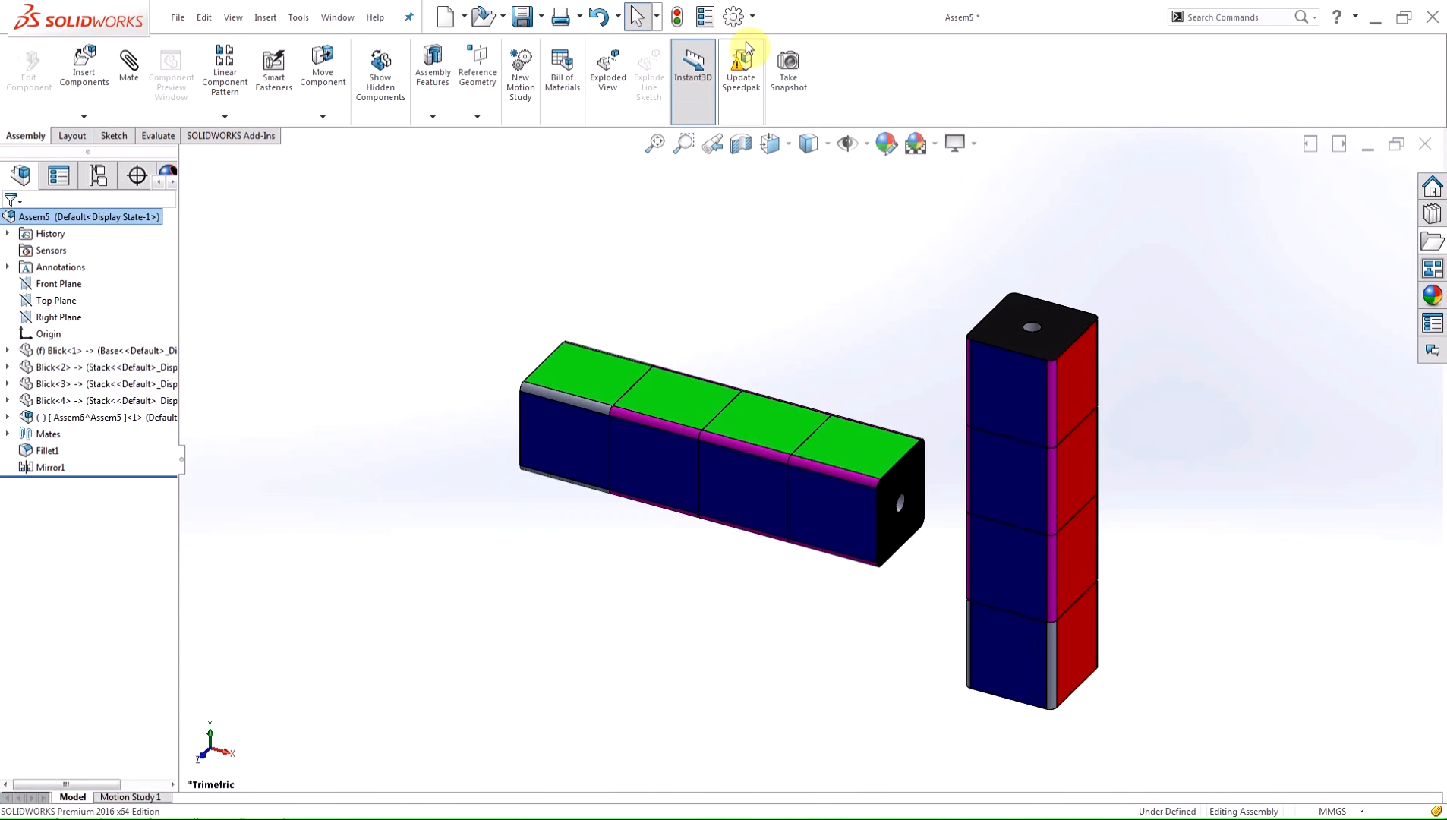
mouse_move(734, 16)
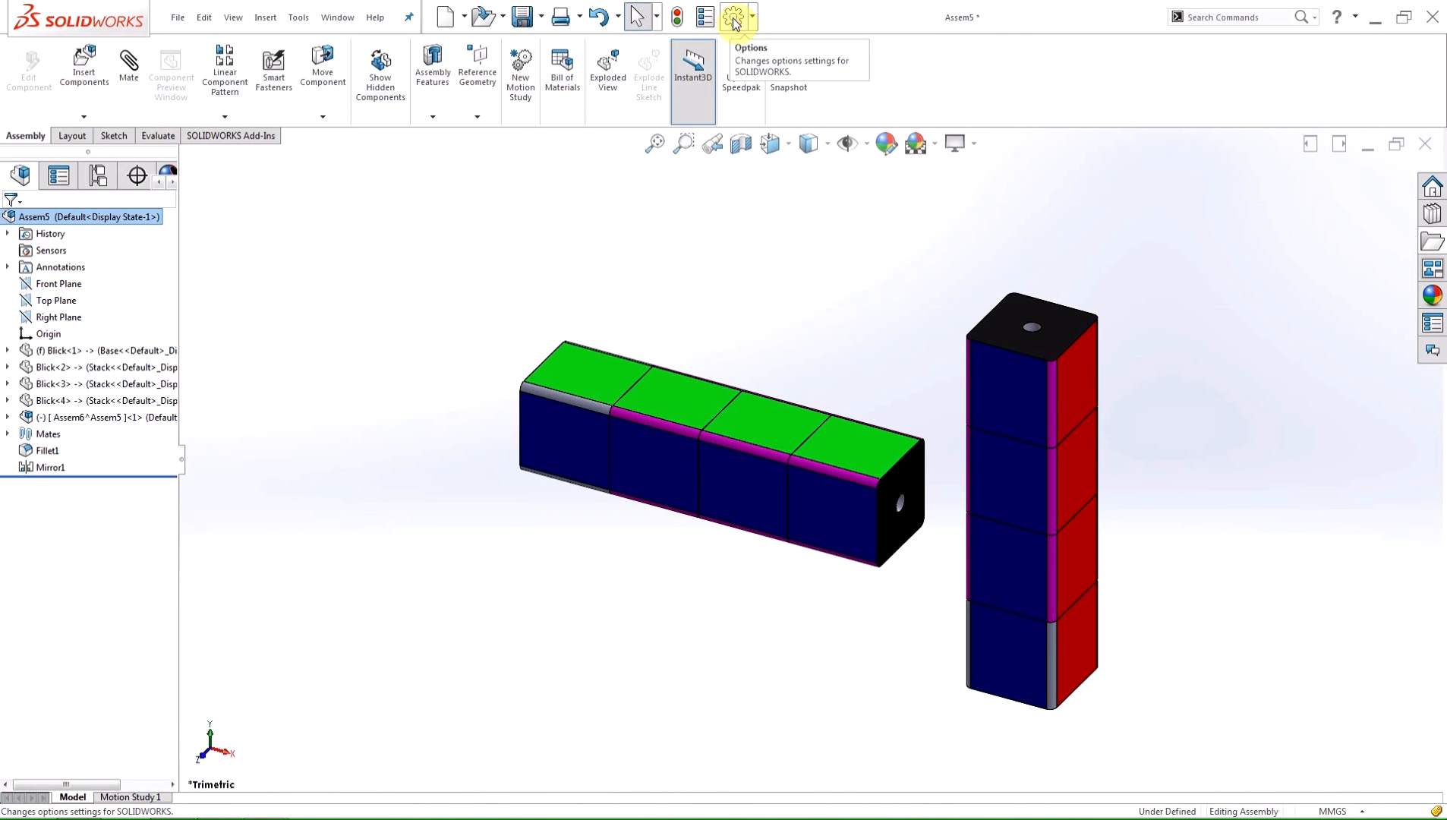
Enable component renaming in the FeatureManager system options and accept.
left_click(732, 17)
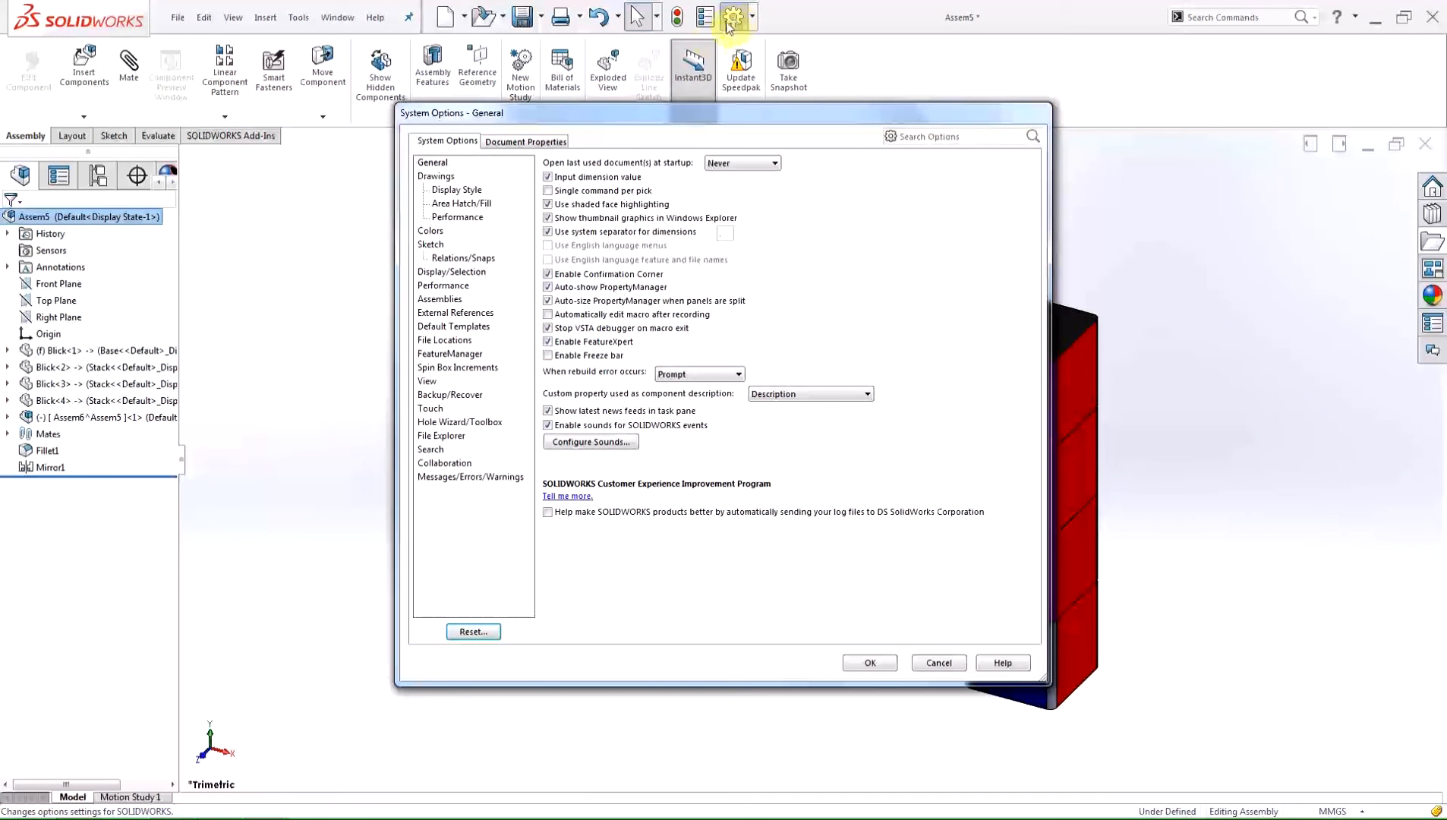
mouse_move(449, 353)
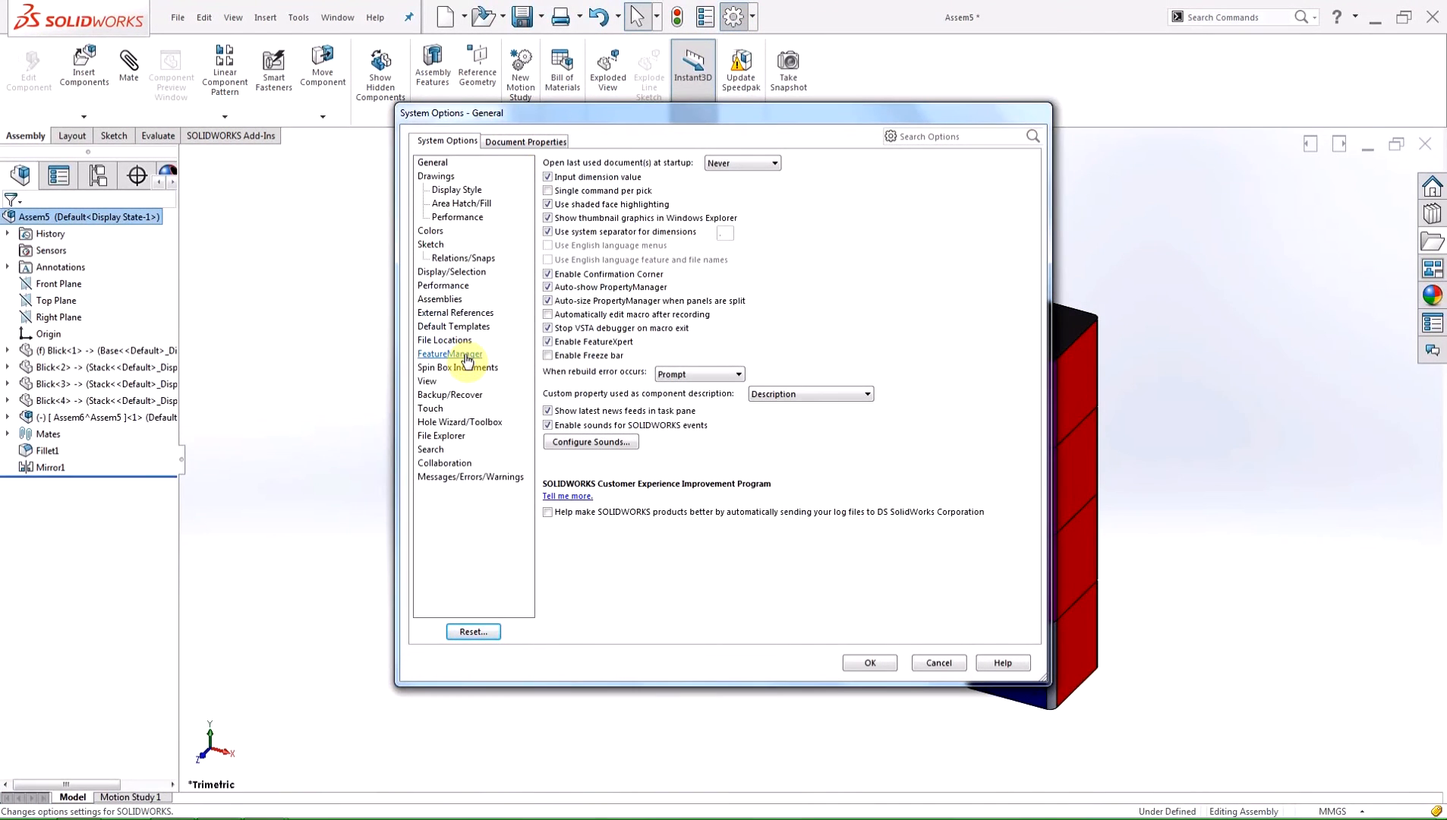
left_click(450, 354)
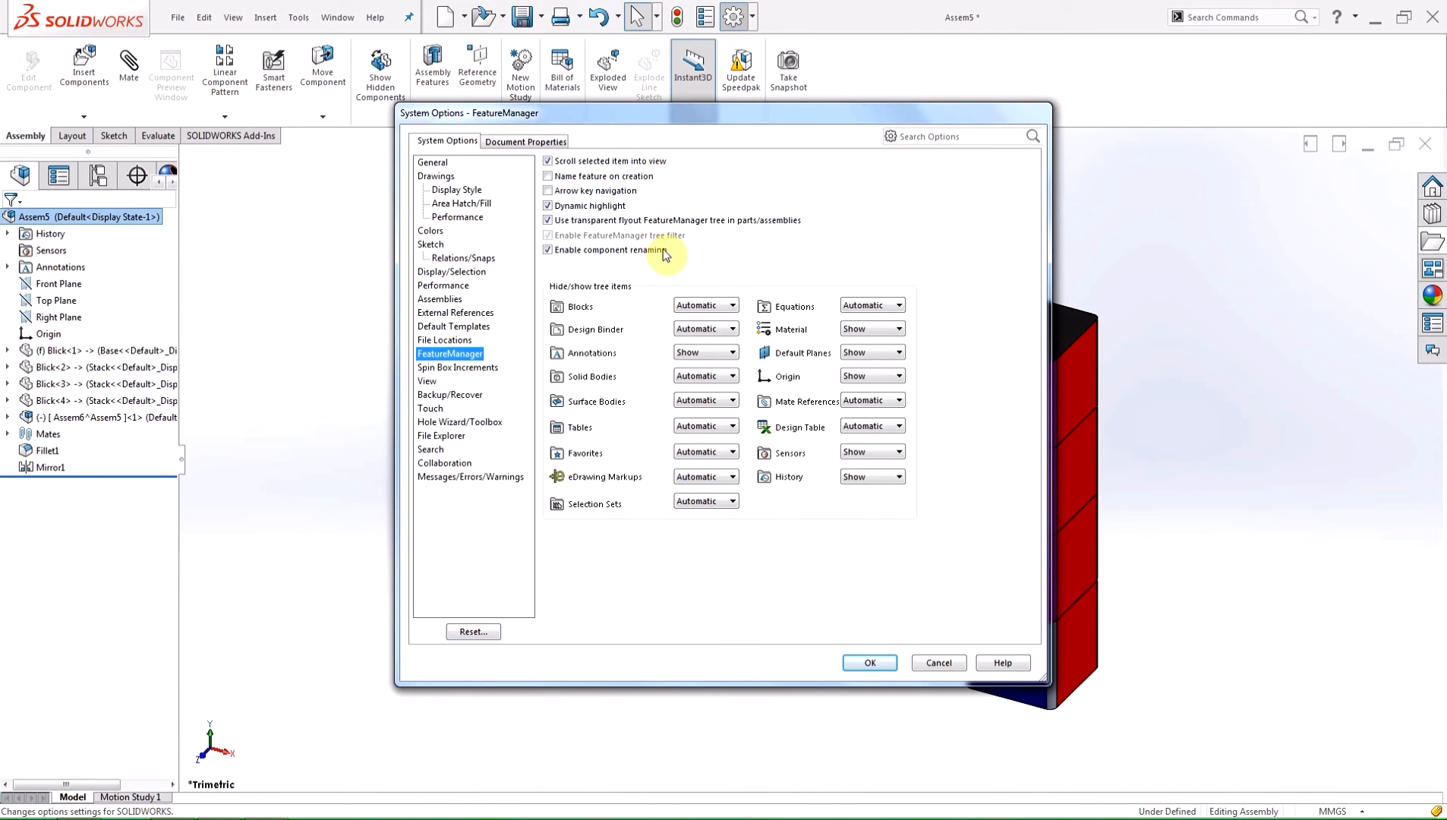
mouse_move(671, 270)
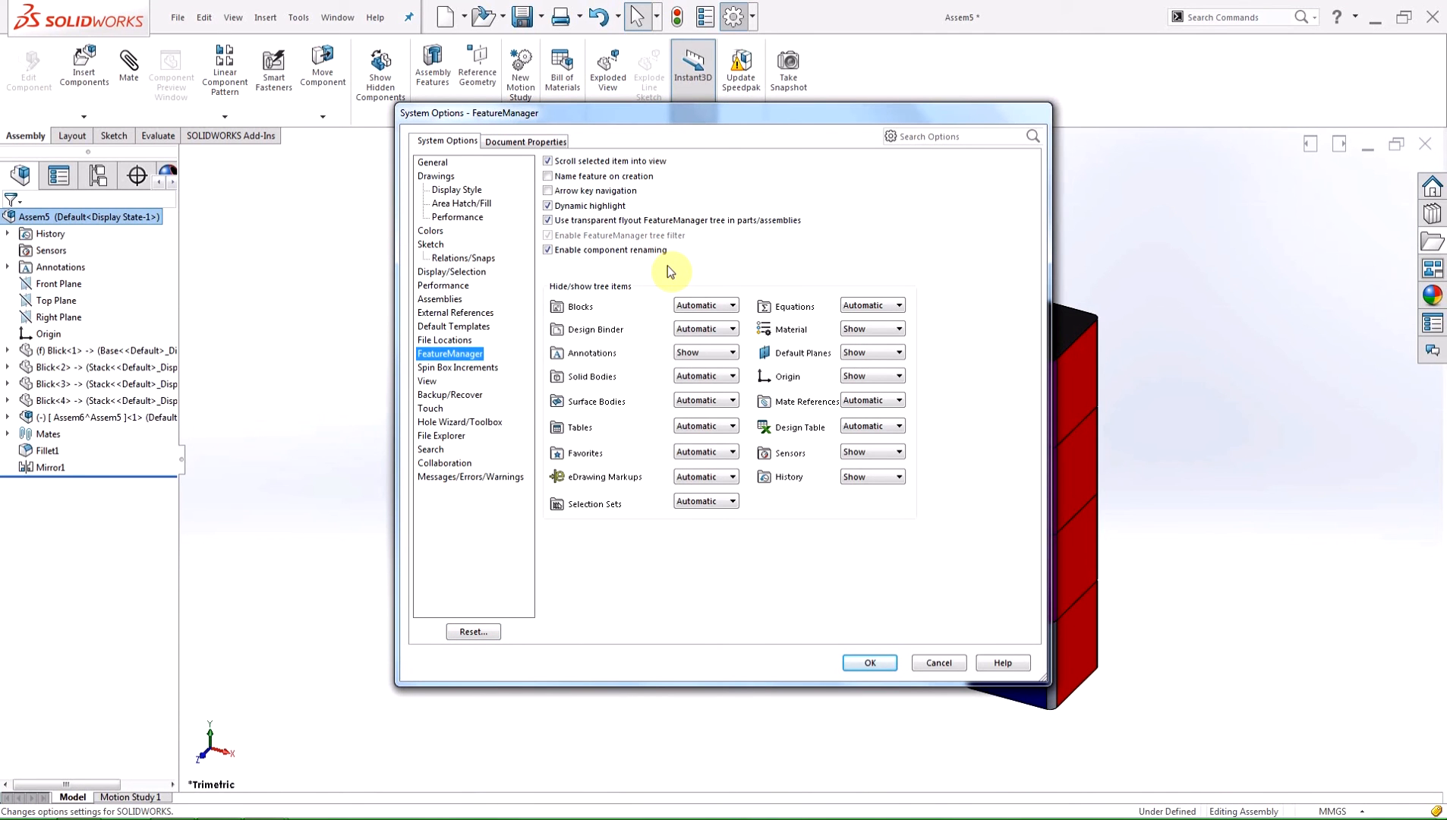
mouse_move(635, 271)
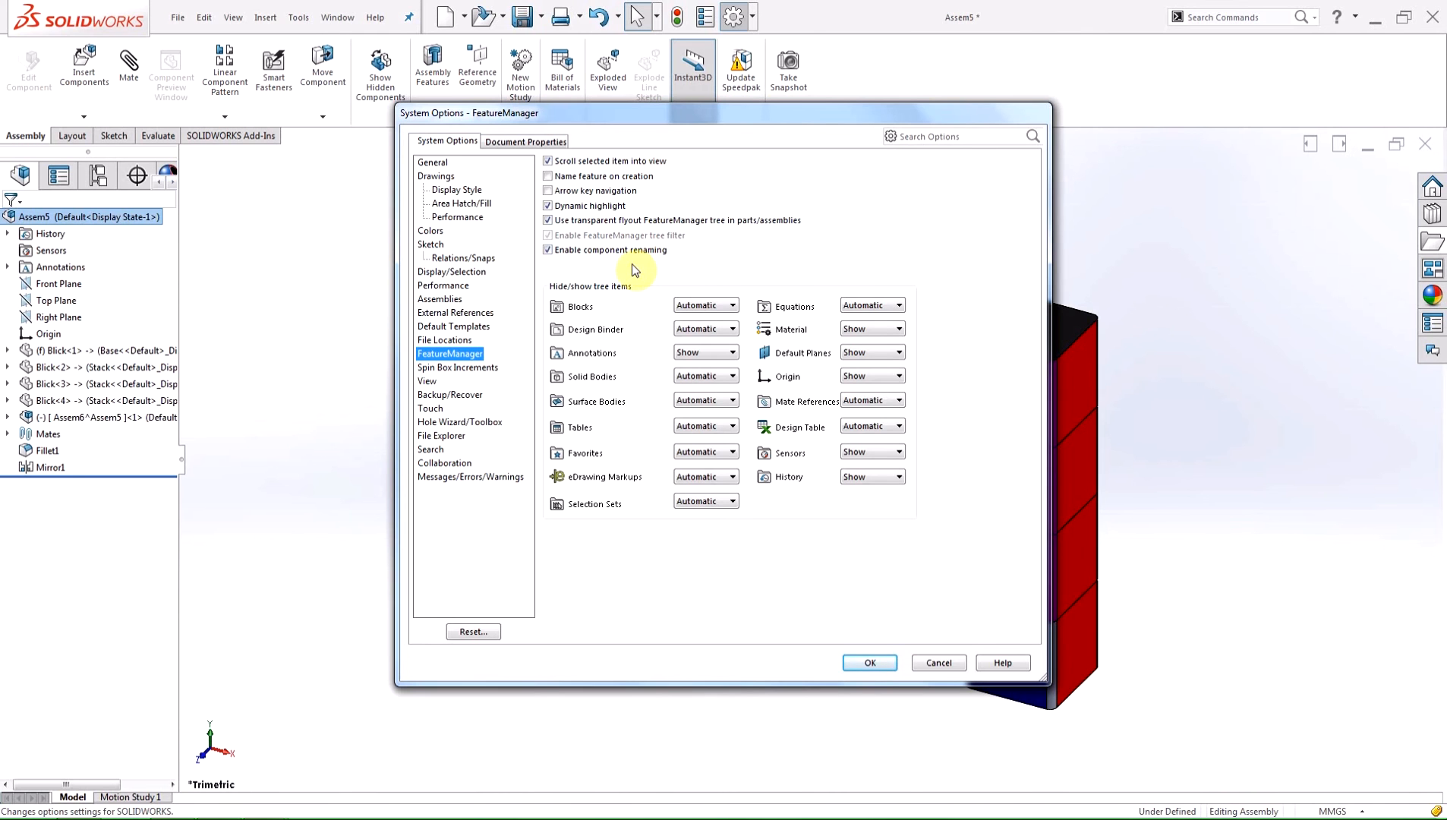
mouse_move(629, 269)
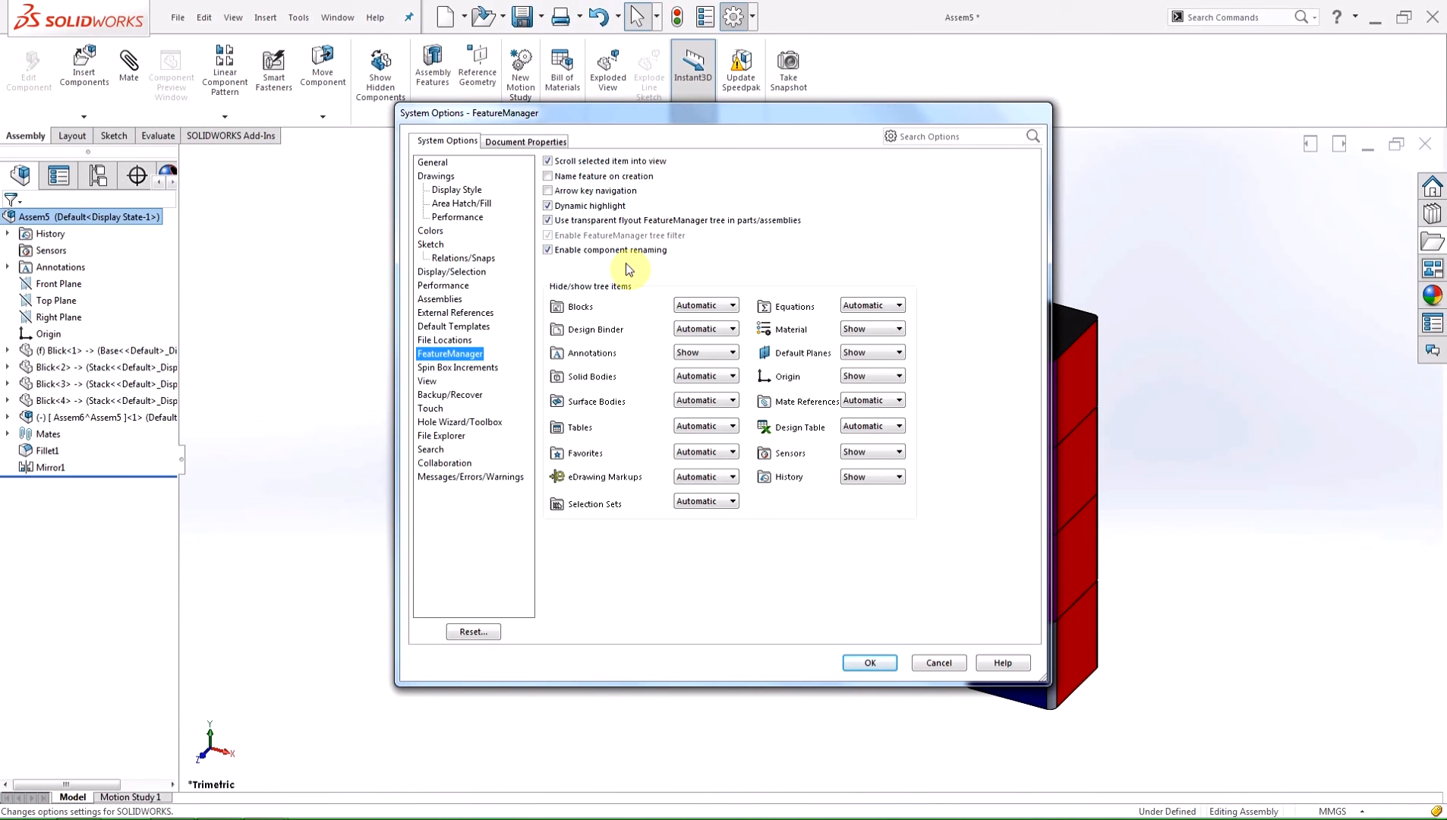
mouse_move(547, 269)
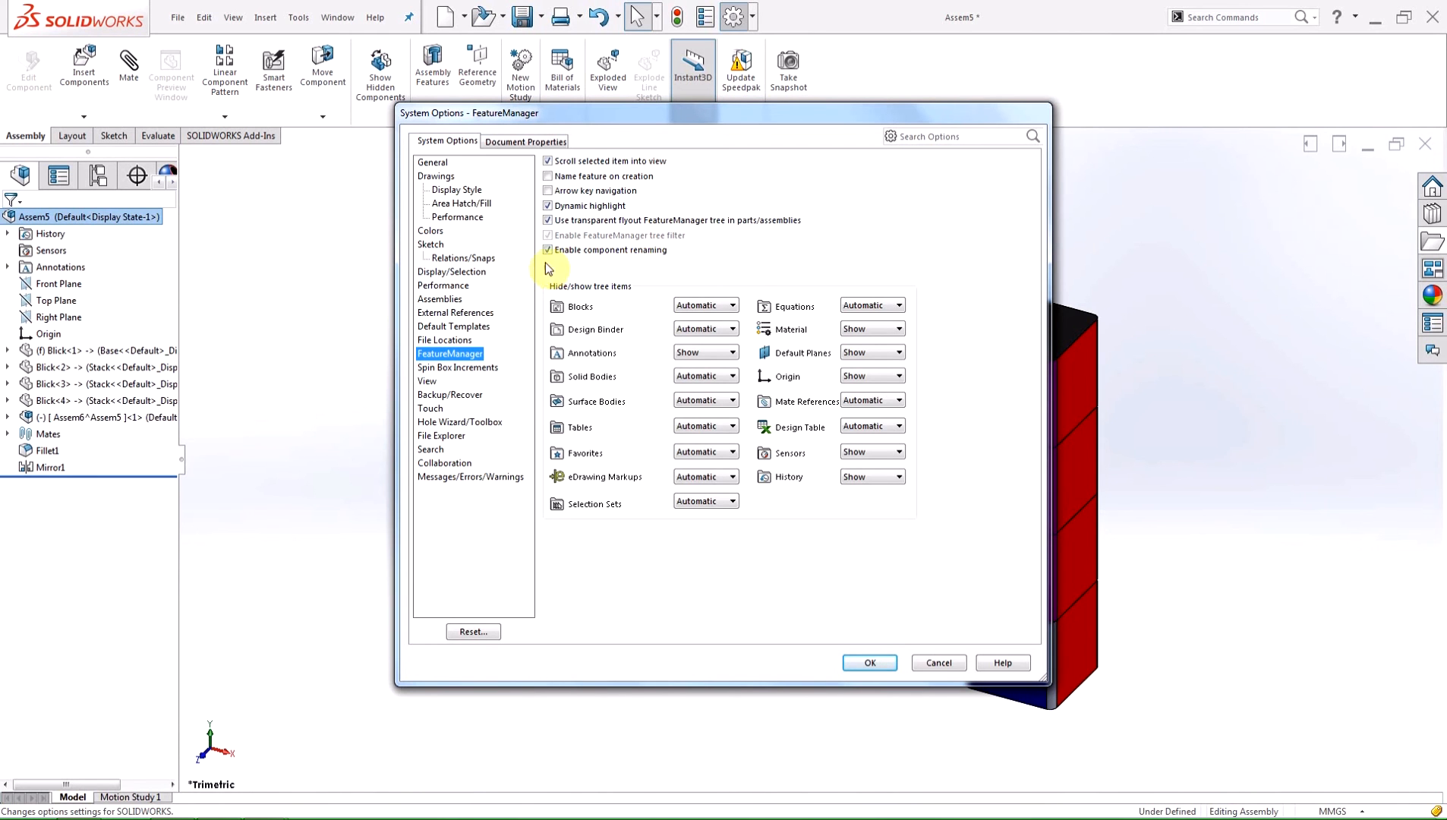
left_click(867, 662)
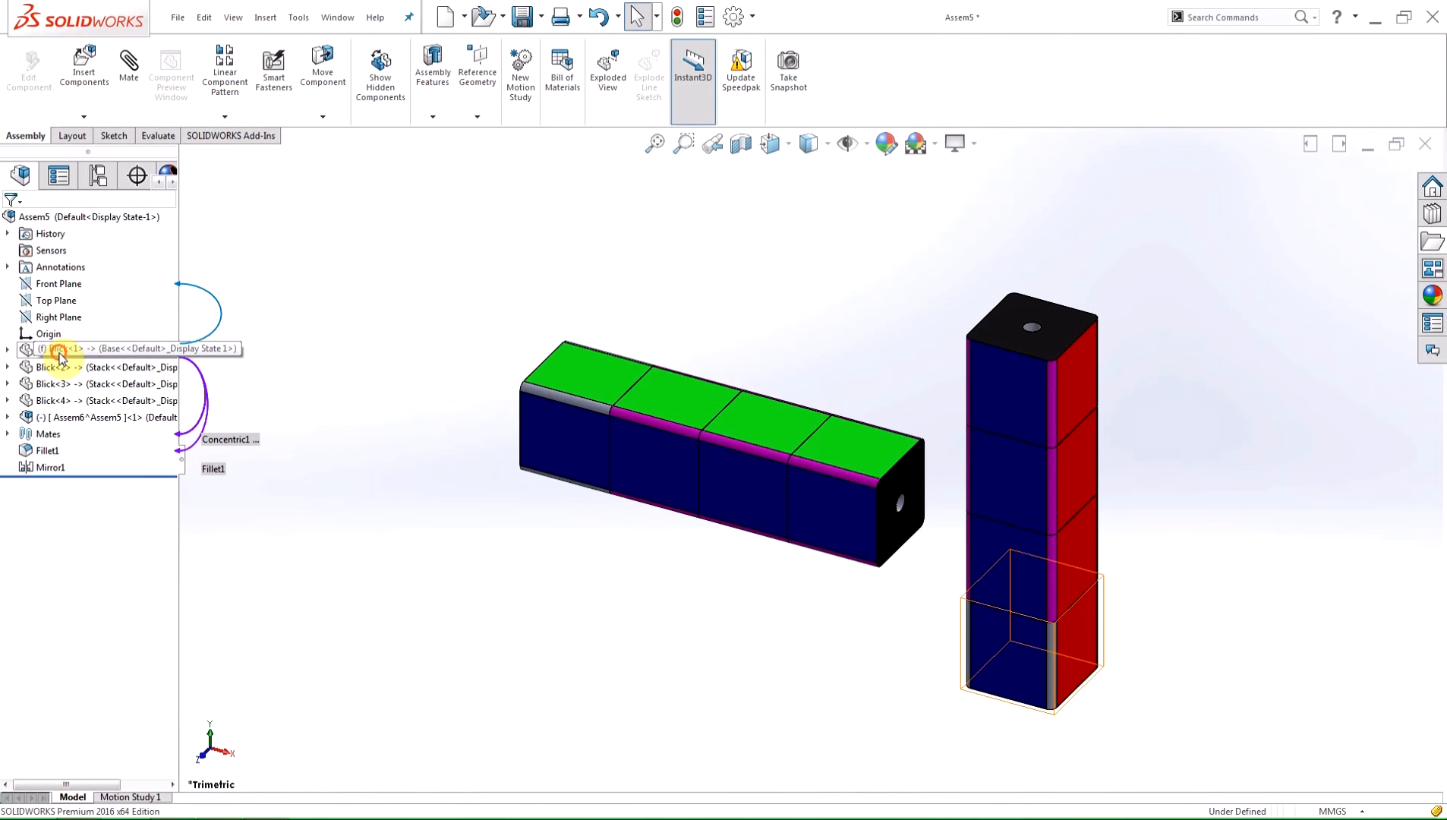
Rename Blick<1> to Block with a temporary document rename.
left_click(49, 347)
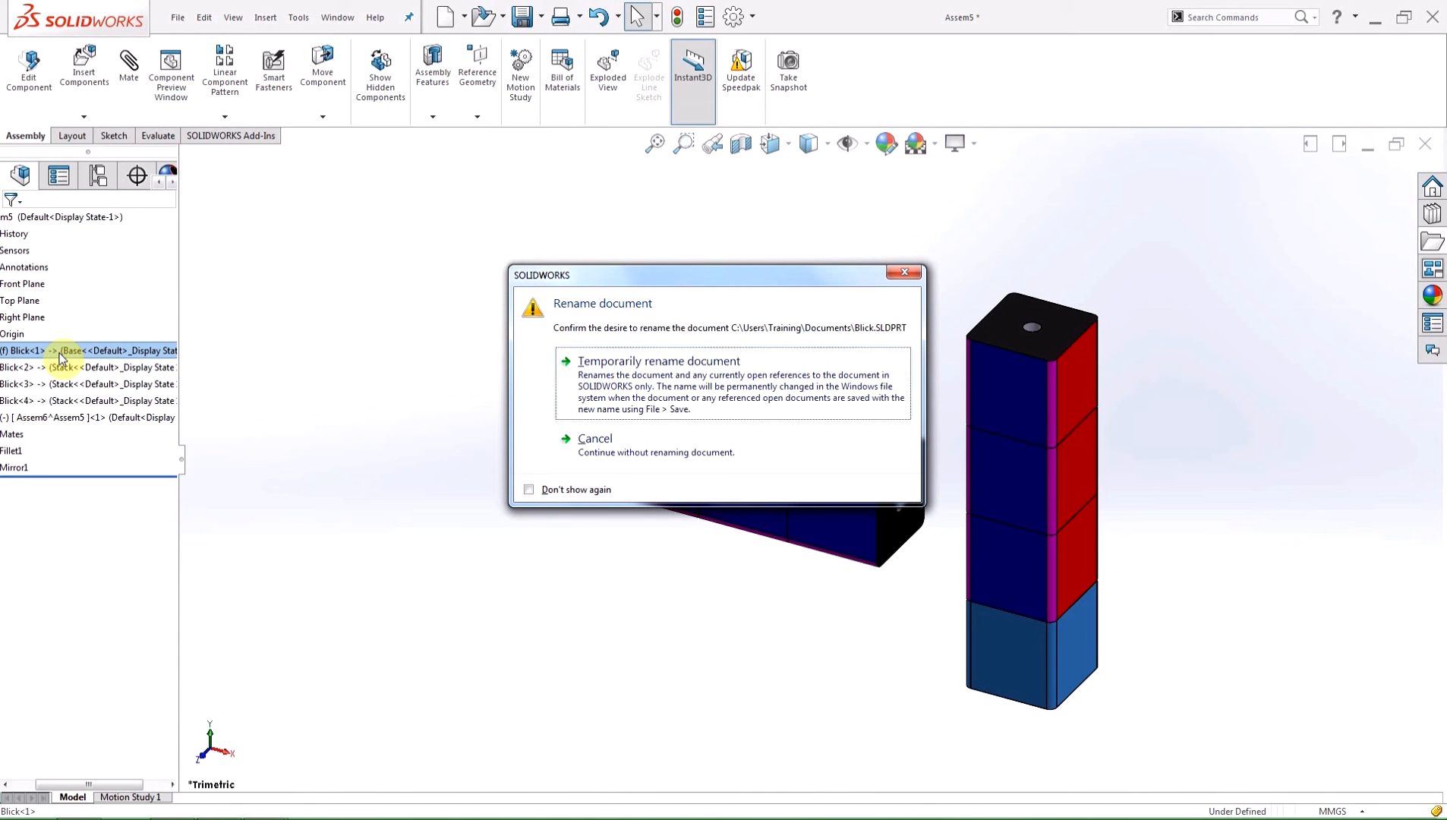
mouse_move(635, 366)
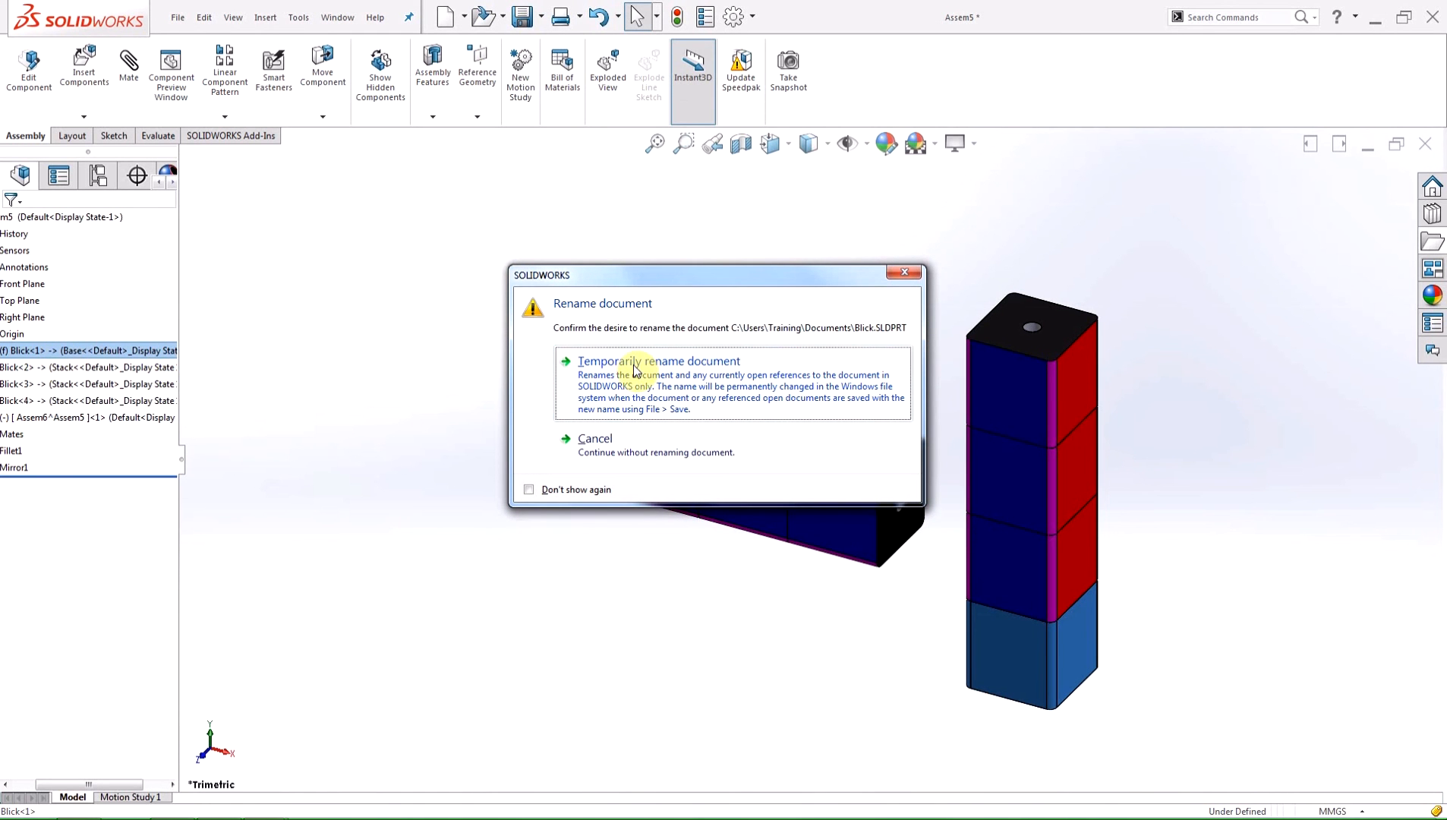
left_click(657, 361)
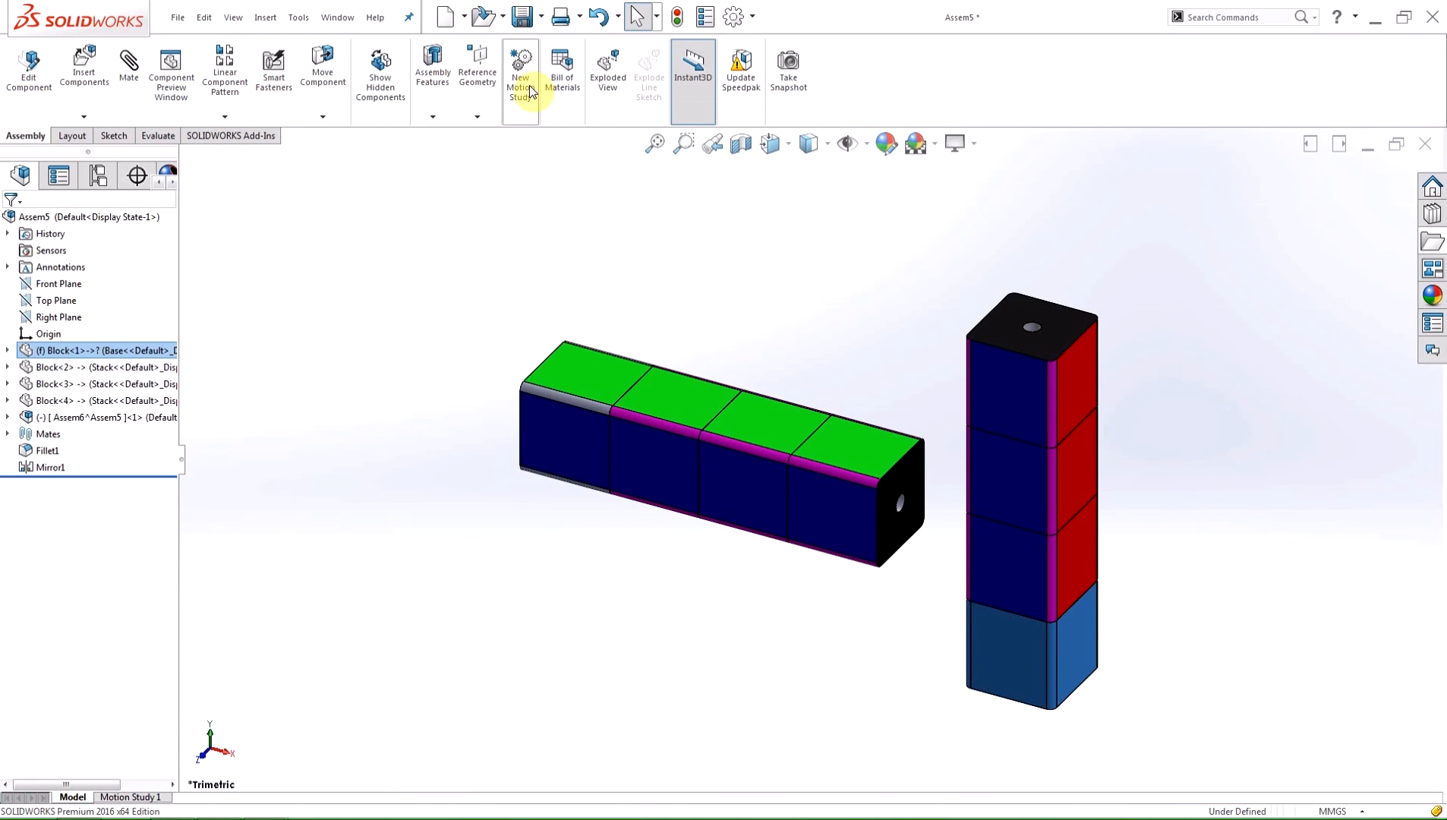
Save all as Assem5.SLDASM, updating where-used references and keeping the virtual subassembly internal.
left_click(521, 17)
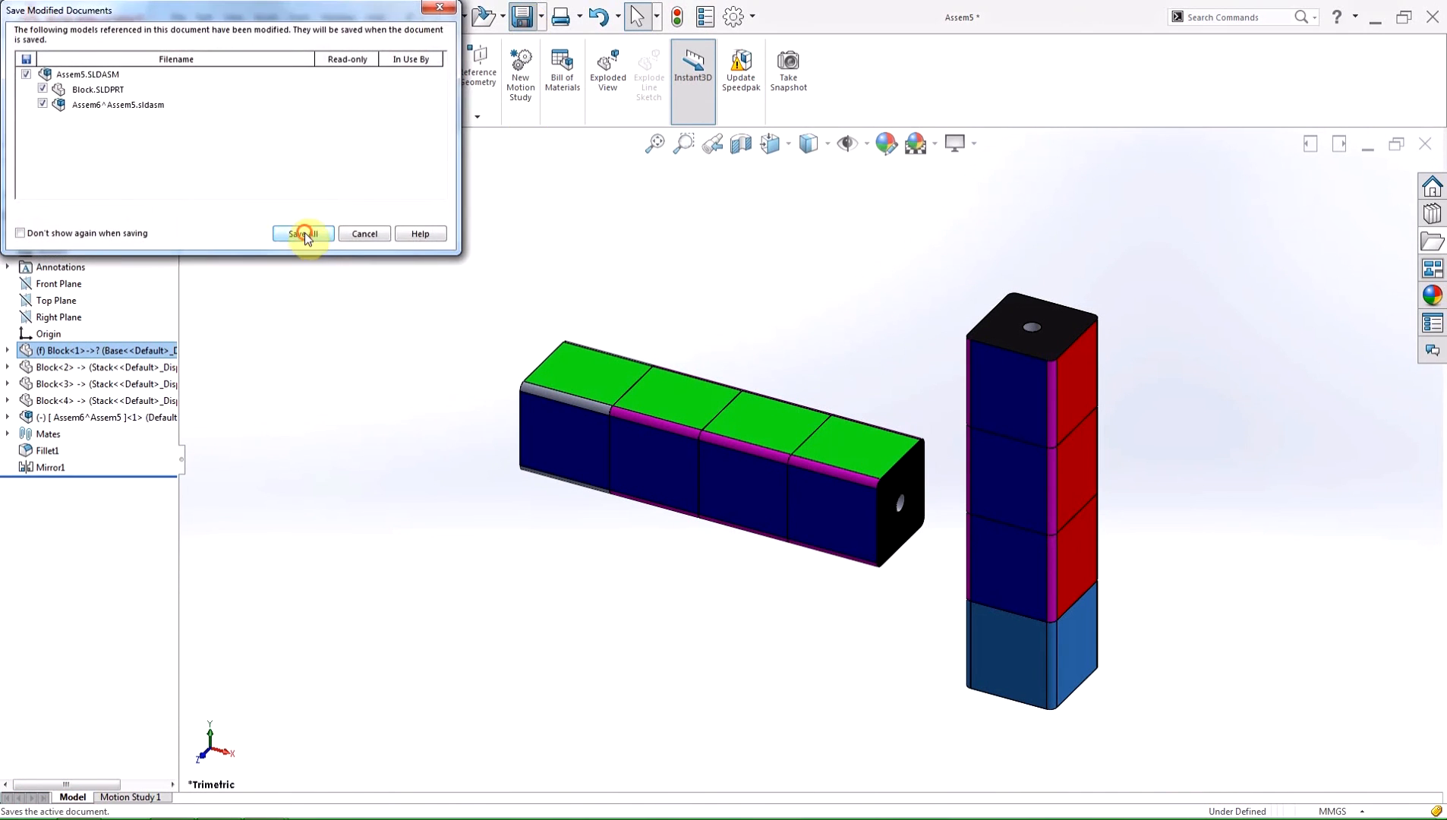
left_click(303, 232)
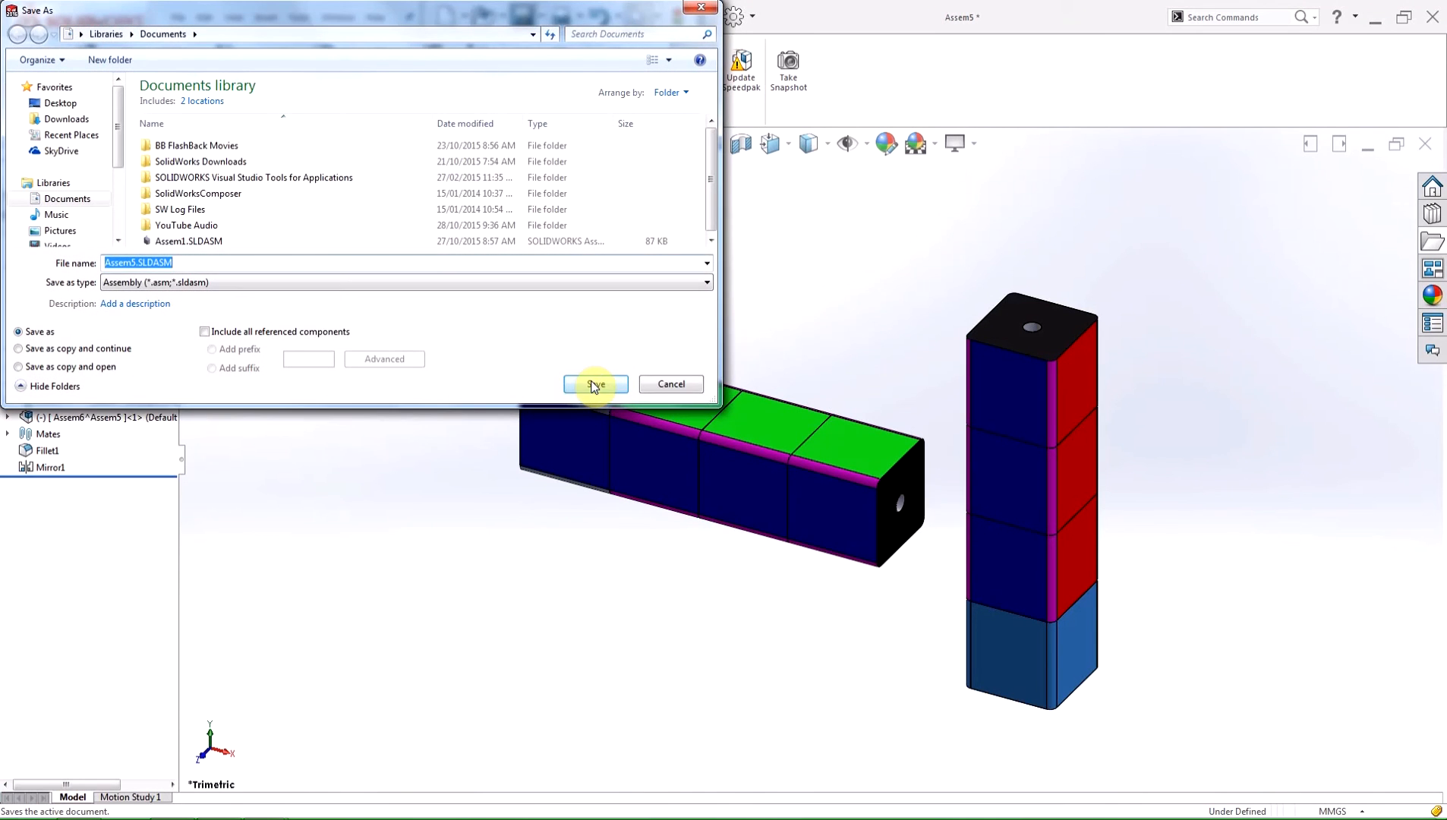
left_click(593, 384)
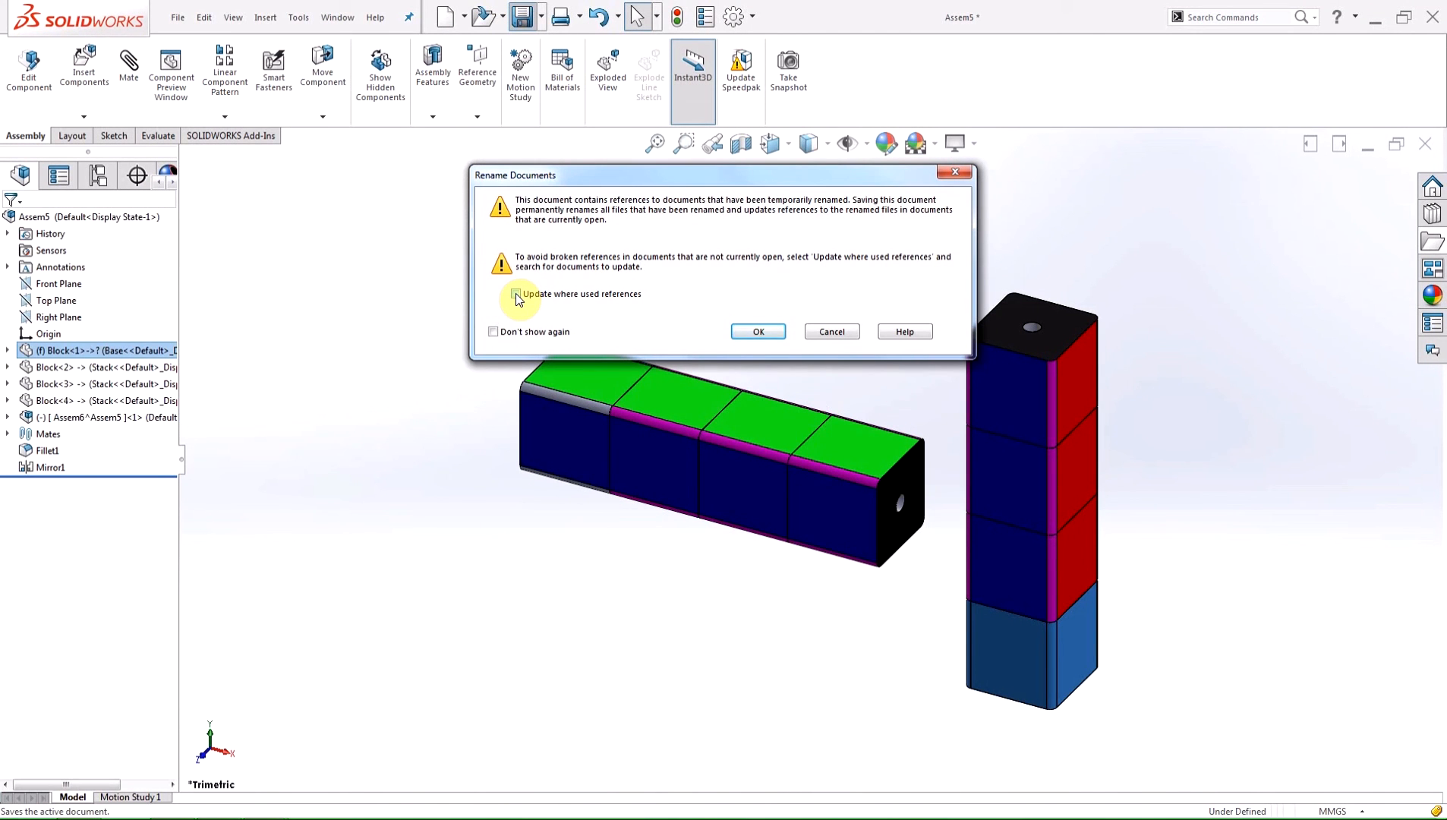
left_click(516, 293)
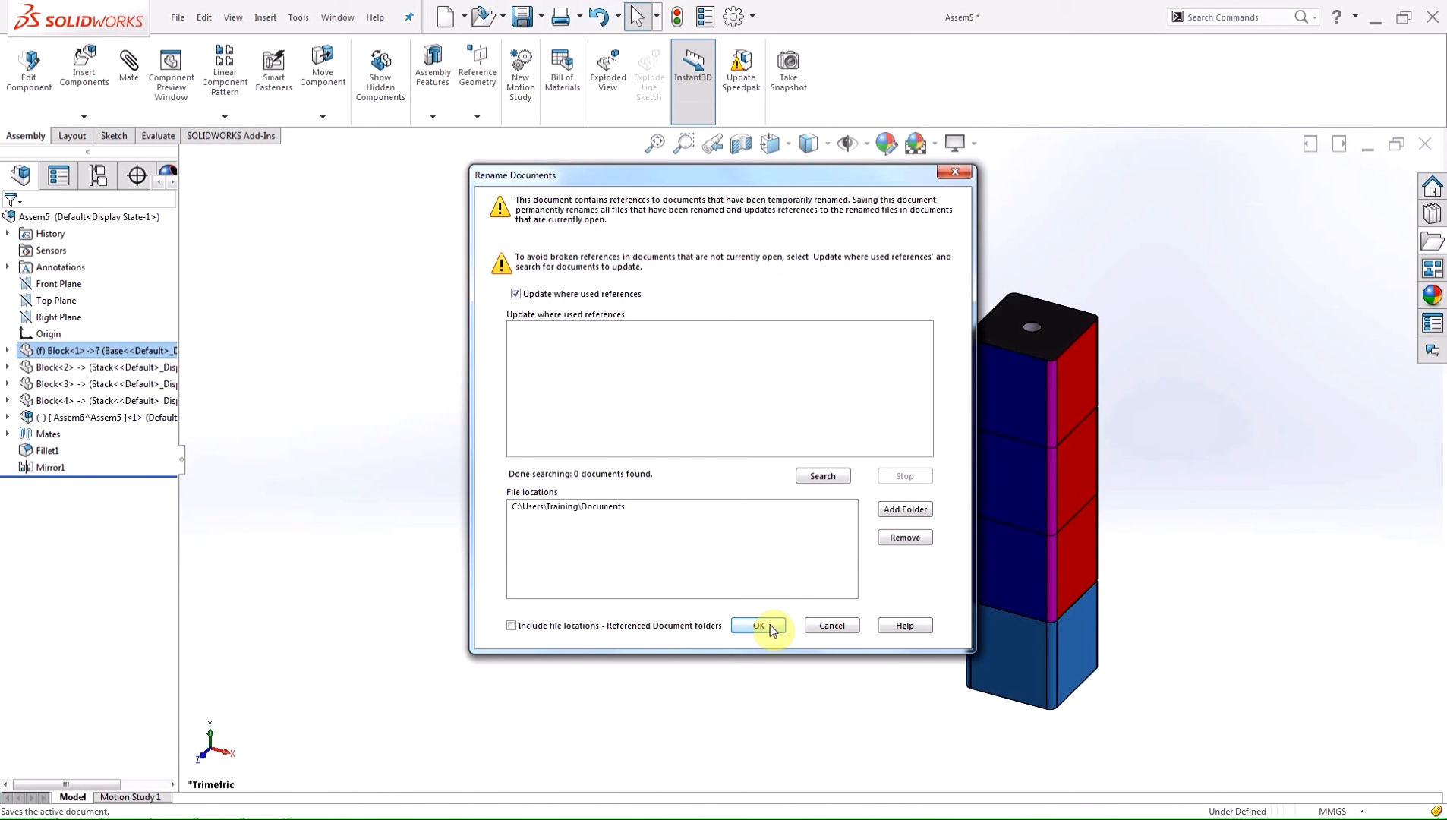
left_click(758, 626)
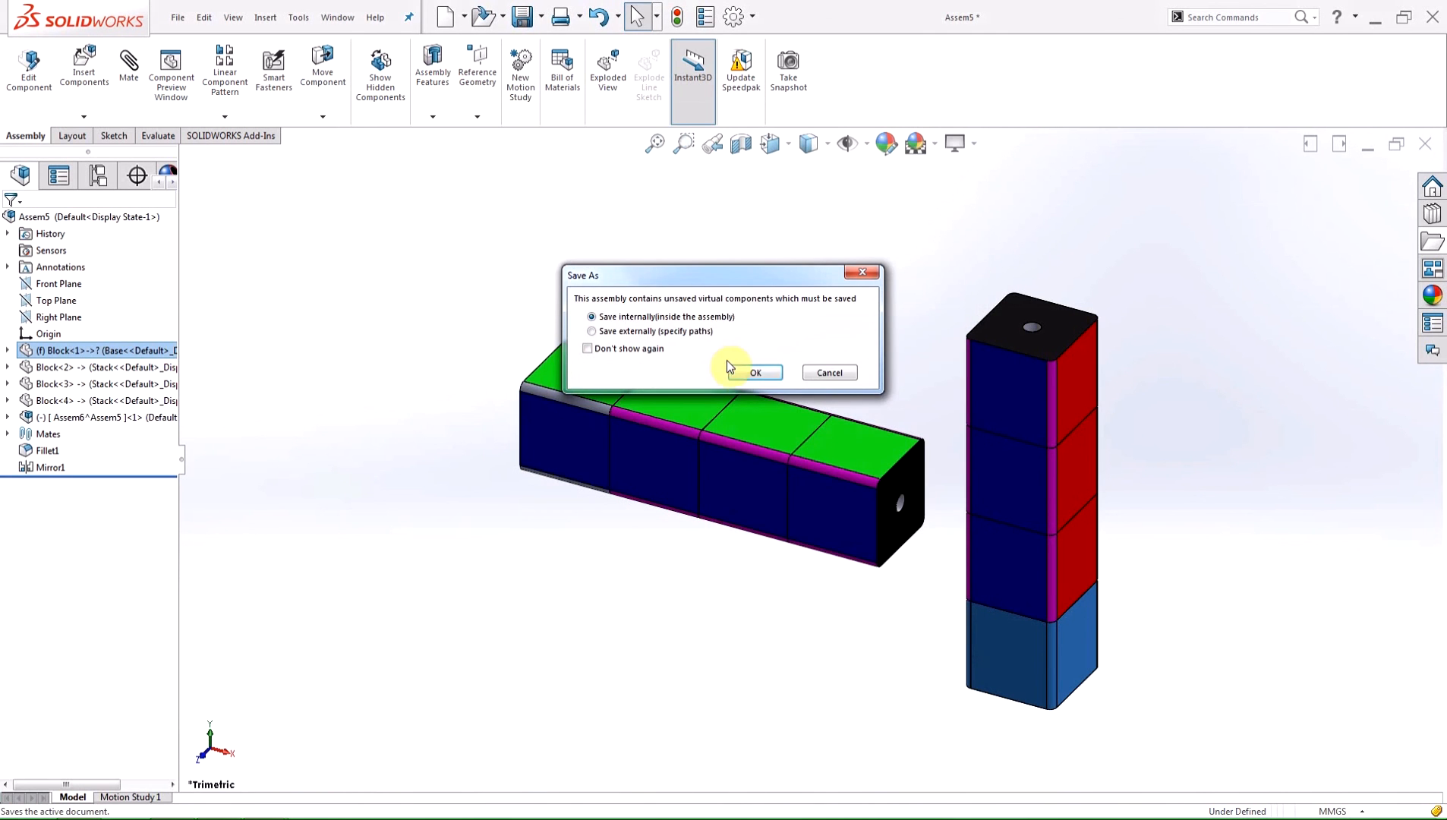
mouse_move(755, 377)
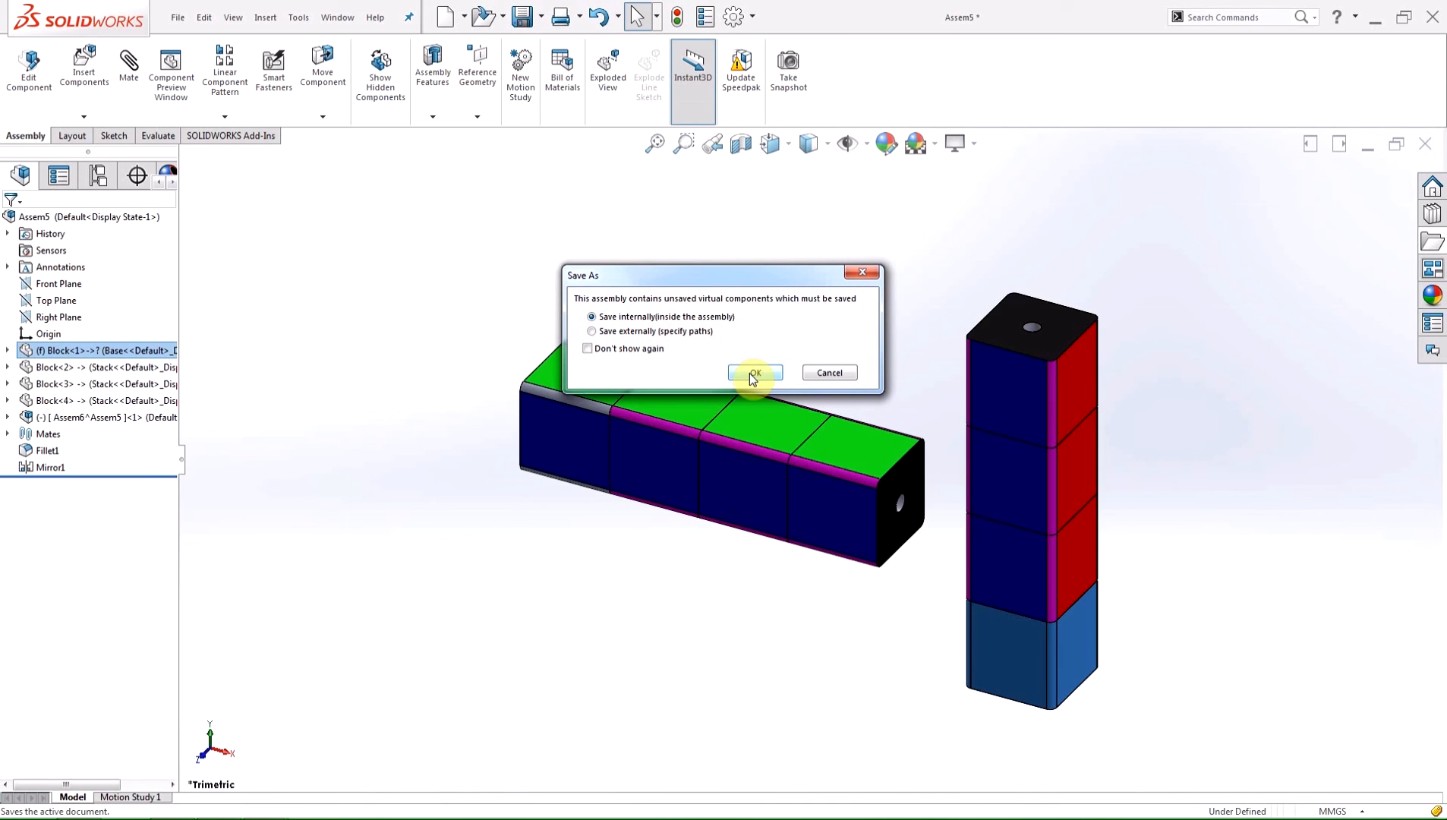
left_click(755, 372)
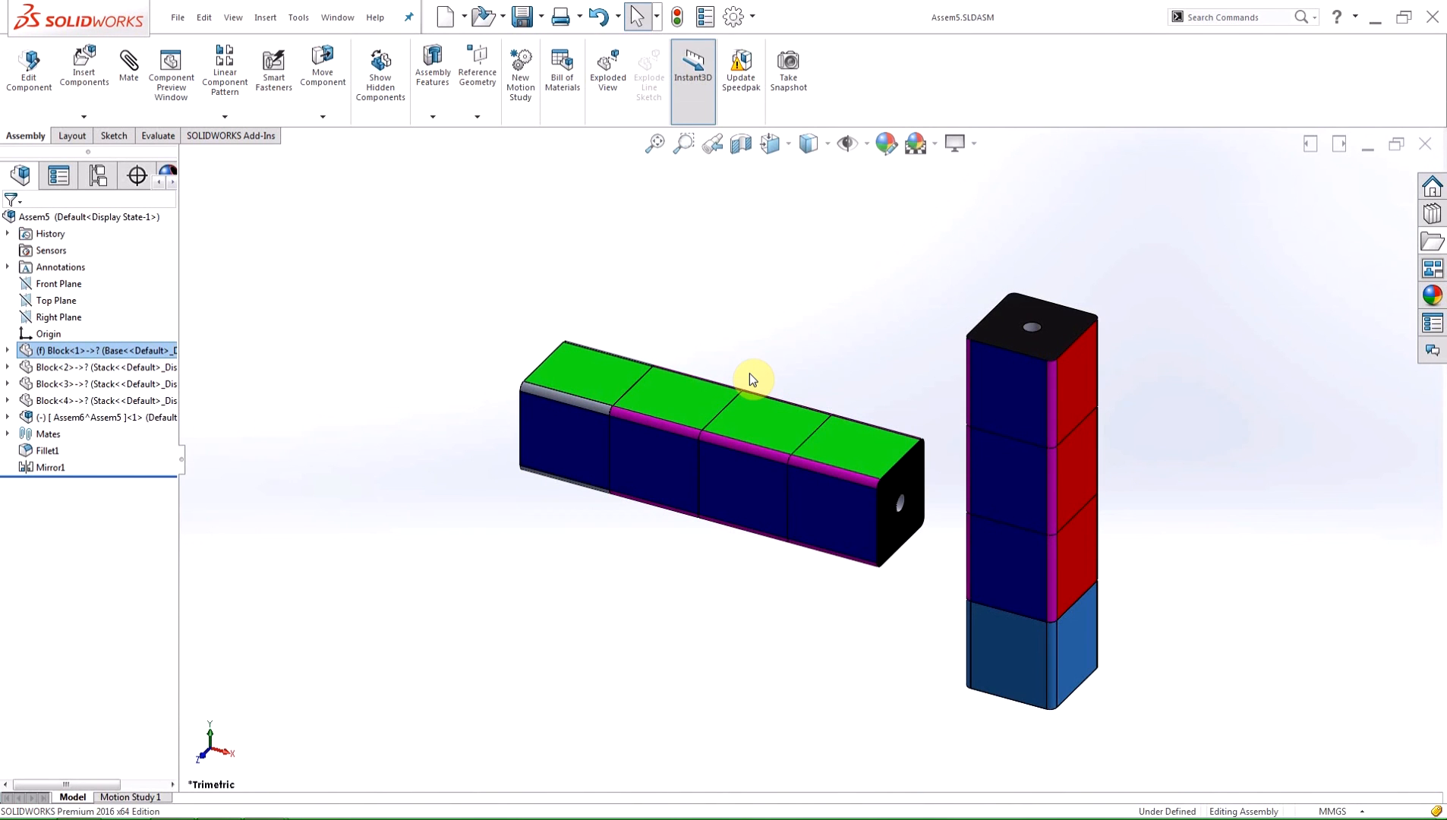
mouse_move(726, 366)
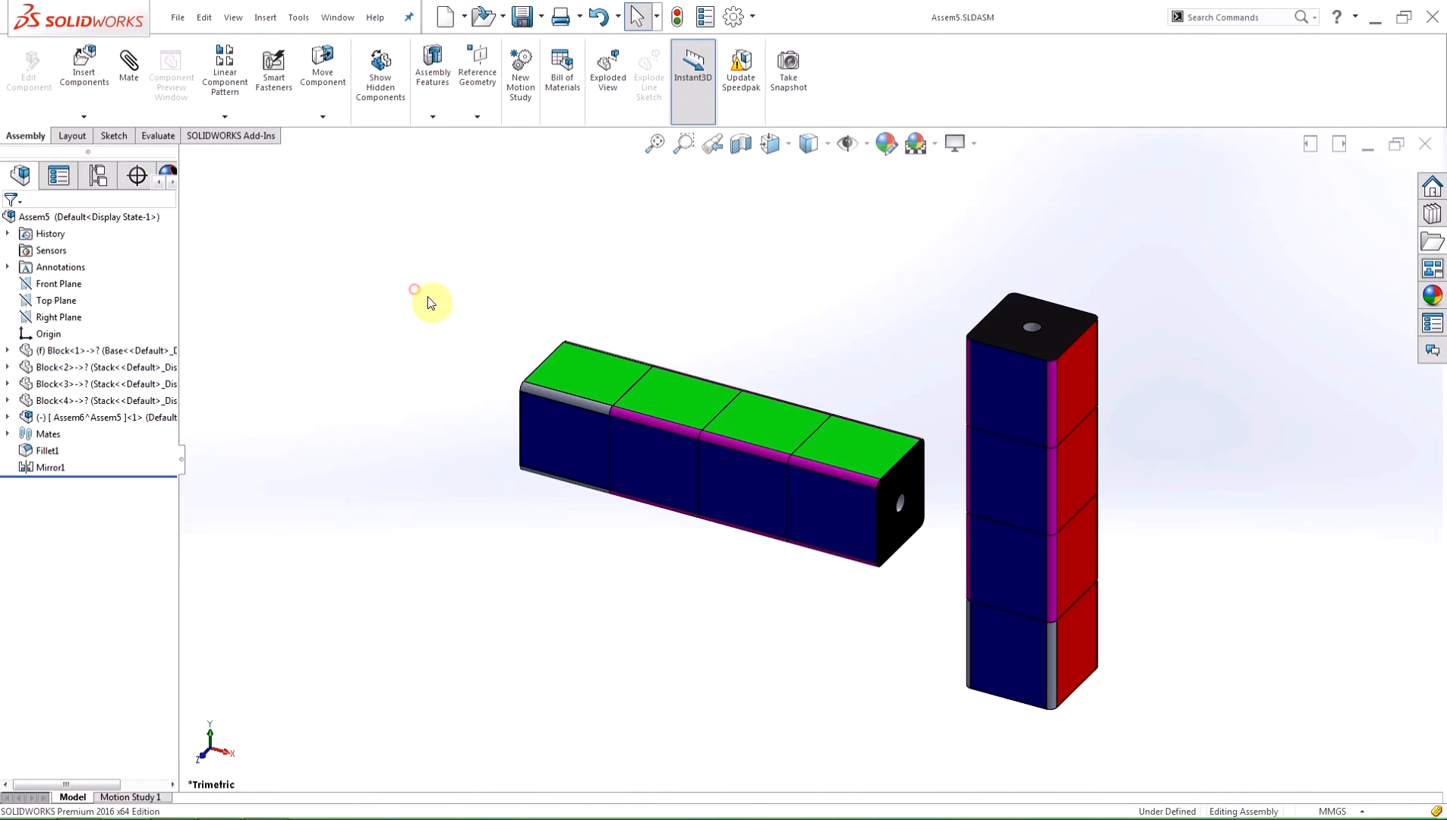
mouse_move(349, 302)
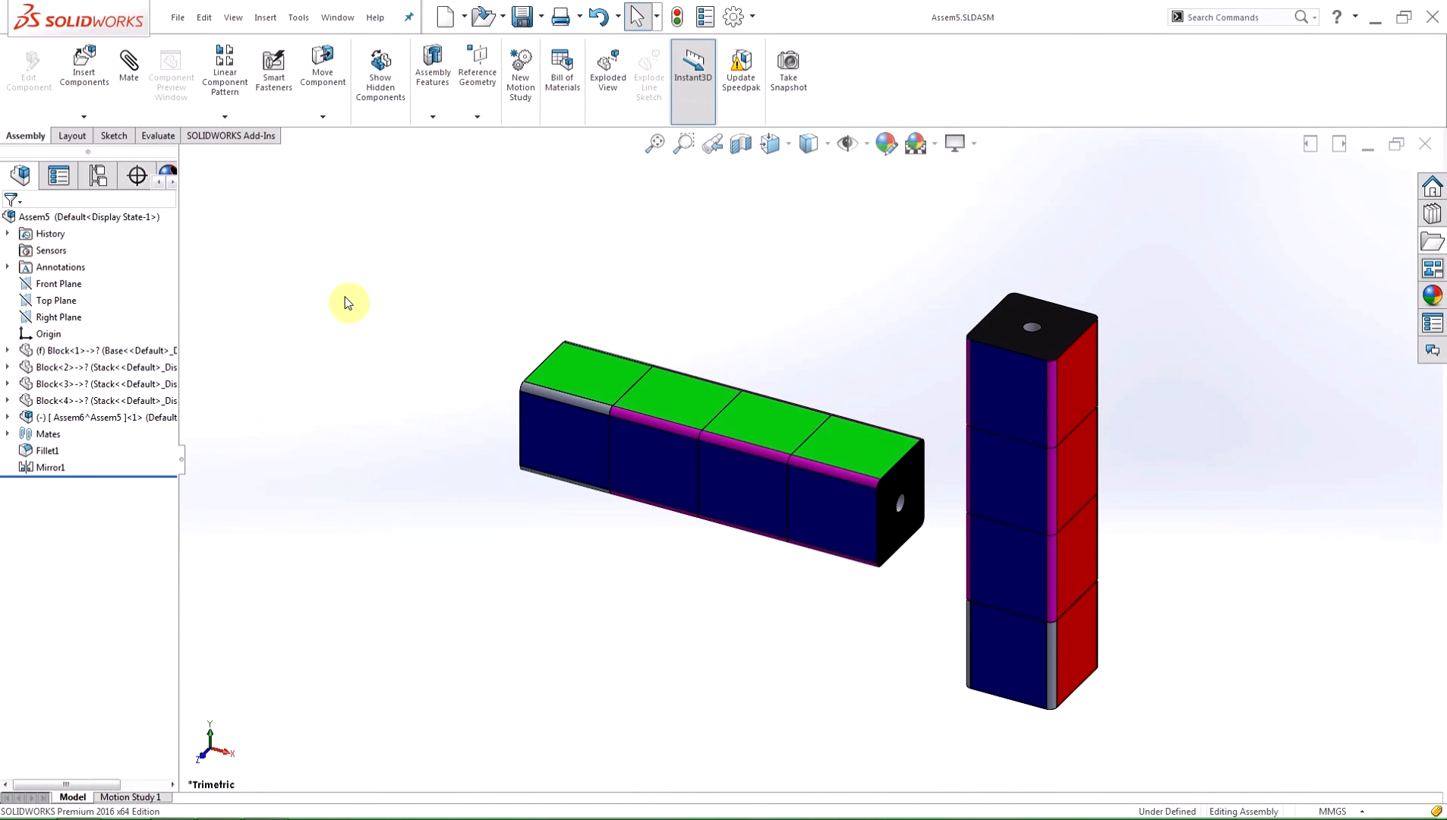
mouse_move(167, 324)
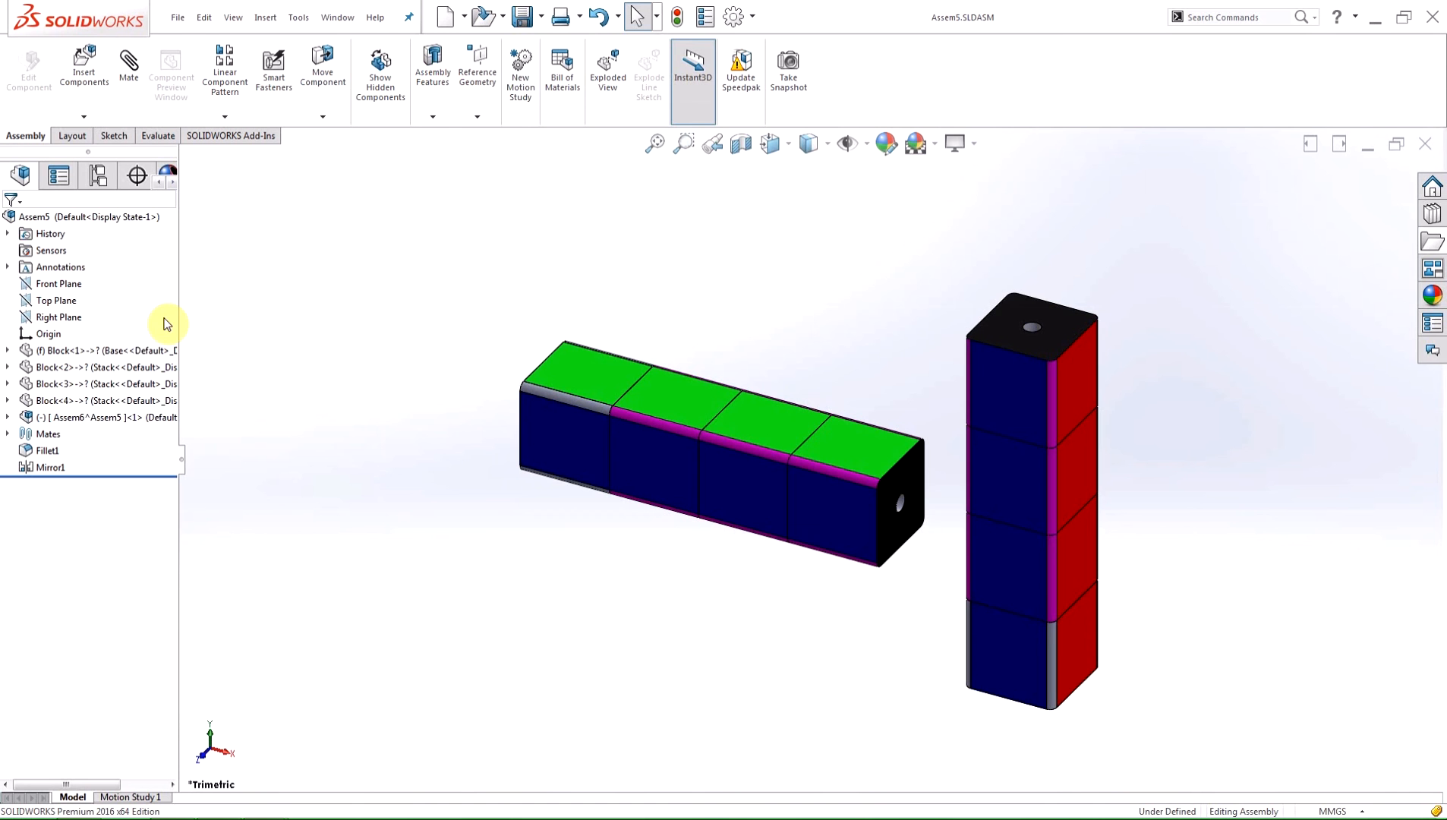
Remove all part appearances from the base Block via its Appearances cascade.
left_click(93, 349)
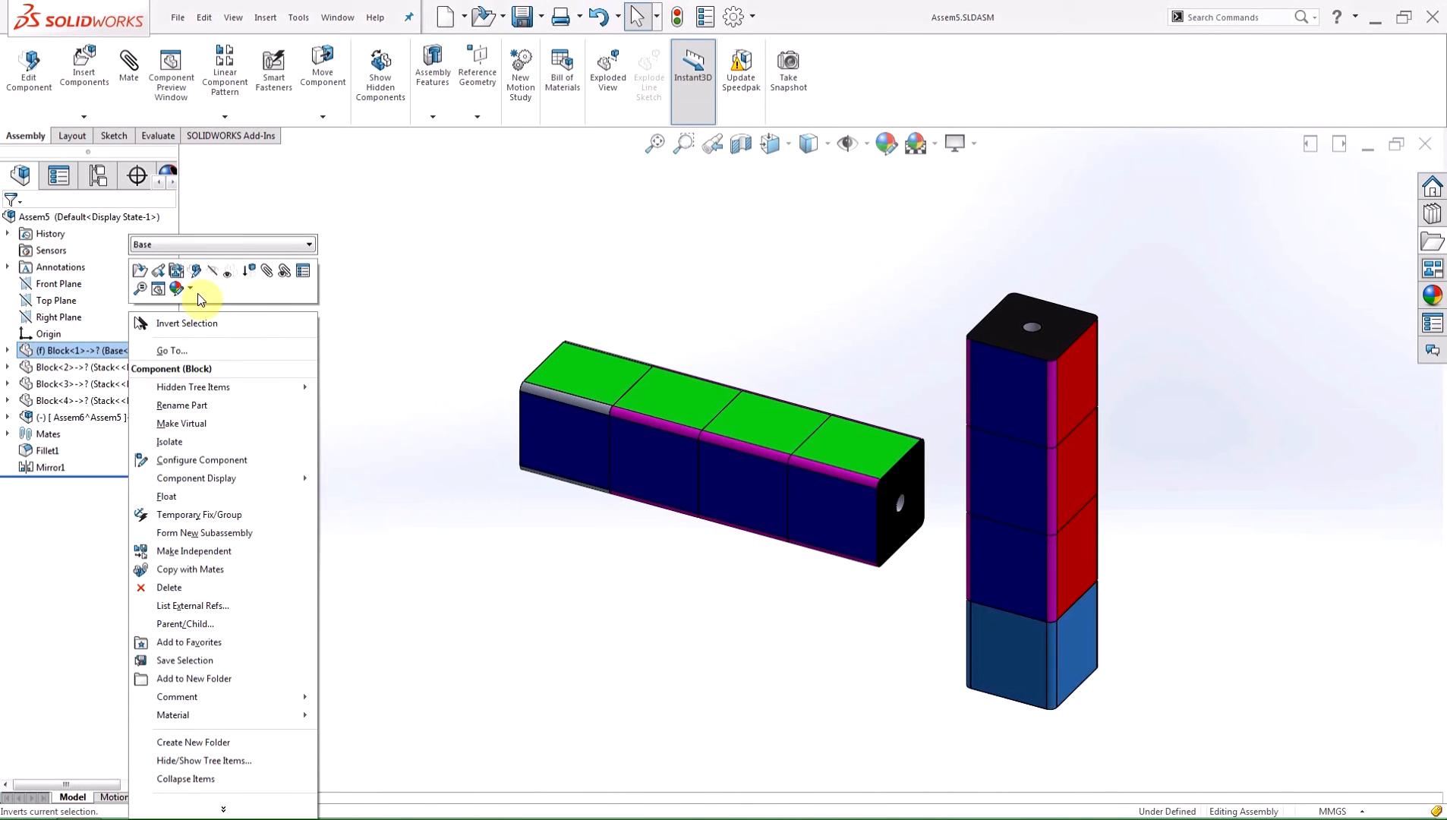
left_click(189, 289)
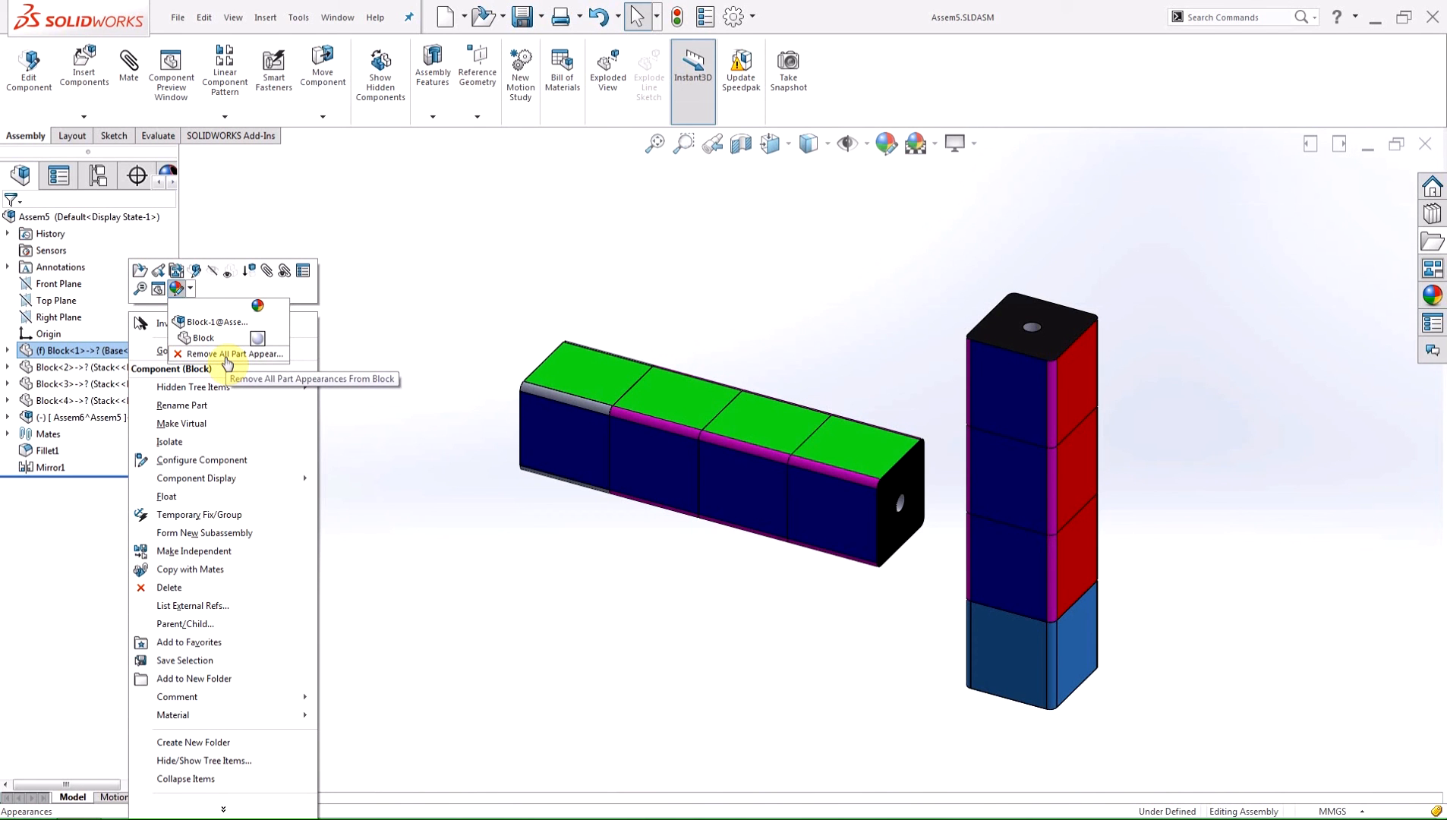
left_click(225, 354)
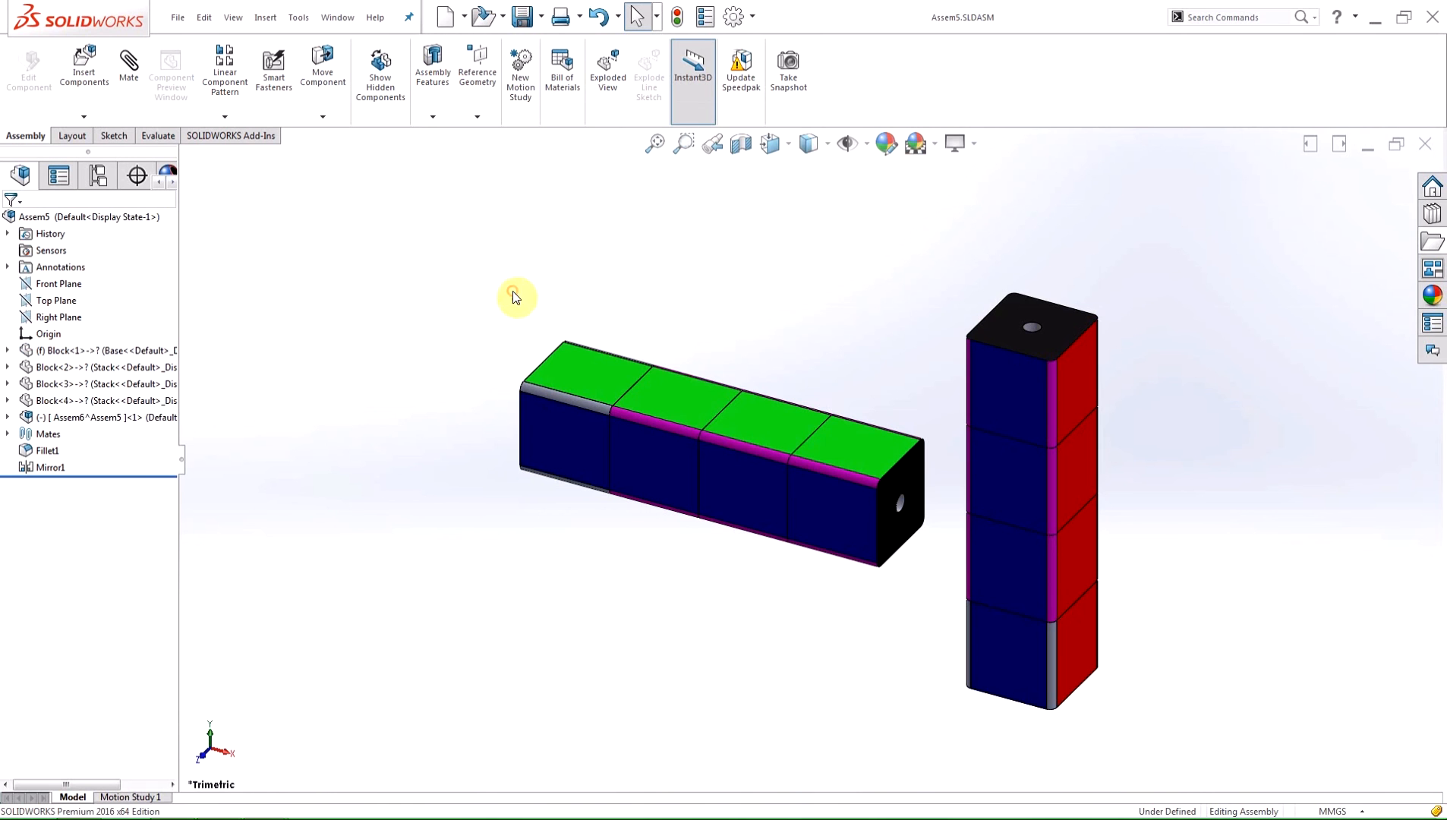
mouse_move(688, 409)
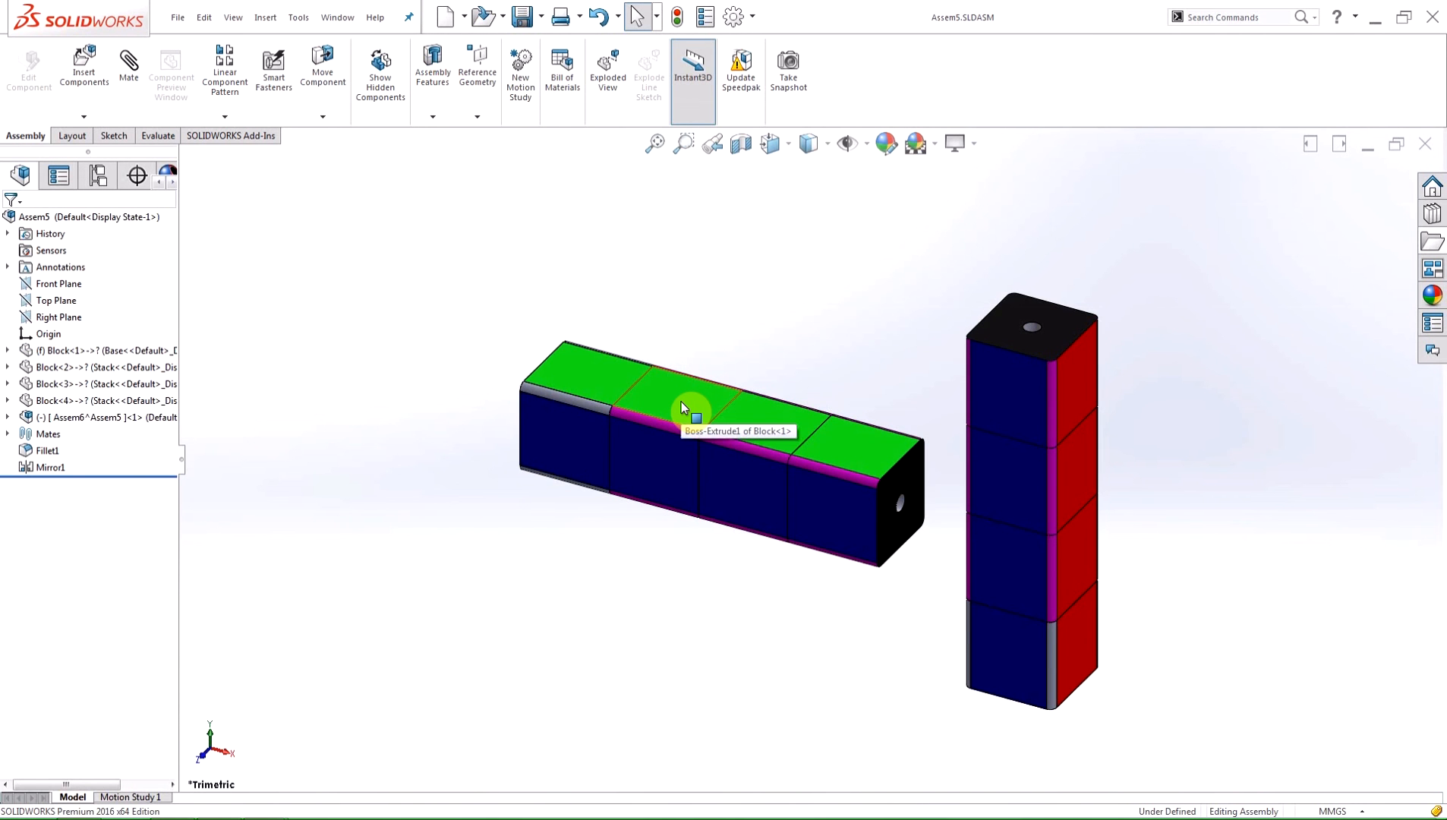
mouse_move(688, 416)
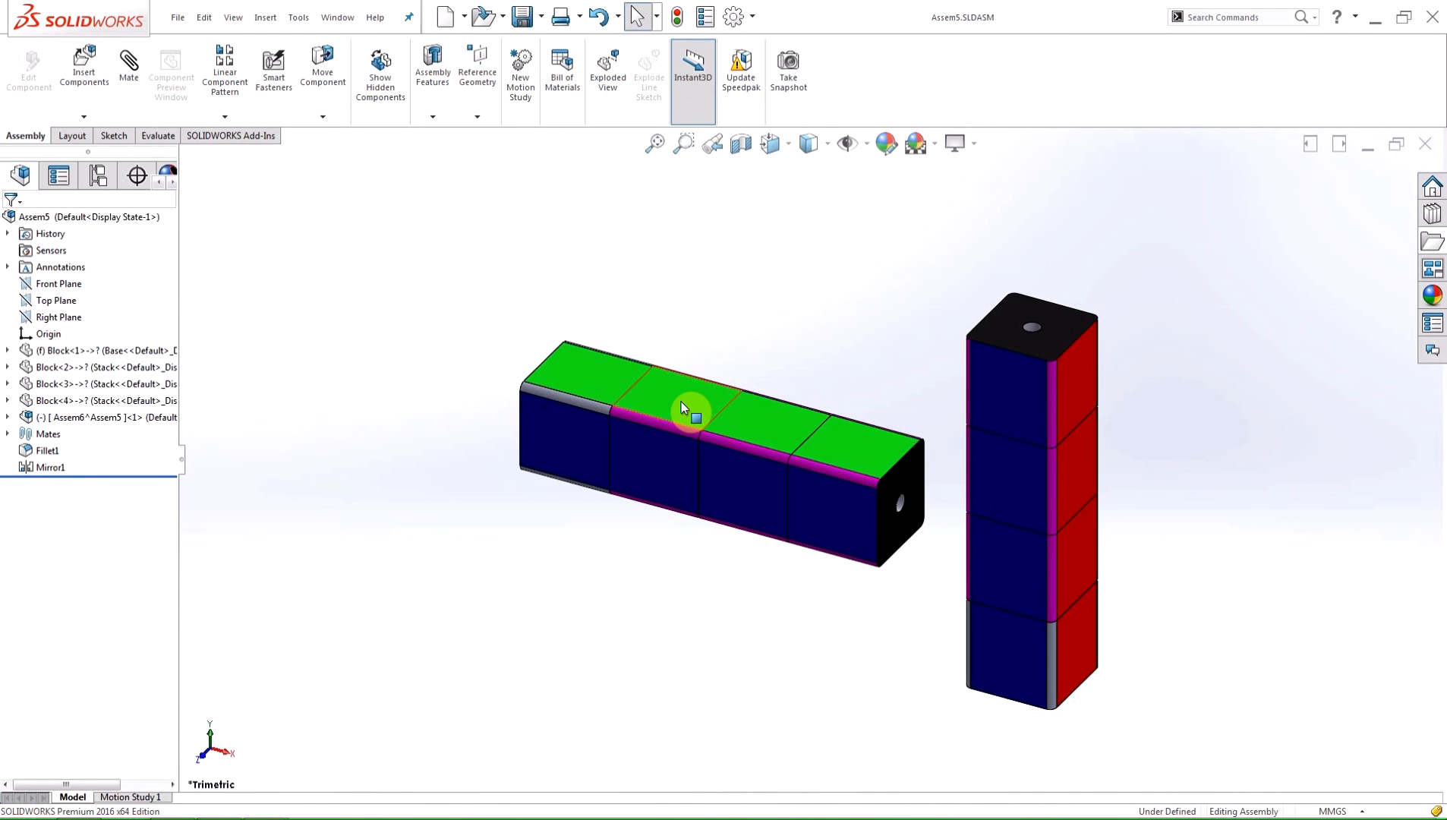
Review appearance options on the tower's top face, then on the Assem6^Assem5 subassembly.
right_click(694, 418)
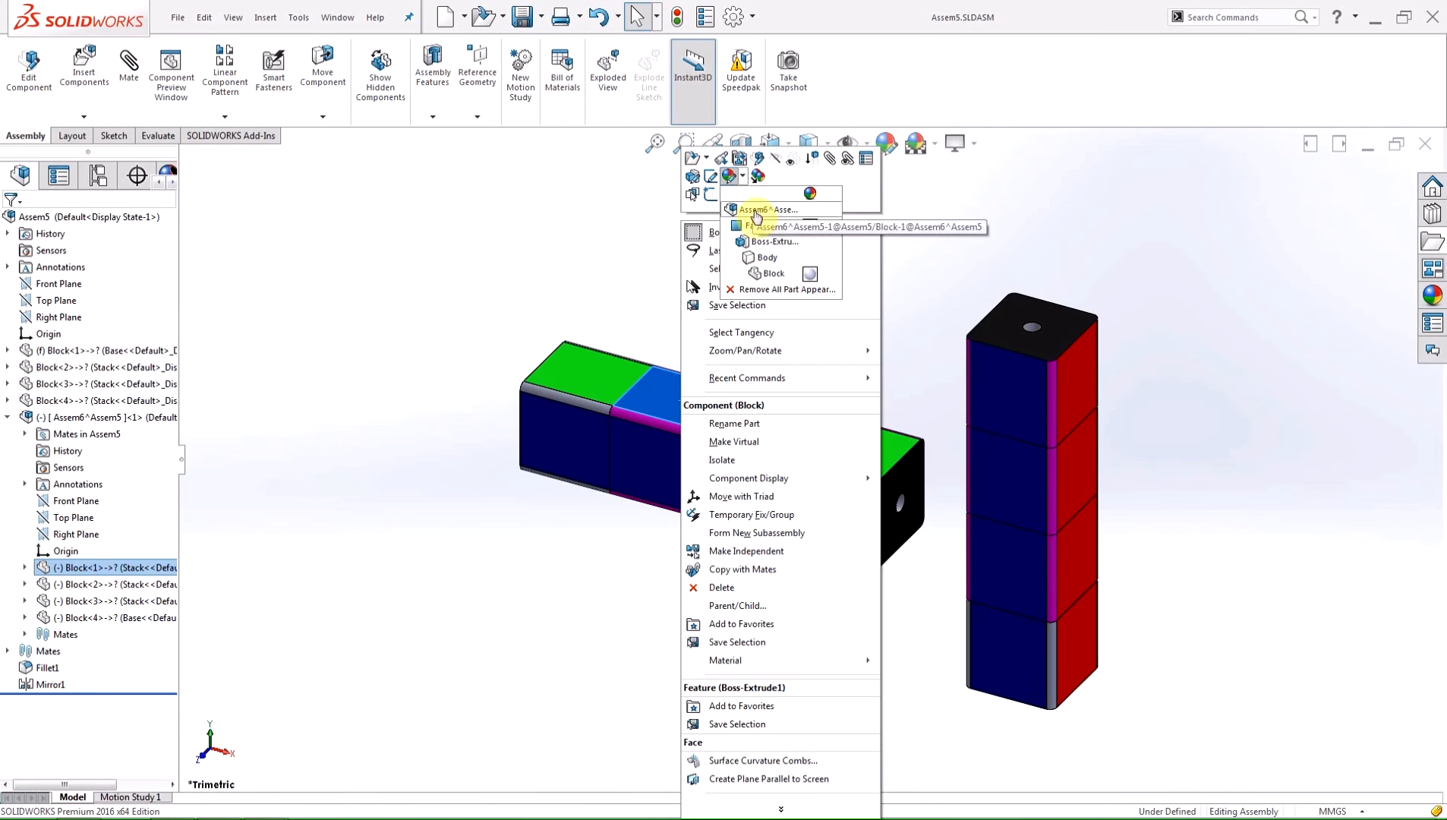
mouse_move(782, 289)
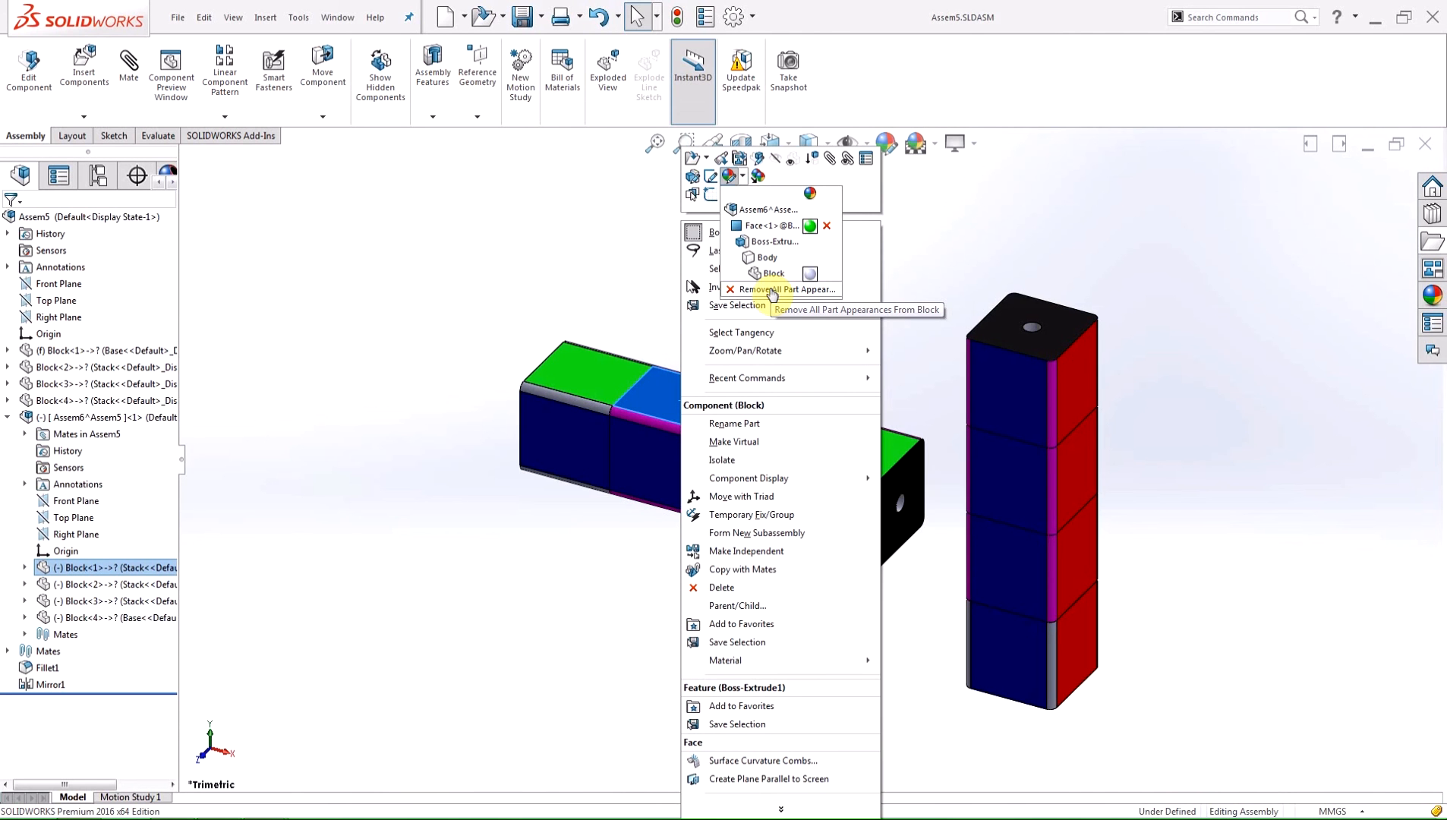
mouse_move(461, 364)
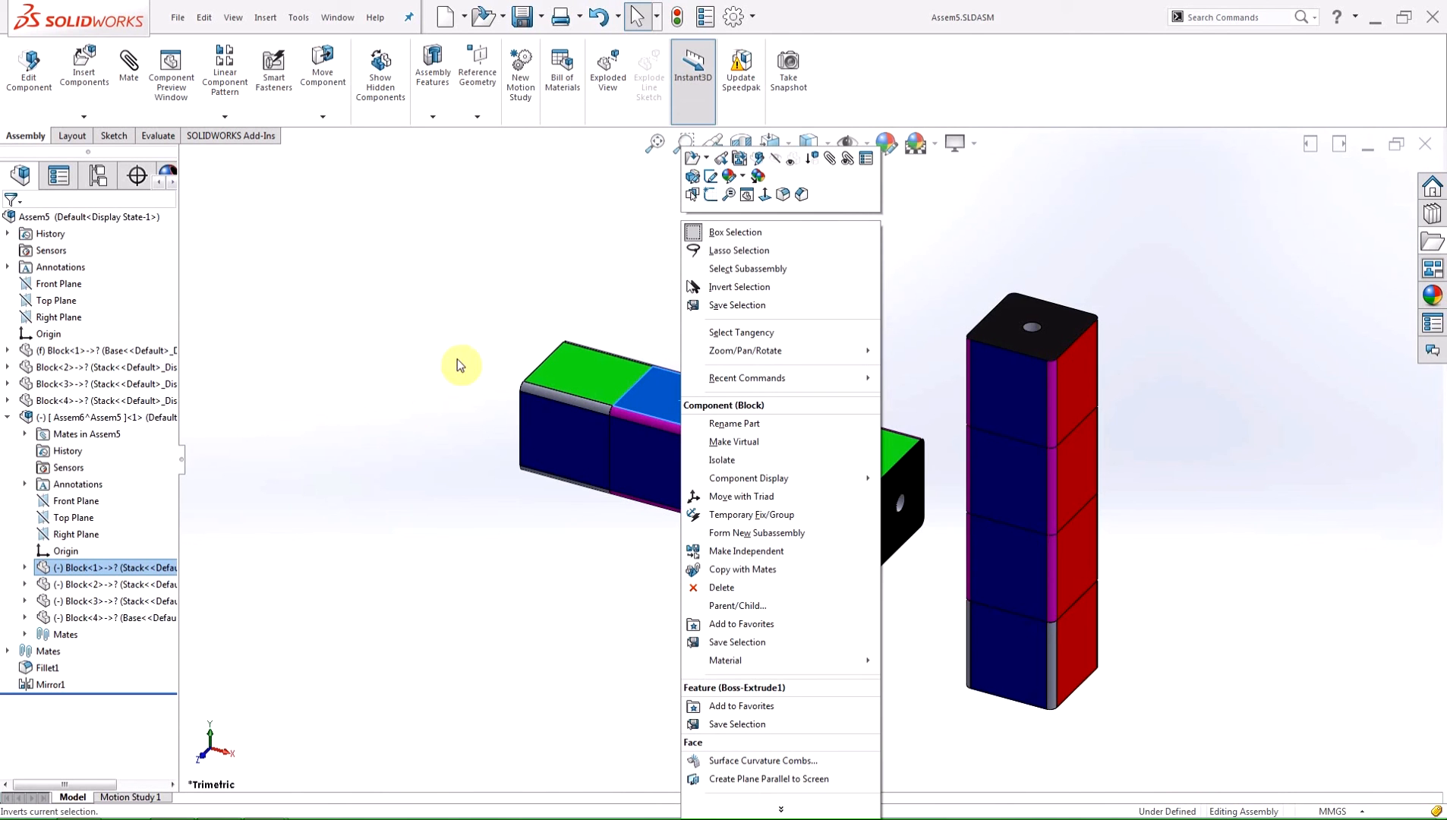
right_click(93, 416)
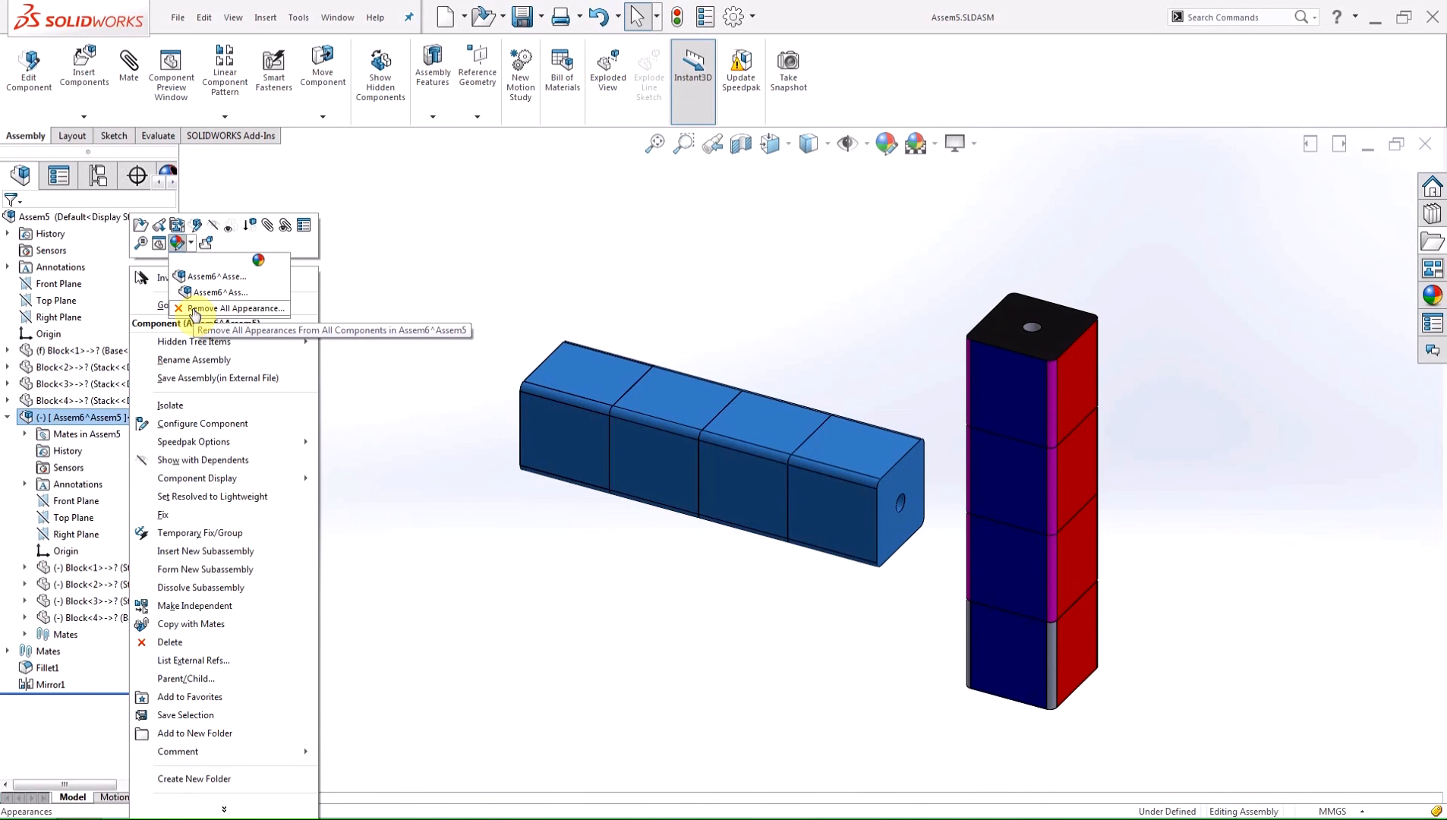
Remove all appearances from every component in the top-level Assem5 assembly and confirm.
left_click(234, 307)
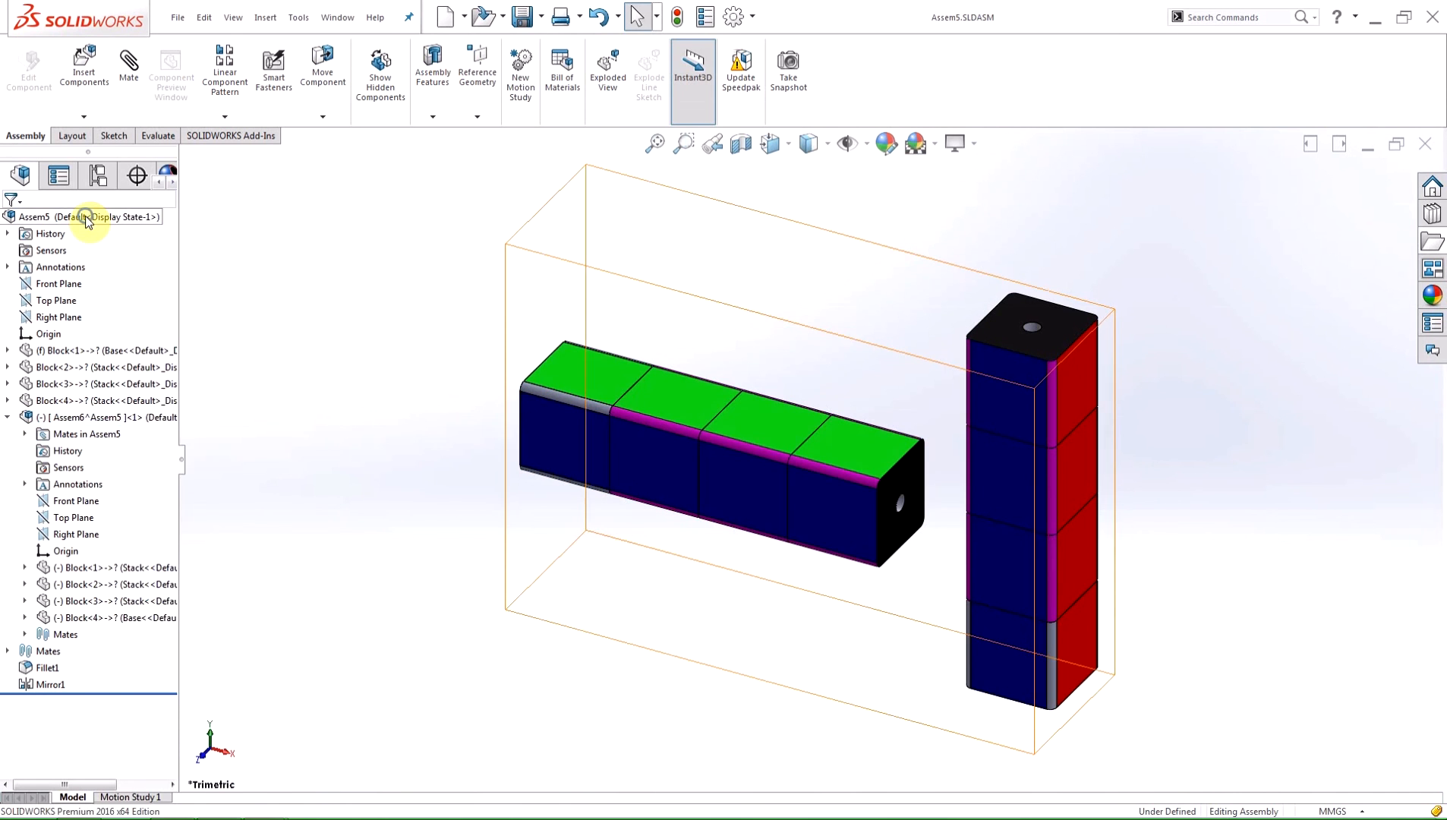
right_click(88, 215)
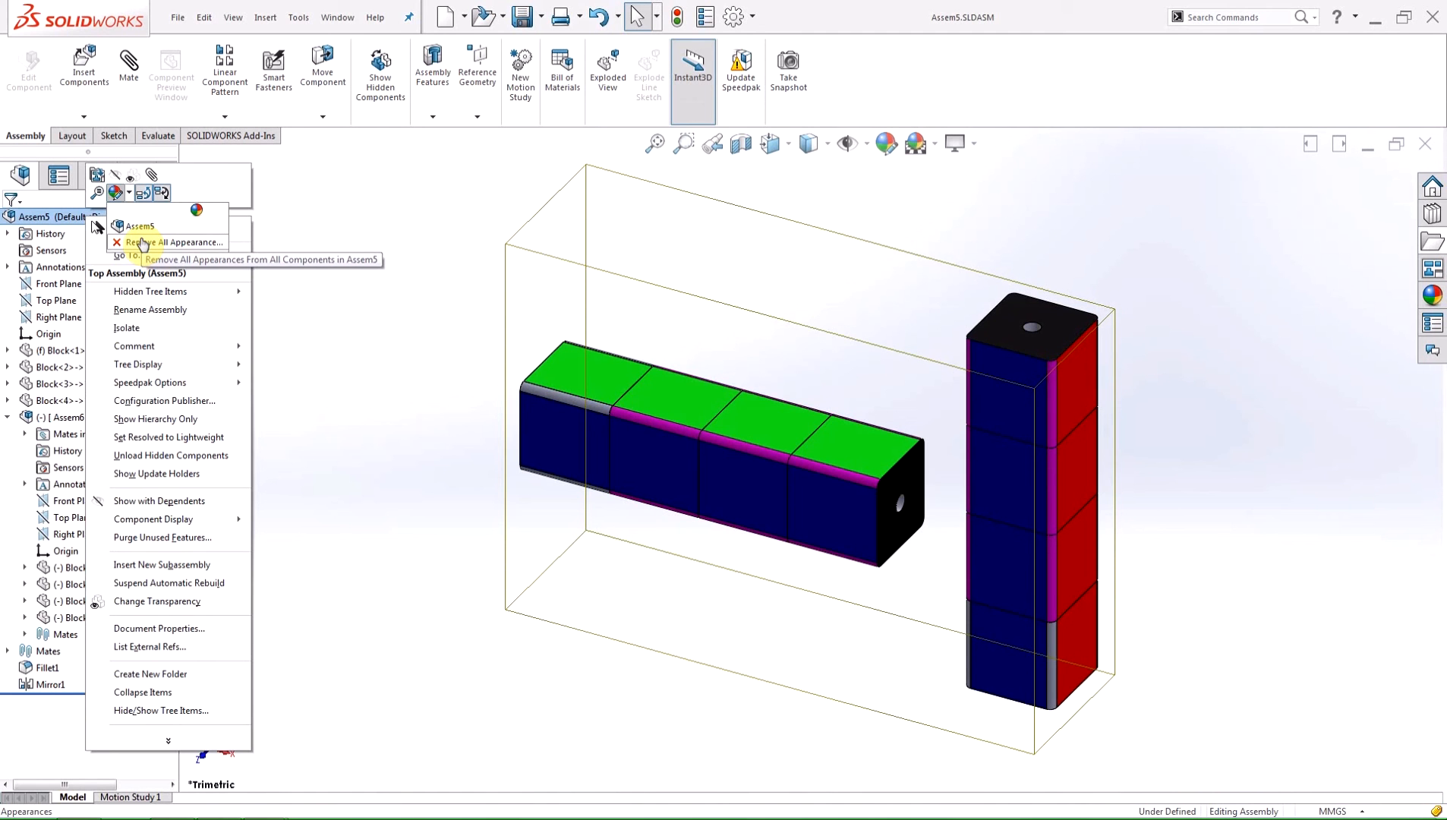
left_click(175, 241)
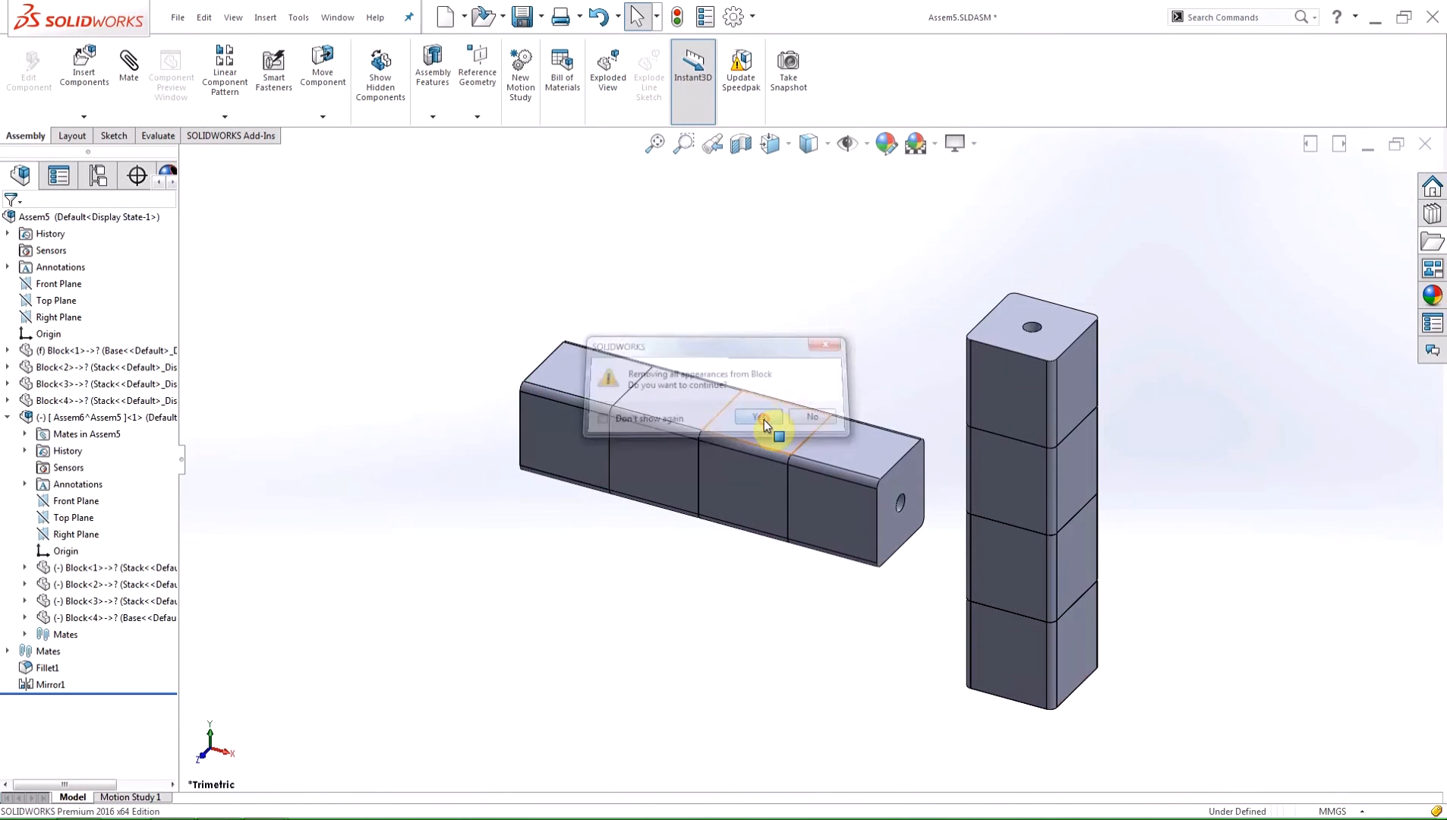
left_click(756, 416)
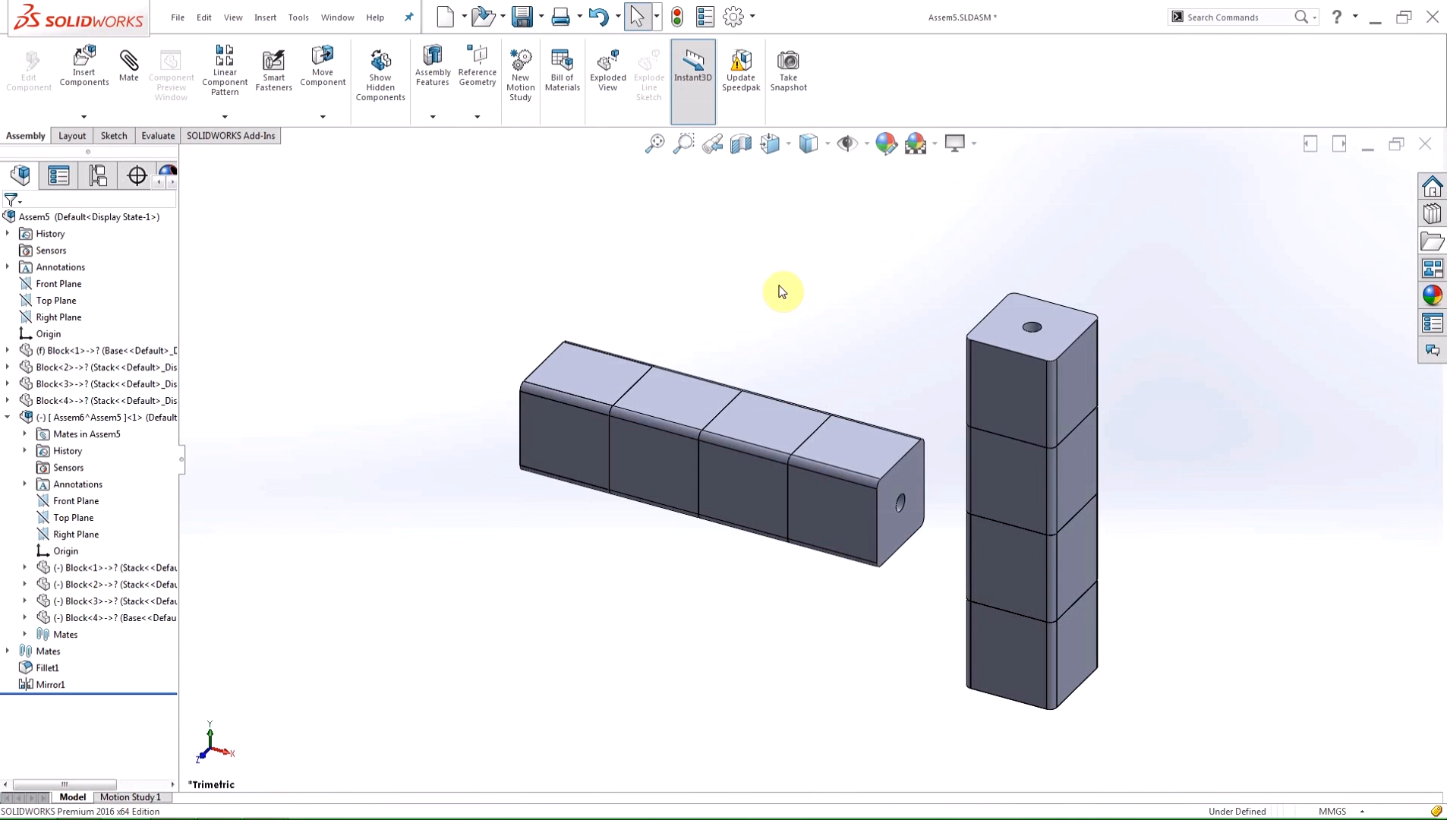
mouse_move(974, 350)
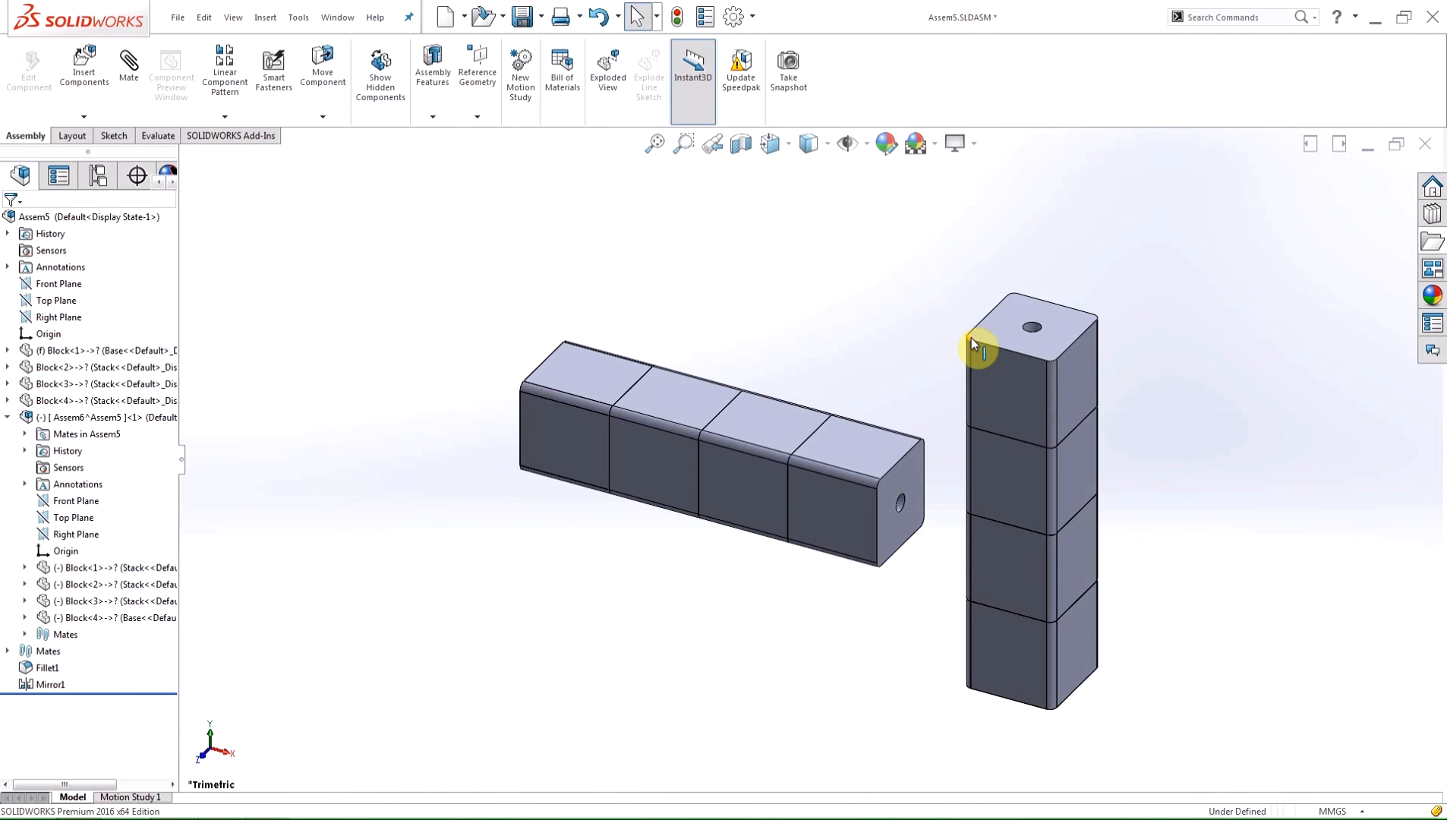
Create reference plane PLANE1 from the top edge of the vertical tower.
left_click(477, 72)
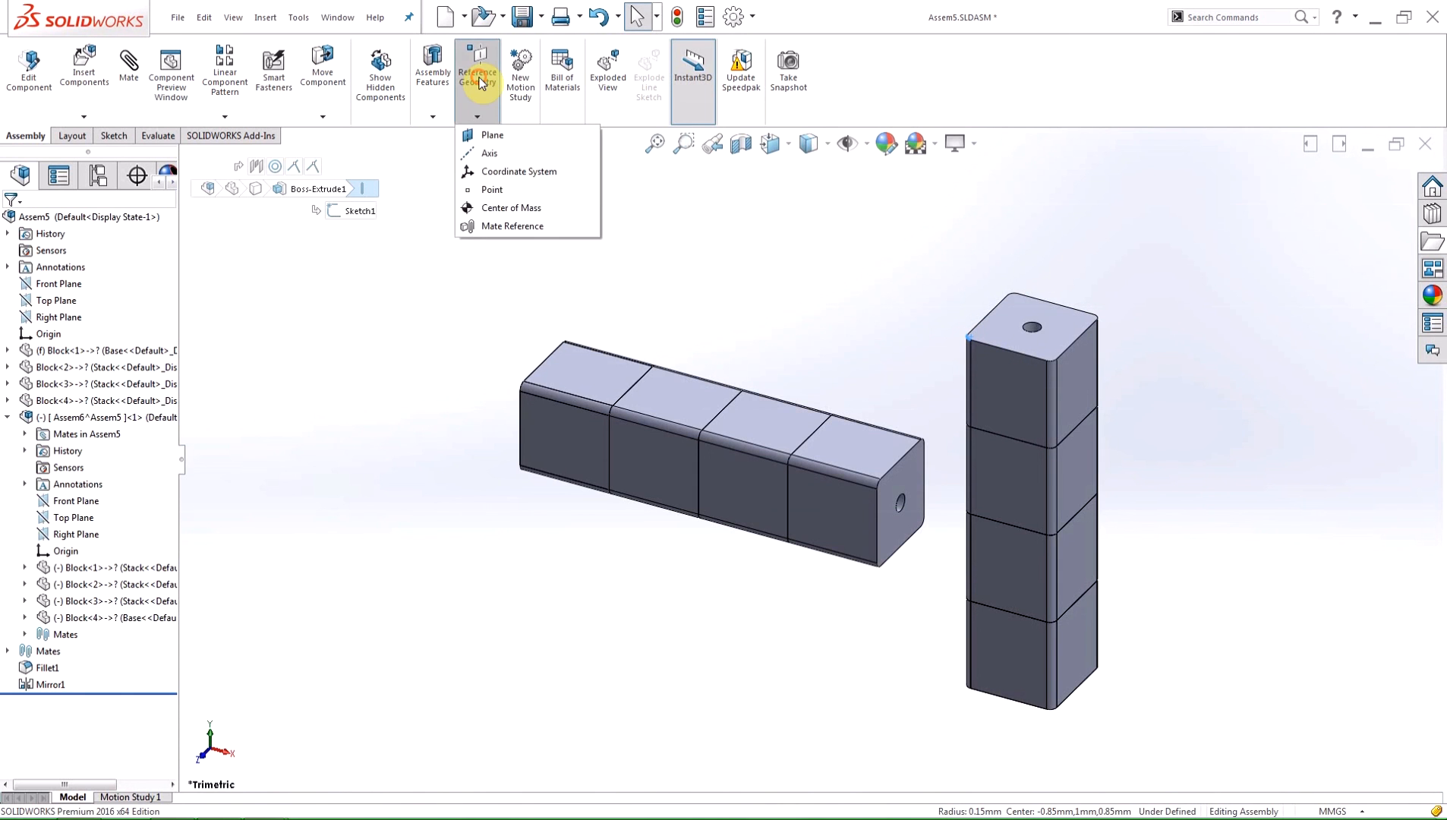
left_click(494, 136)
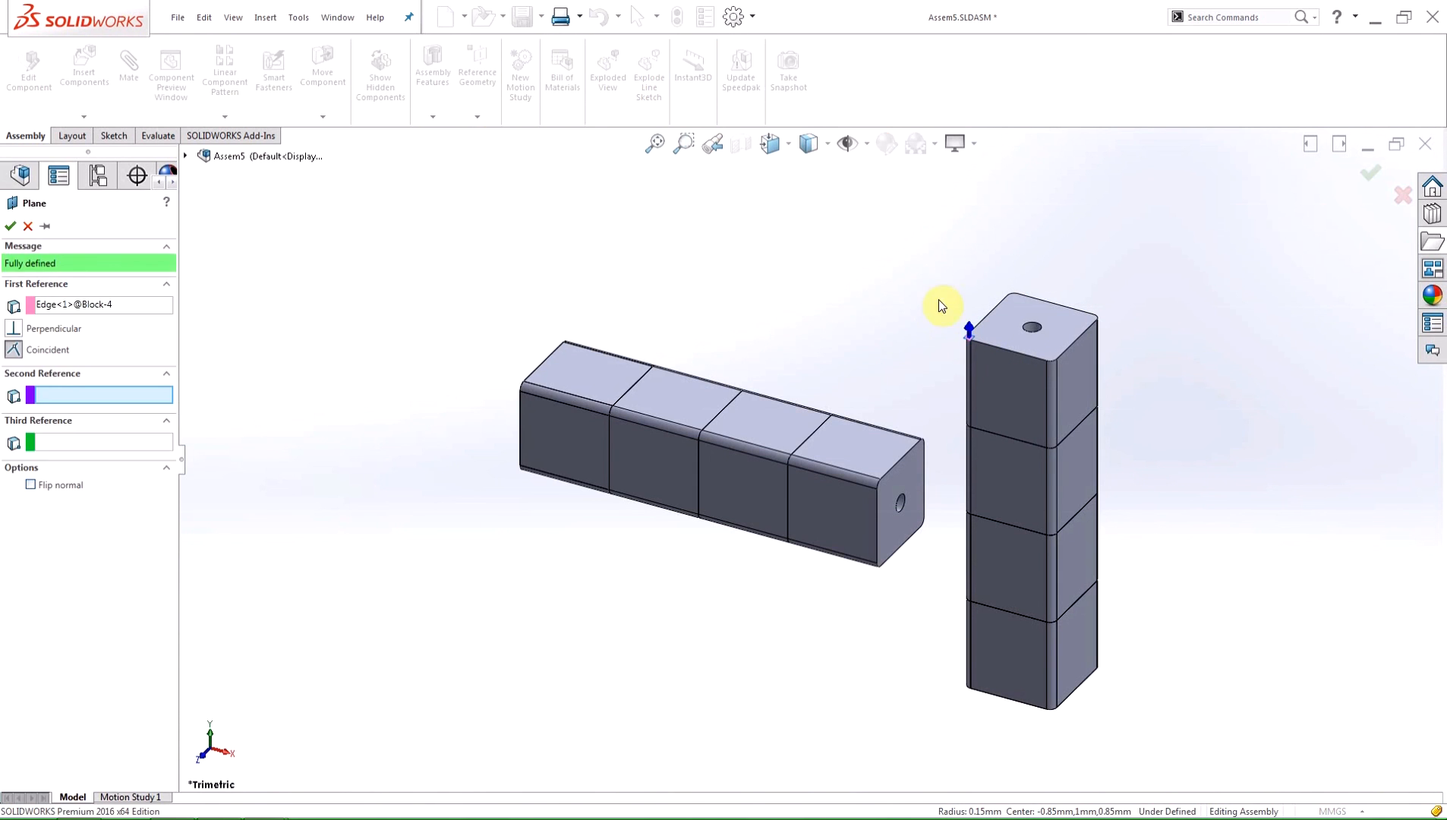
left_click(10, 226)
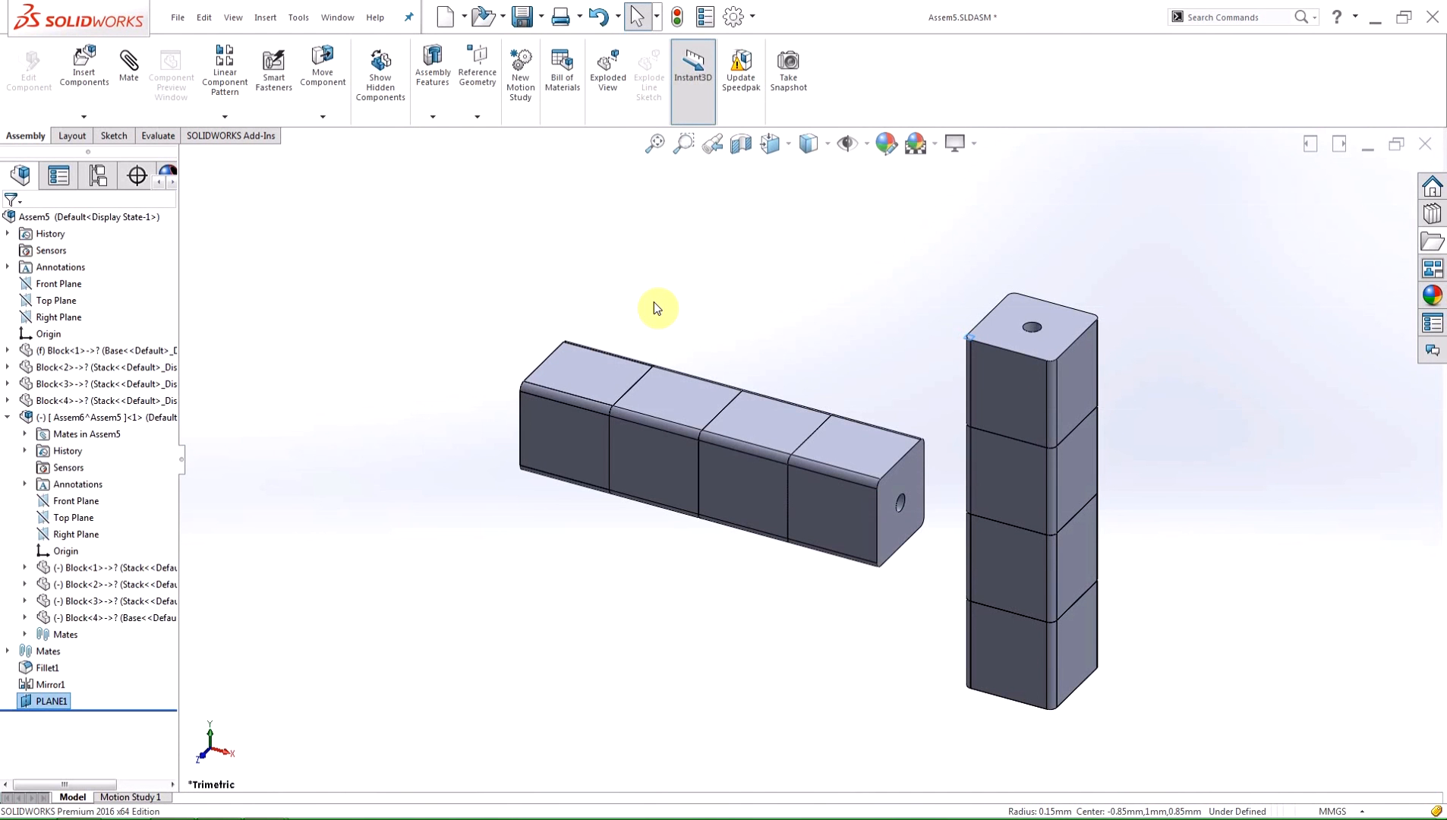
mouse_move(443, 318)
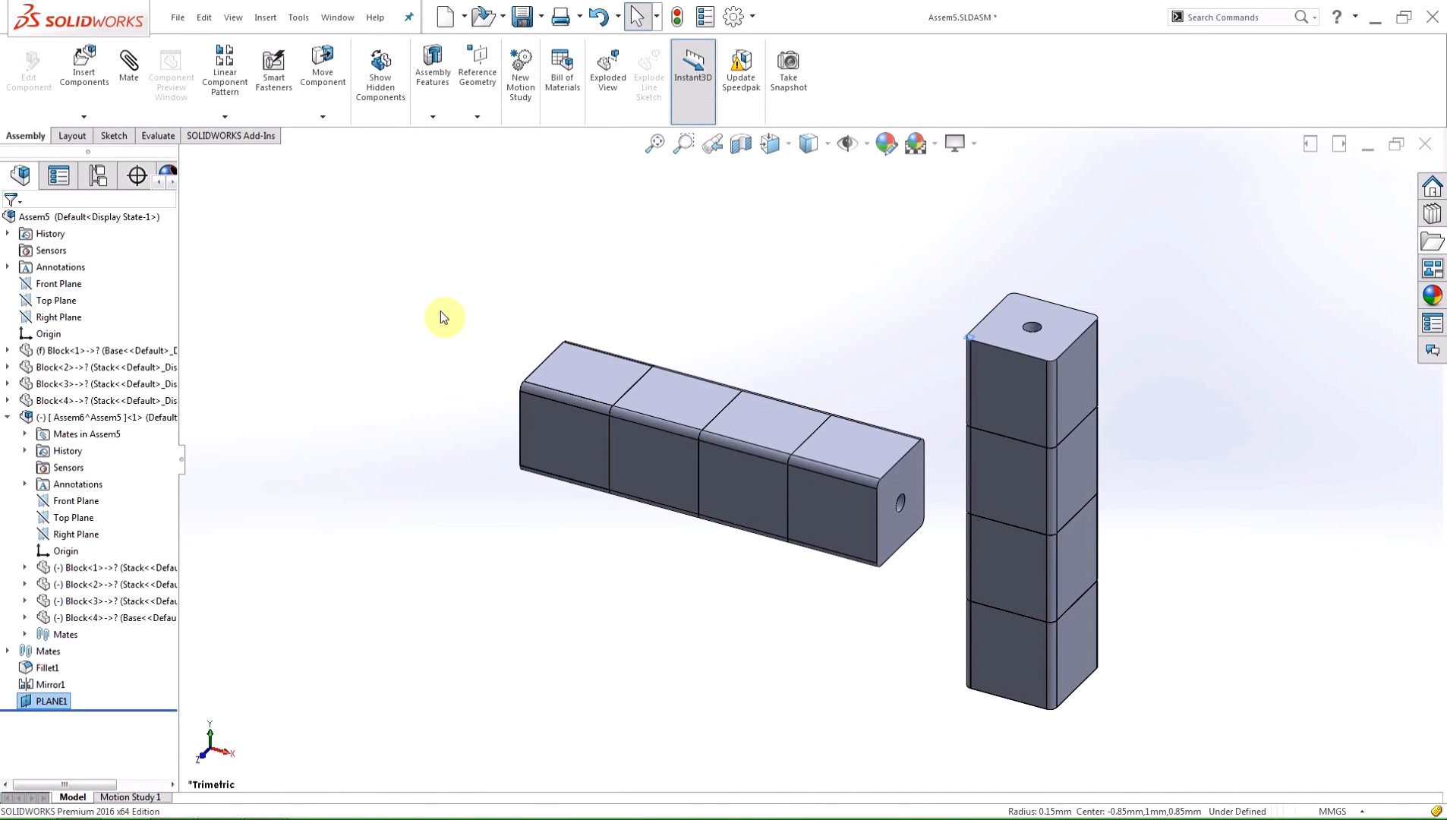
mouse_move(434, 325)
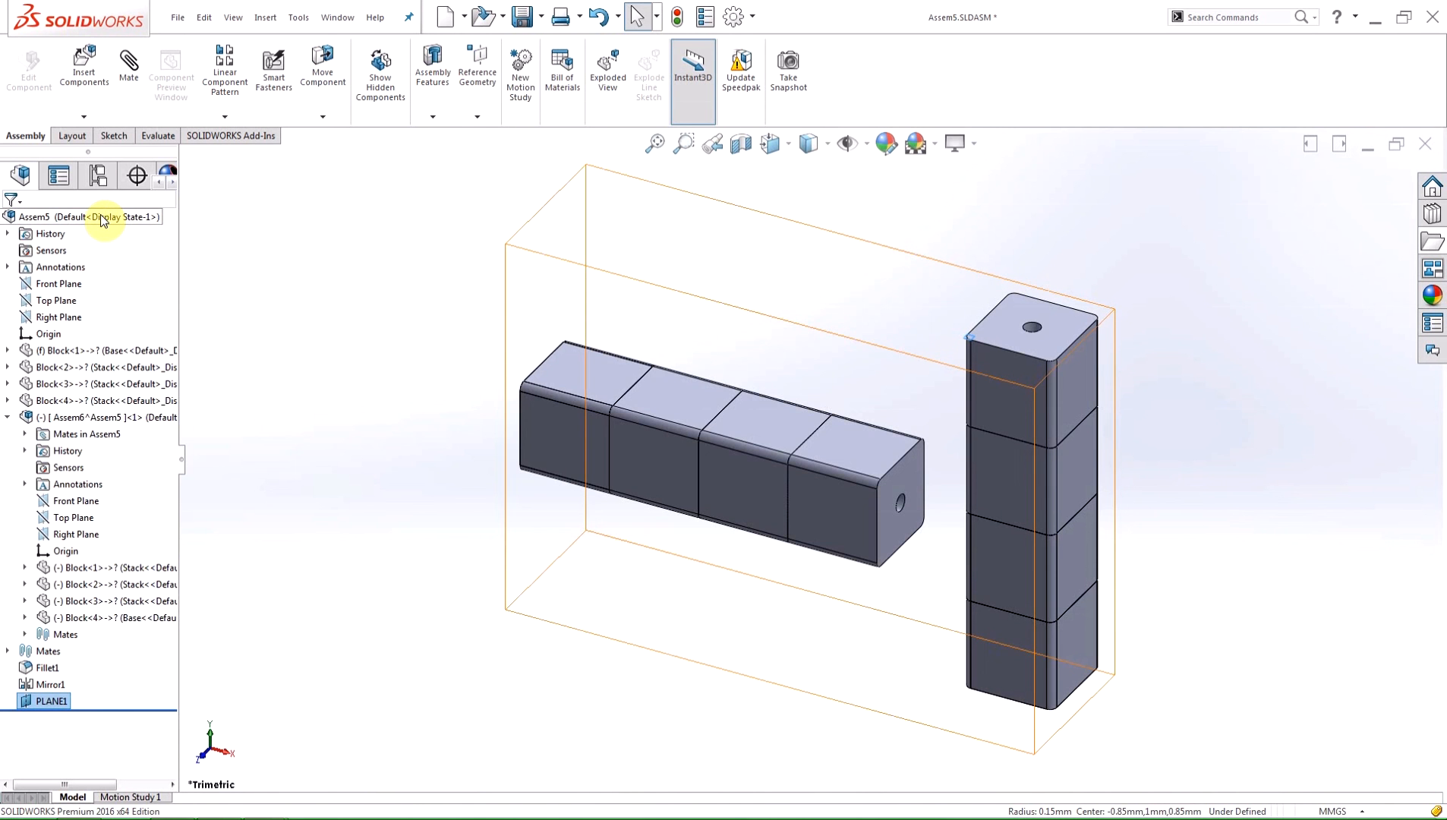
Purge the unused PLANE1 from Assem5 via Purge Unused Features and confirm its deletion.
right_click(88, 216)
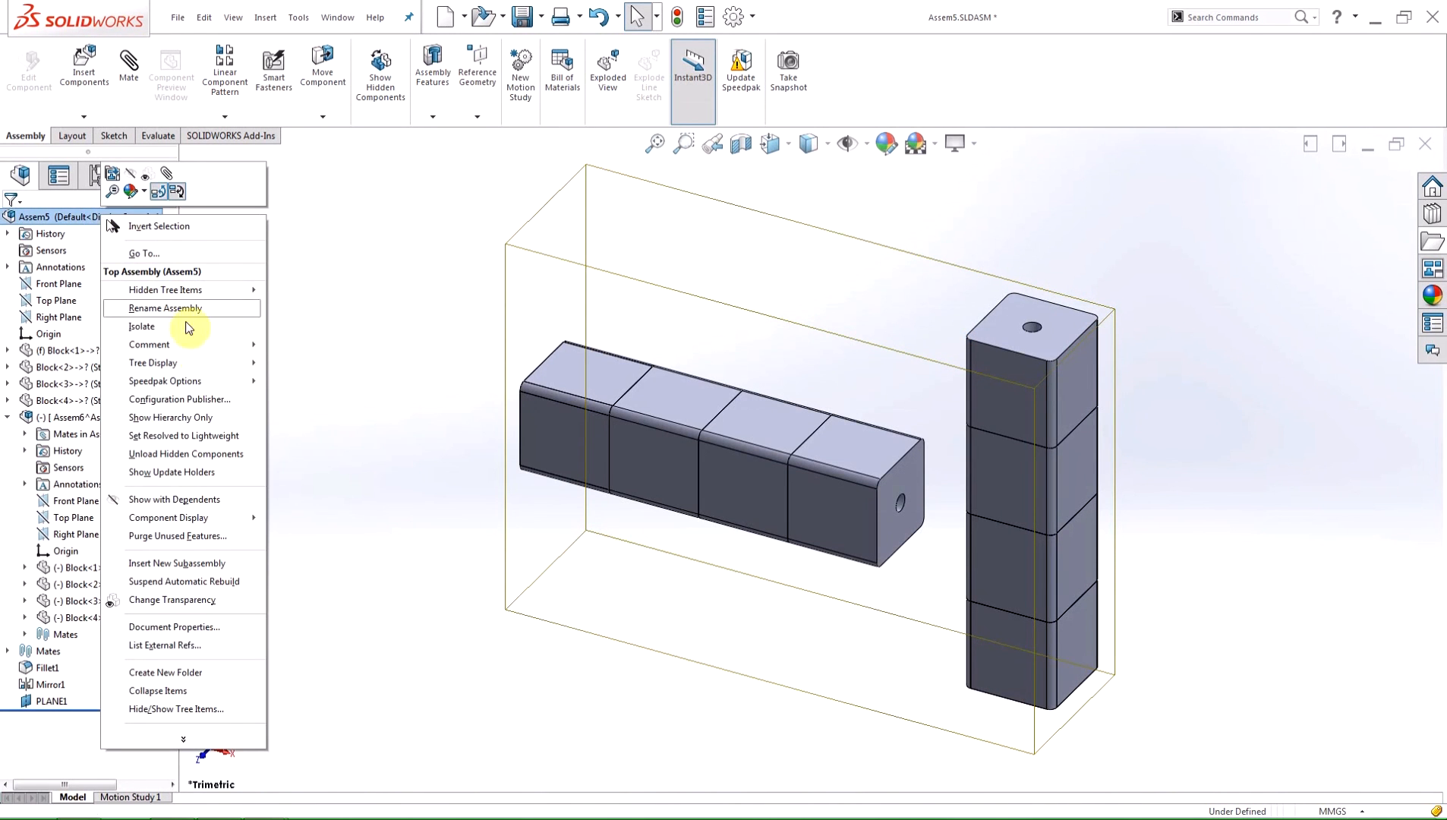
mouse_move(249, 541)
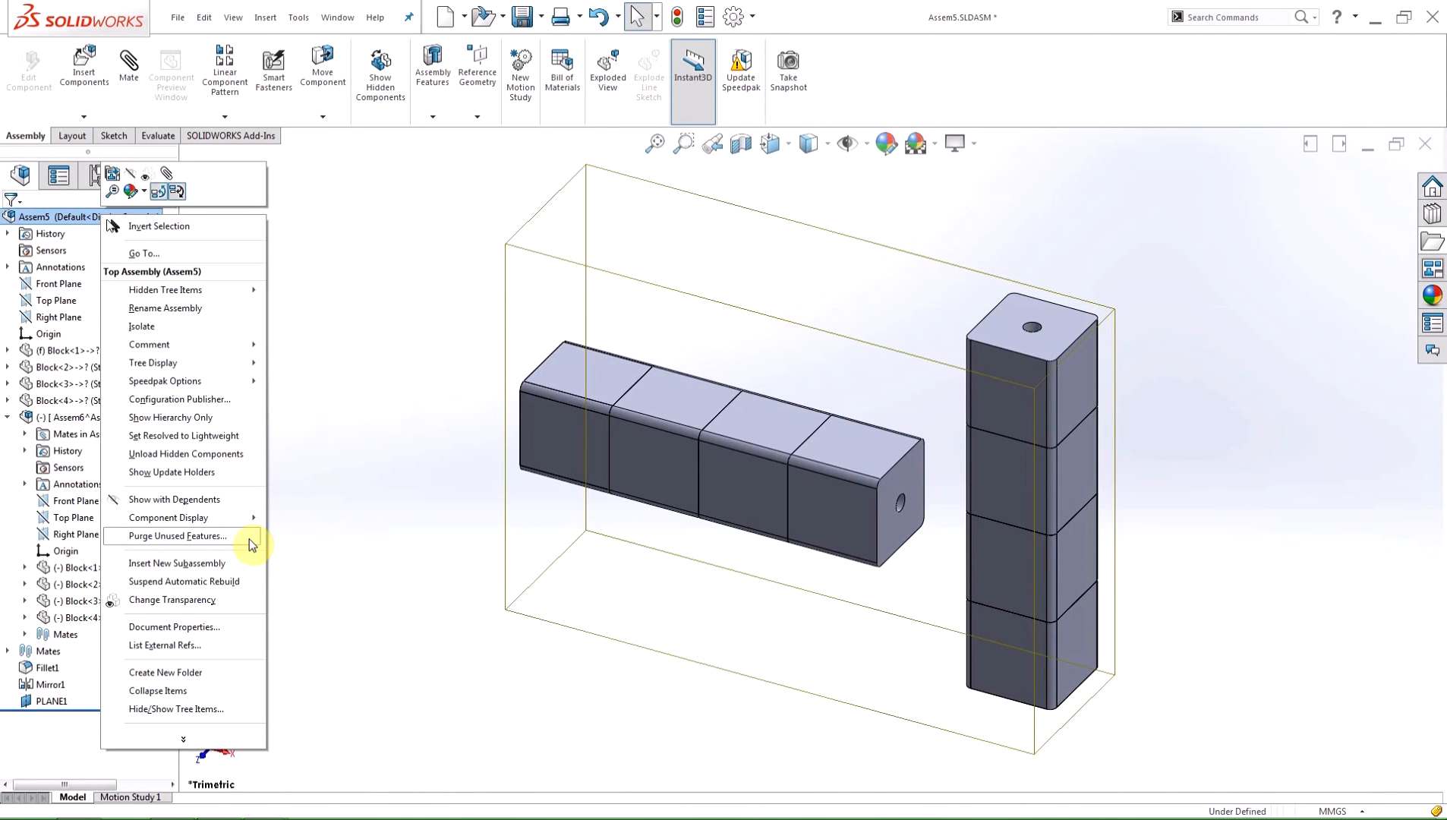
left_click(173, 536)
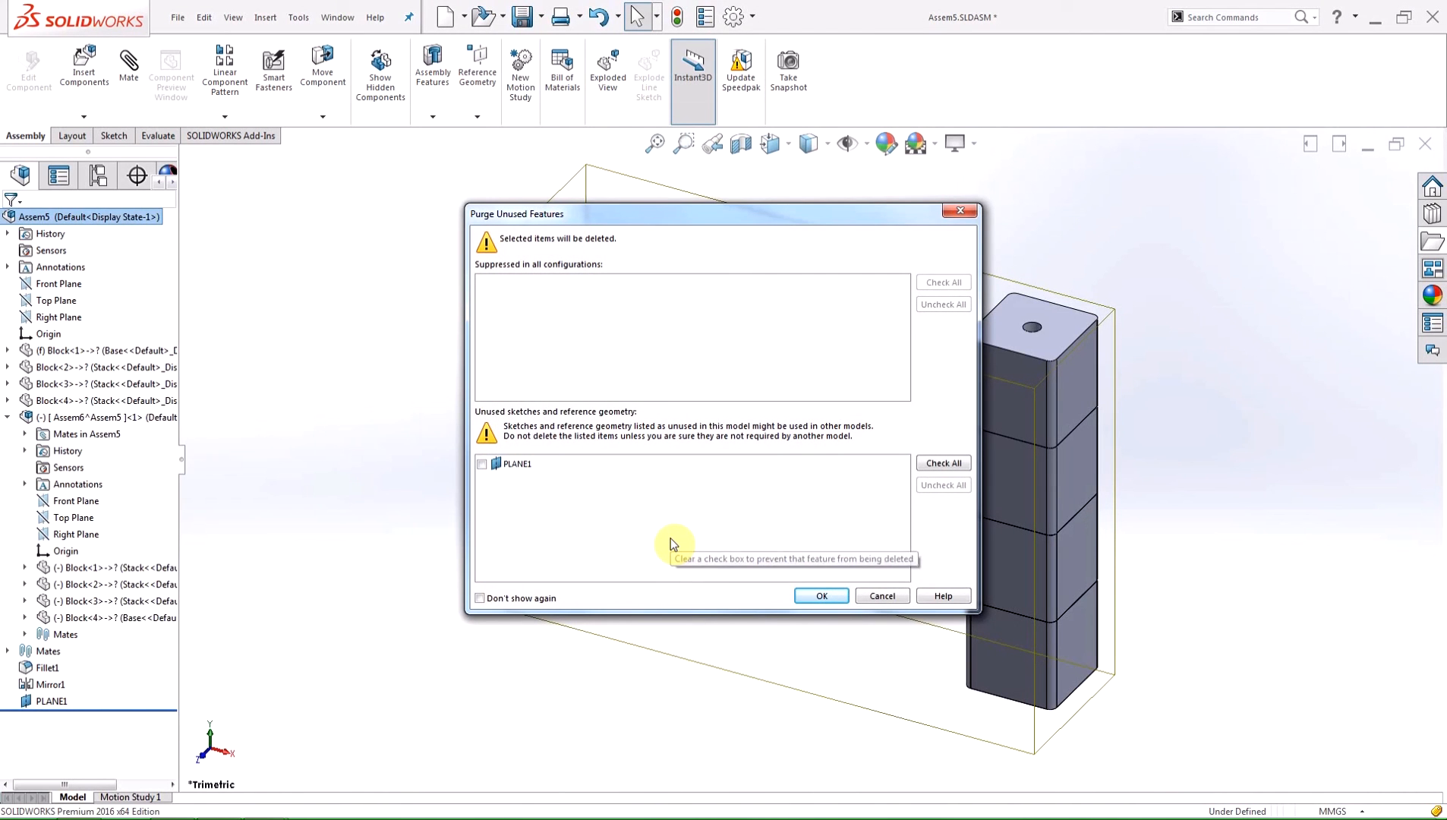
mouse_move(617, 272)
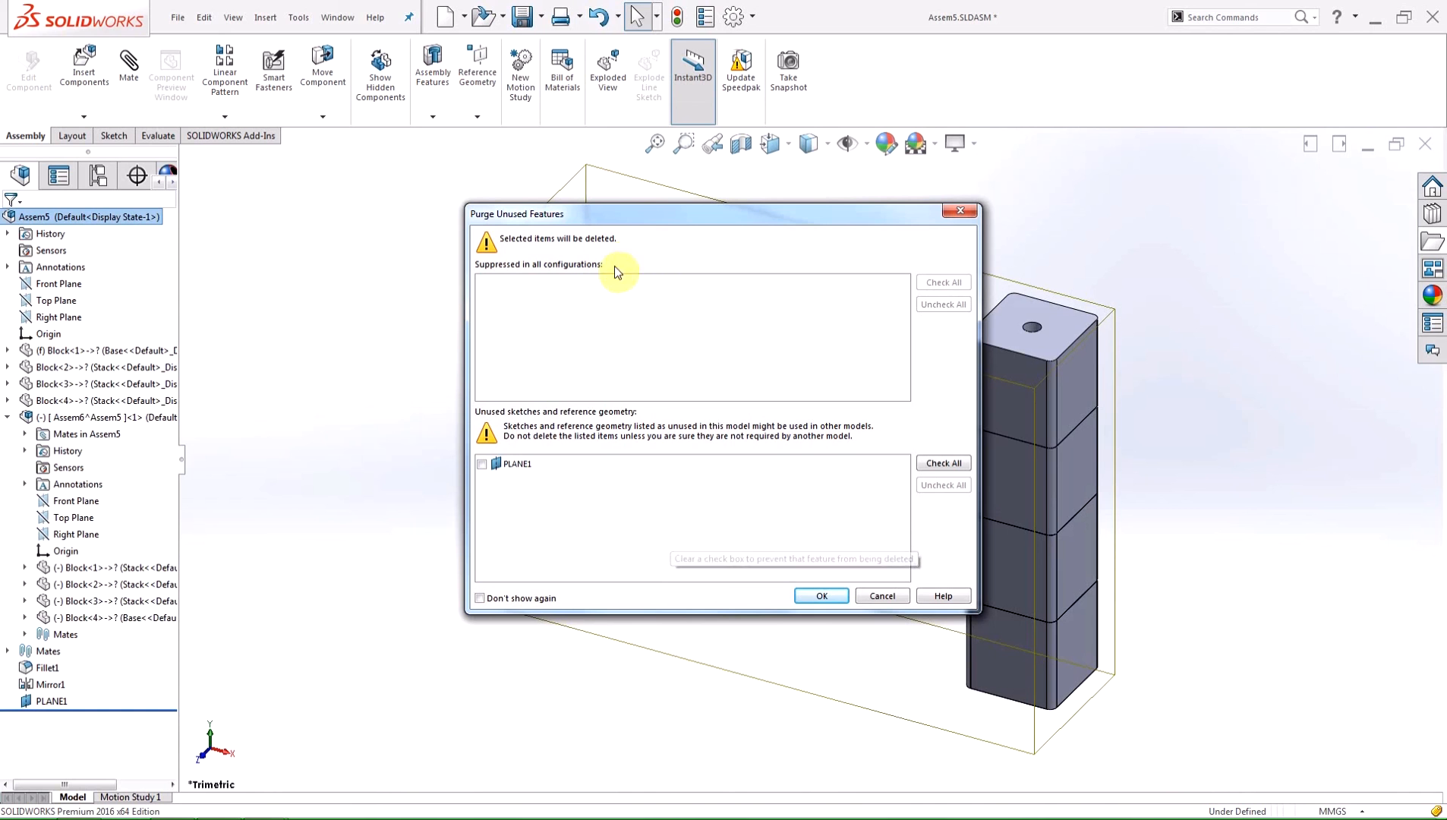
mouse_move(644, 409)
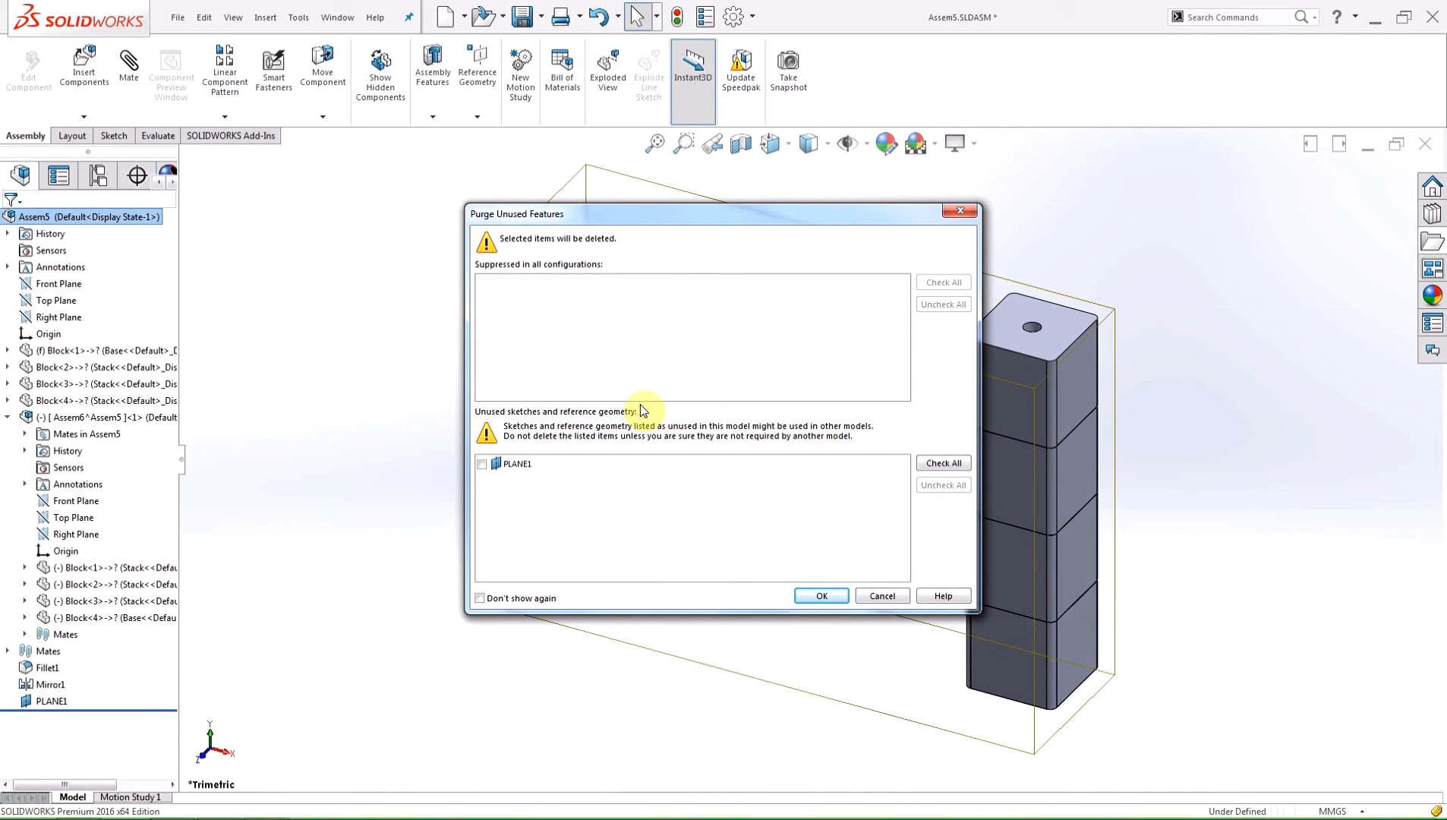
mouse_move(563, 401)
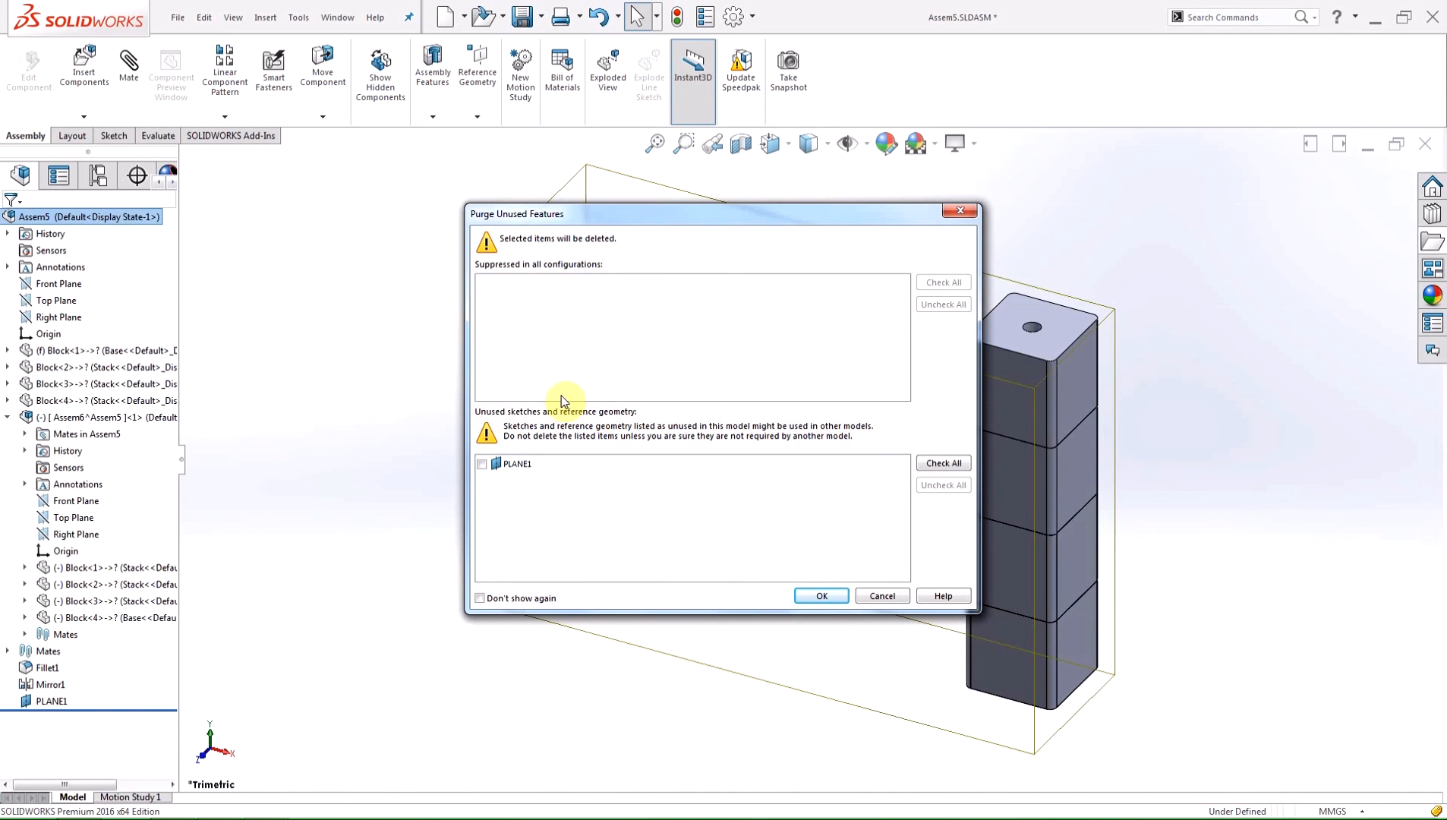
mouse_move(884, 477)
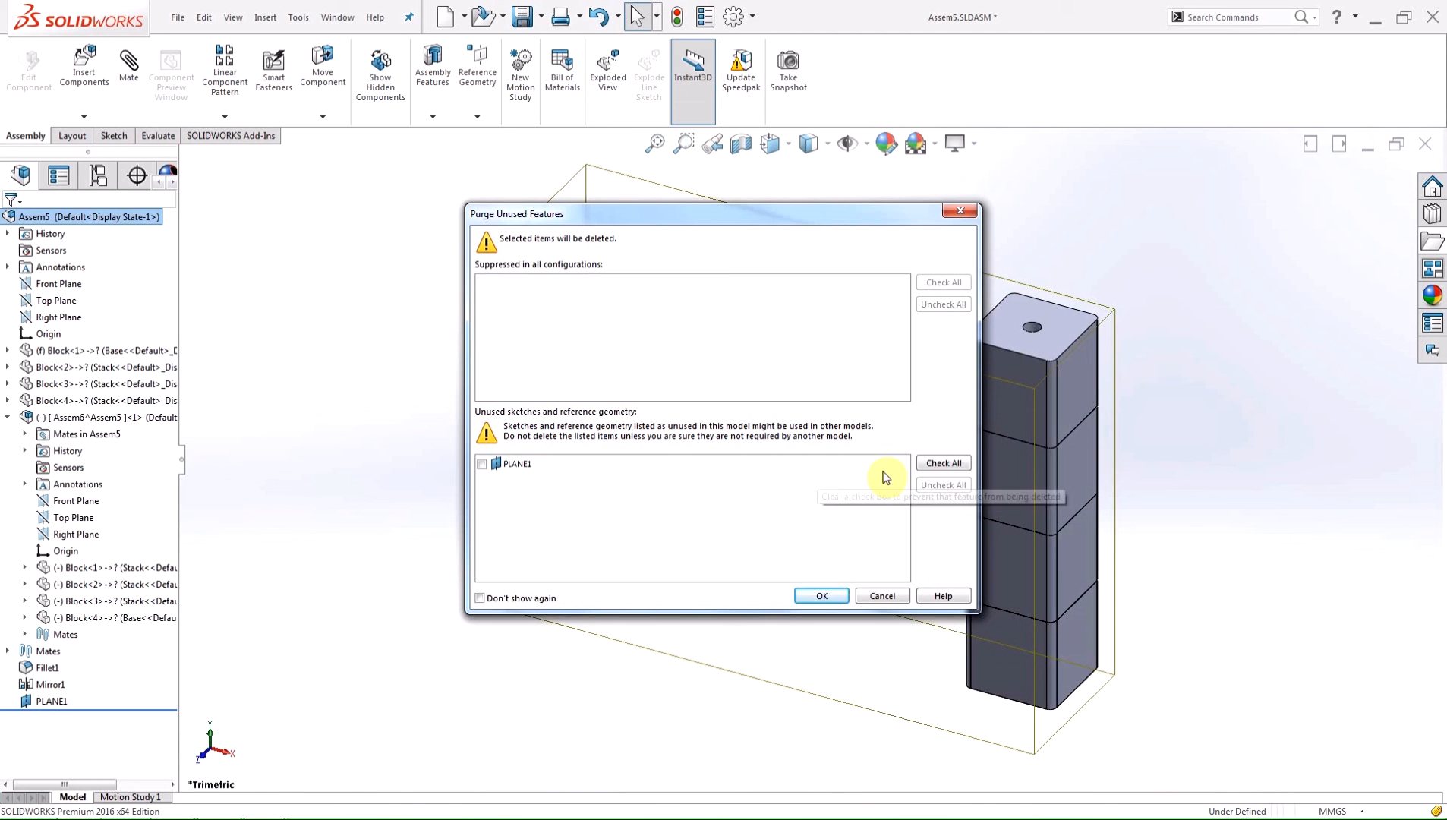
left_click(481, 463)
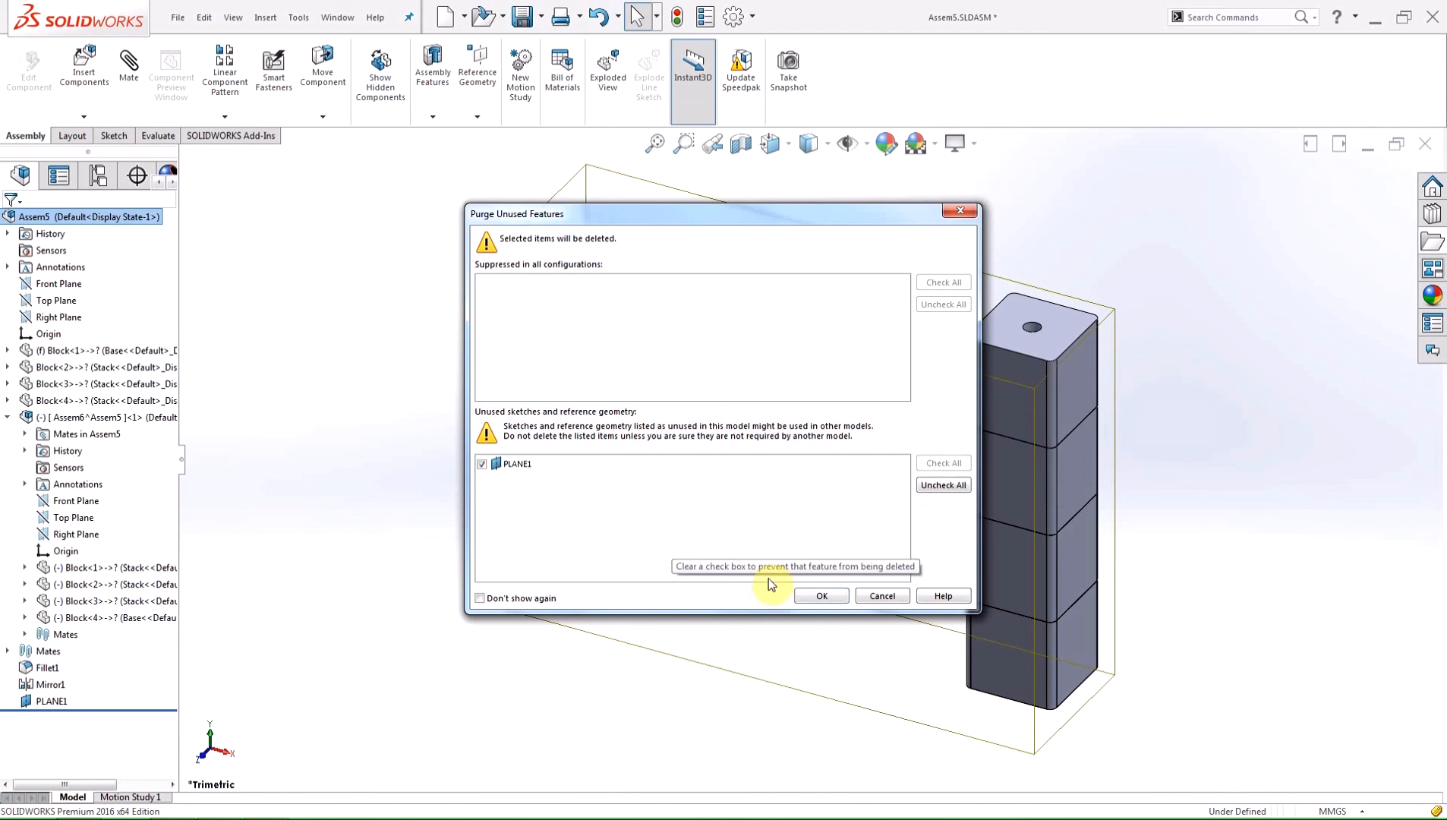
left_click(819, 595)
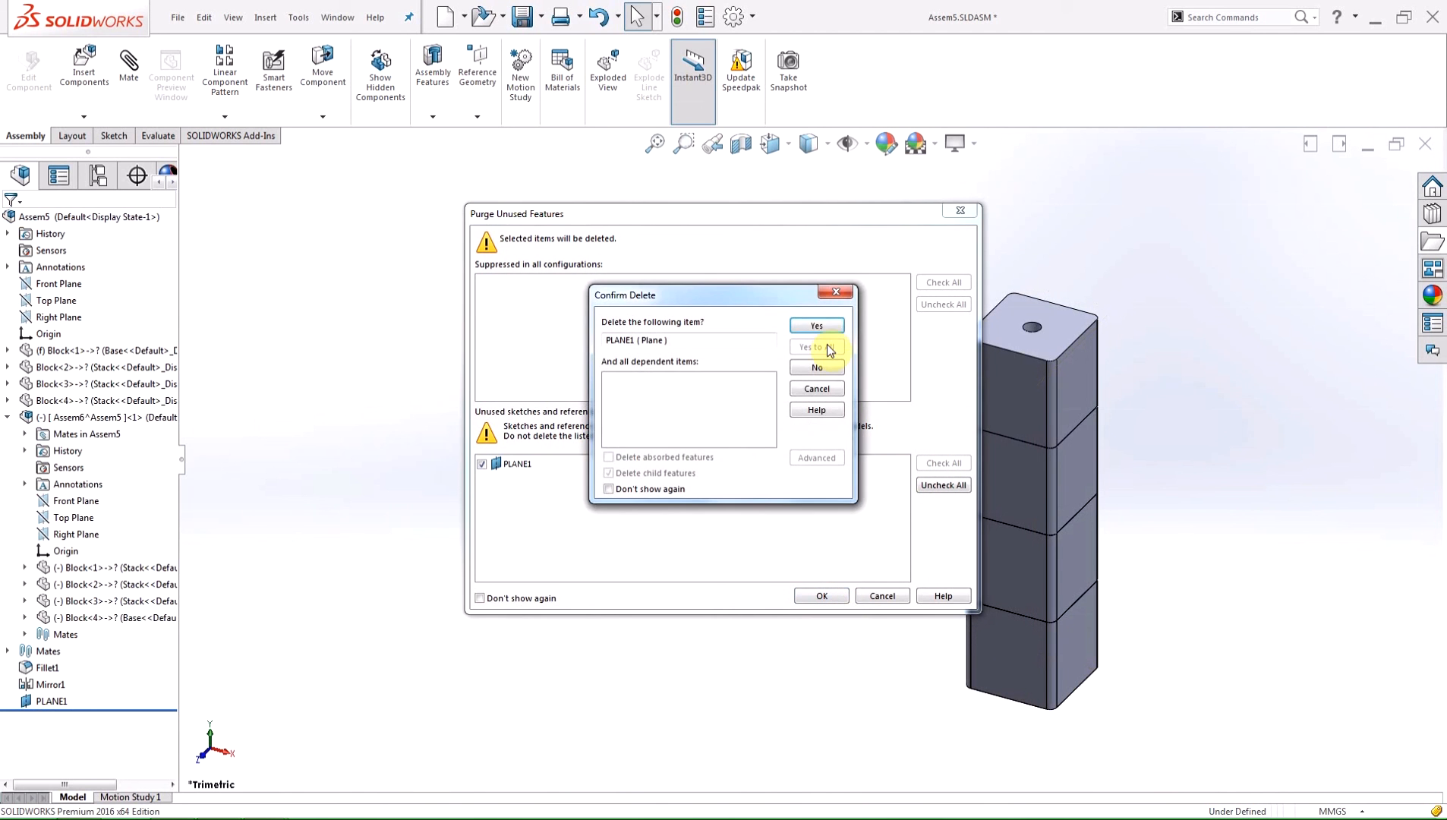
left_click(814, 325)
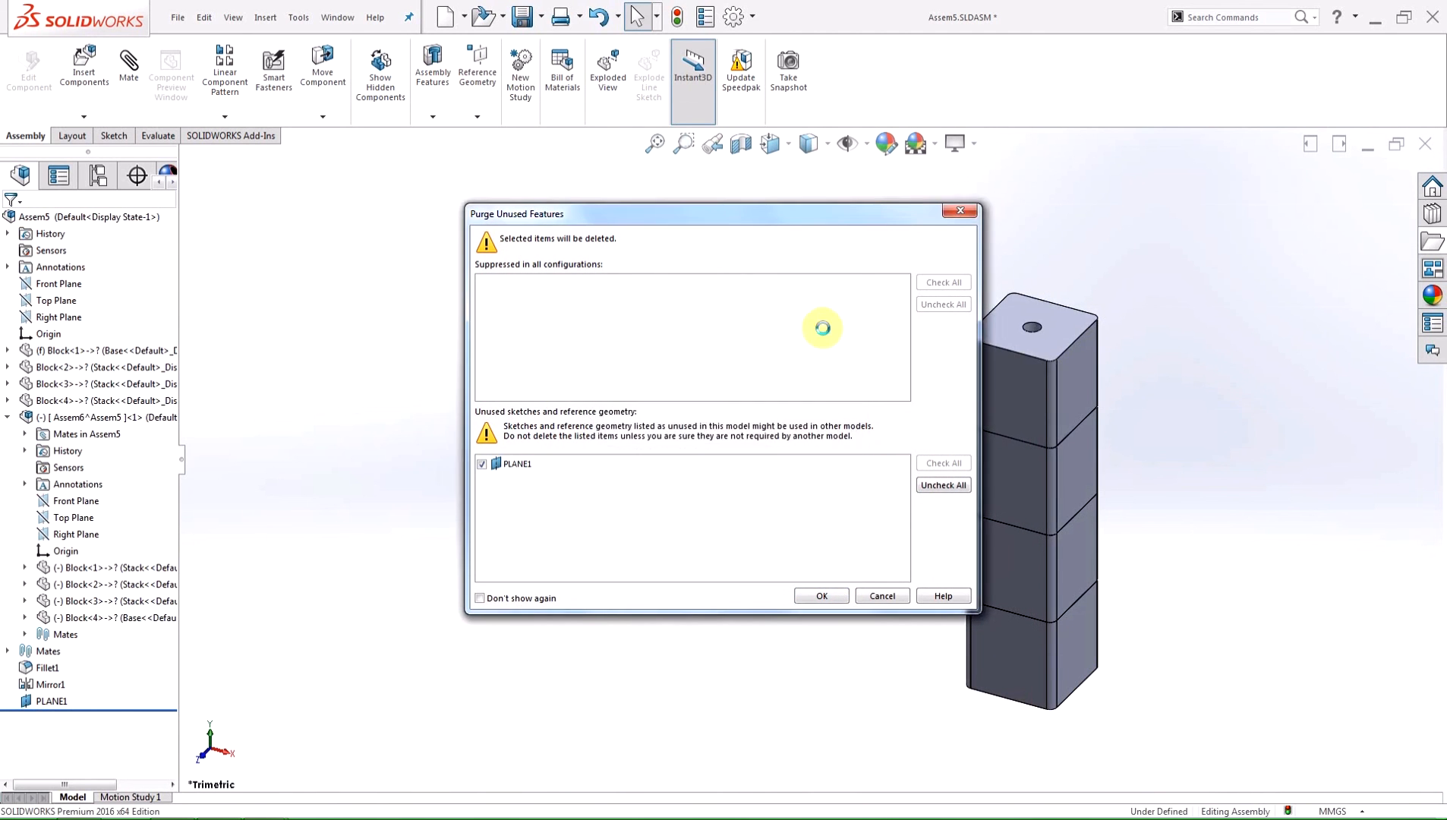
left_click(820, 595)
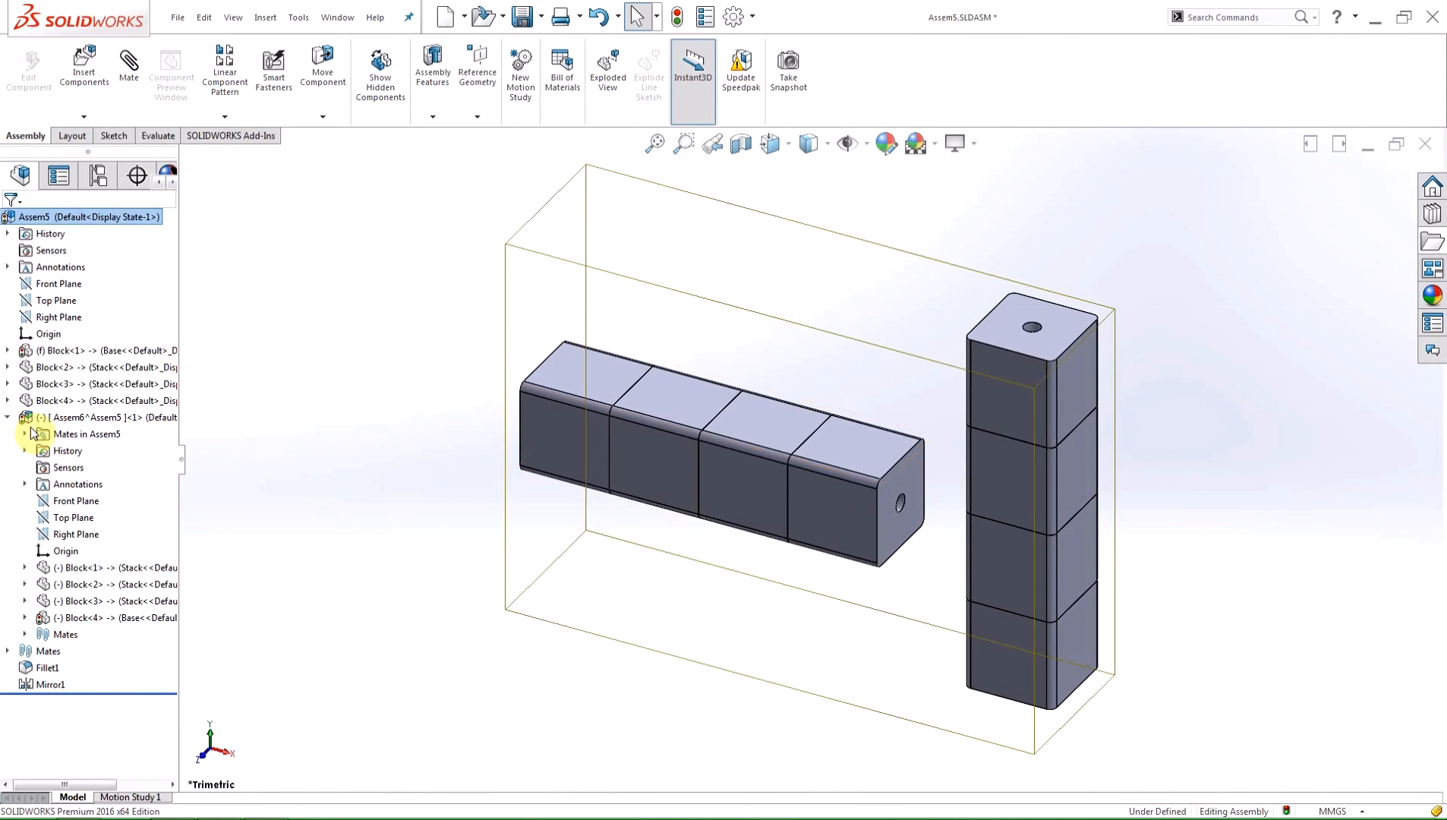
Collapse and select the stacked-block subassembly, opening it with a rebuild as prompted.
left_click(8, 416)
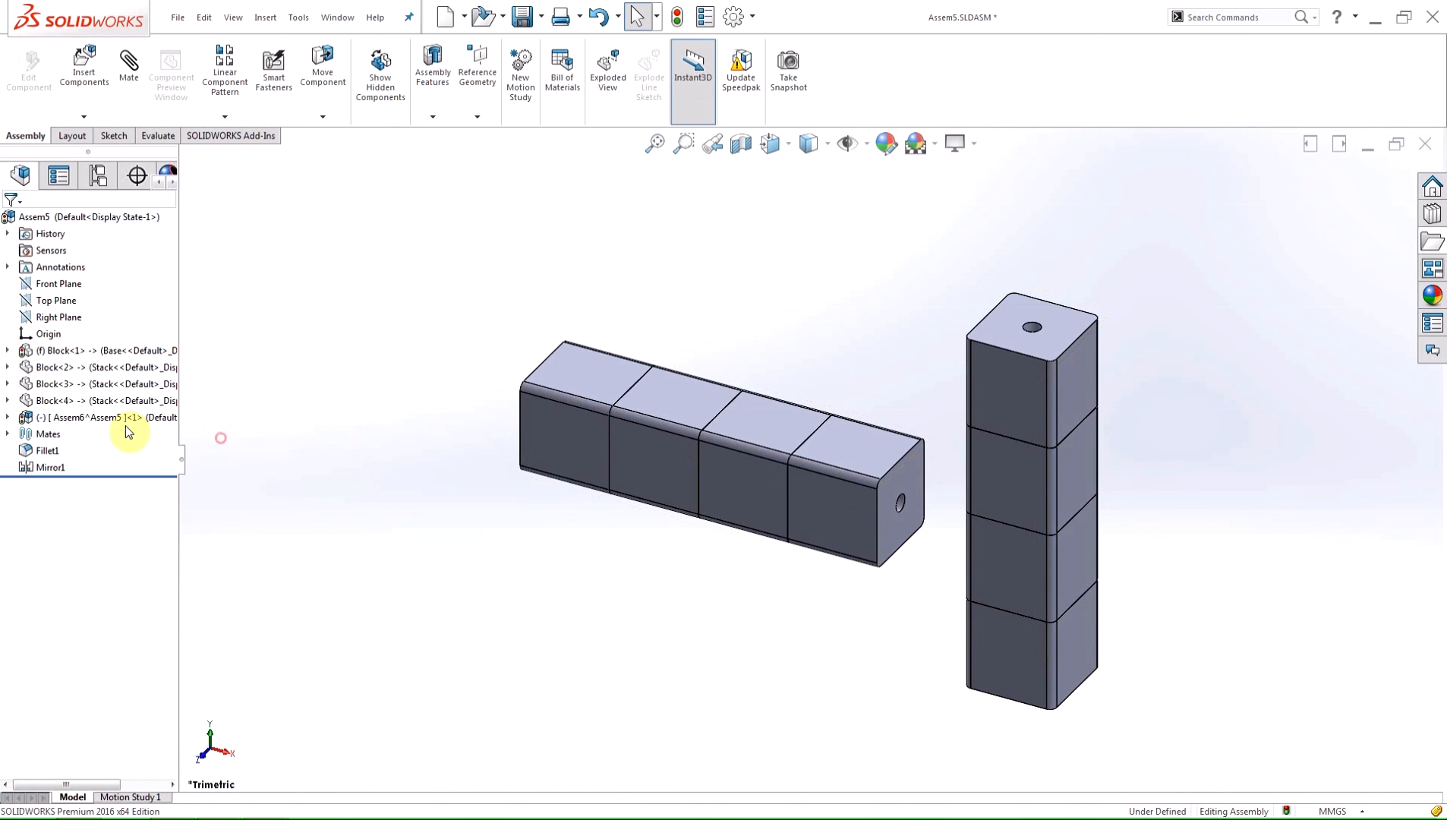
left_click(102, 417)
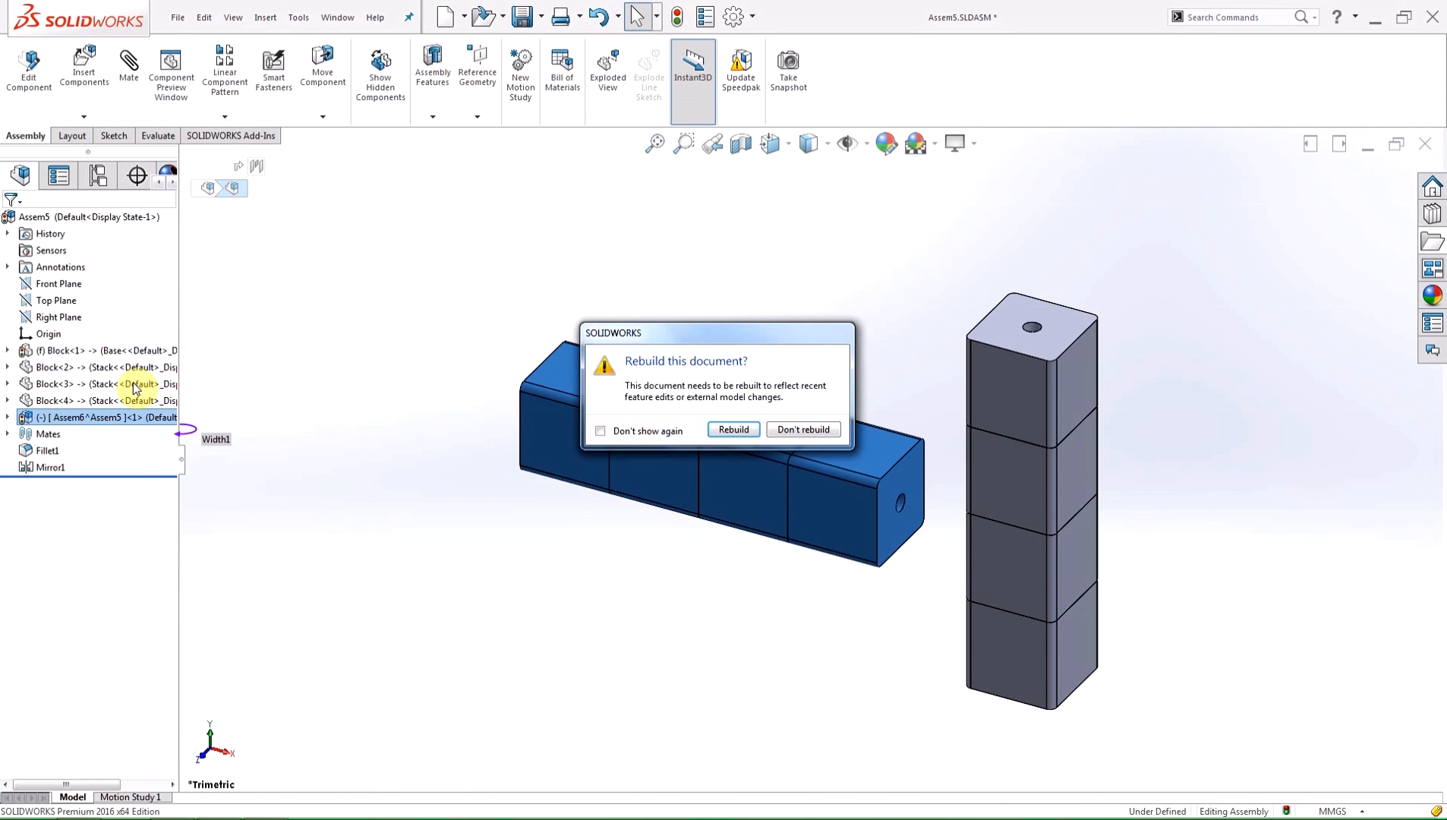
mouse_move(732, 430)
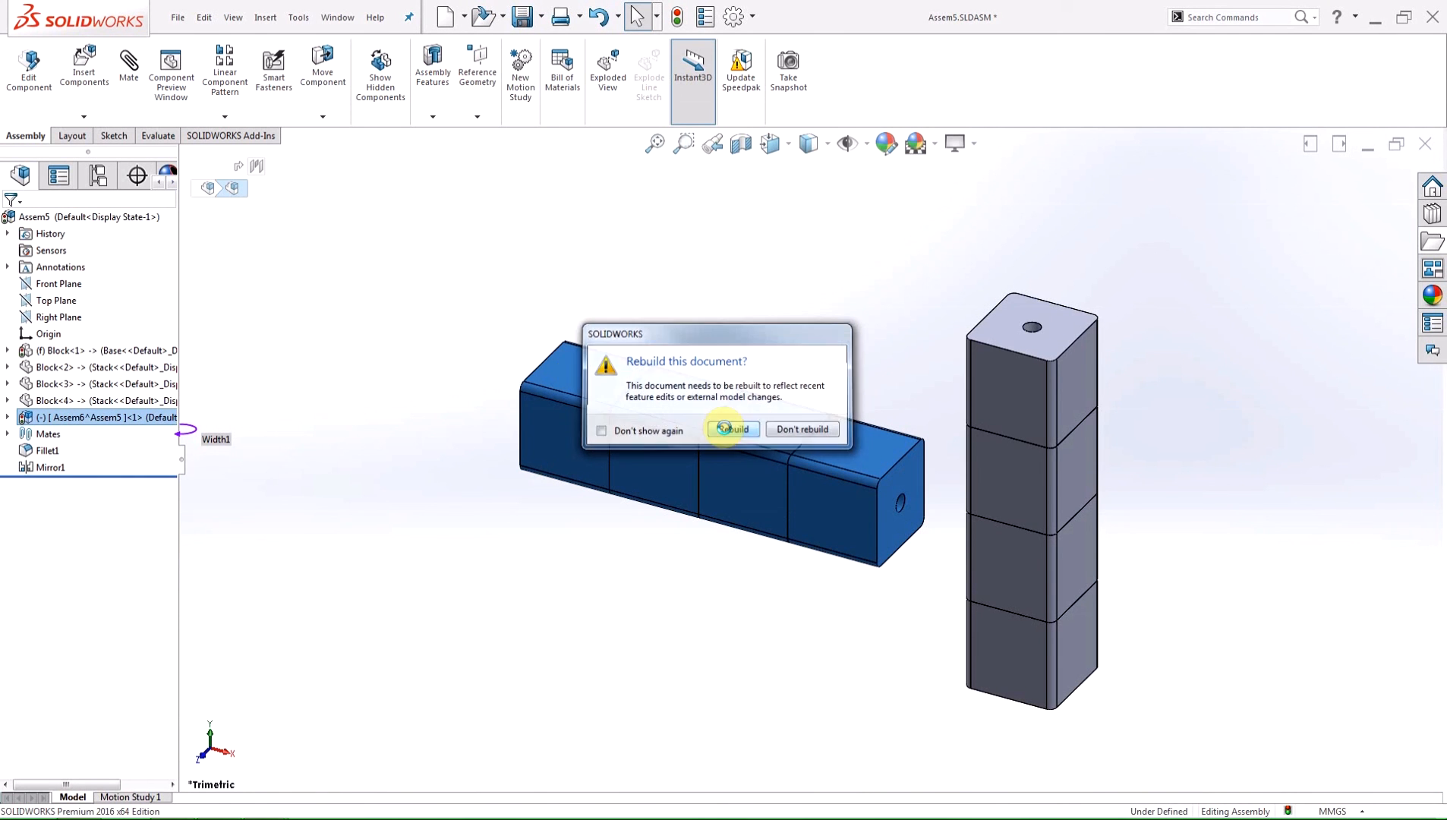
left_click(732, 428)
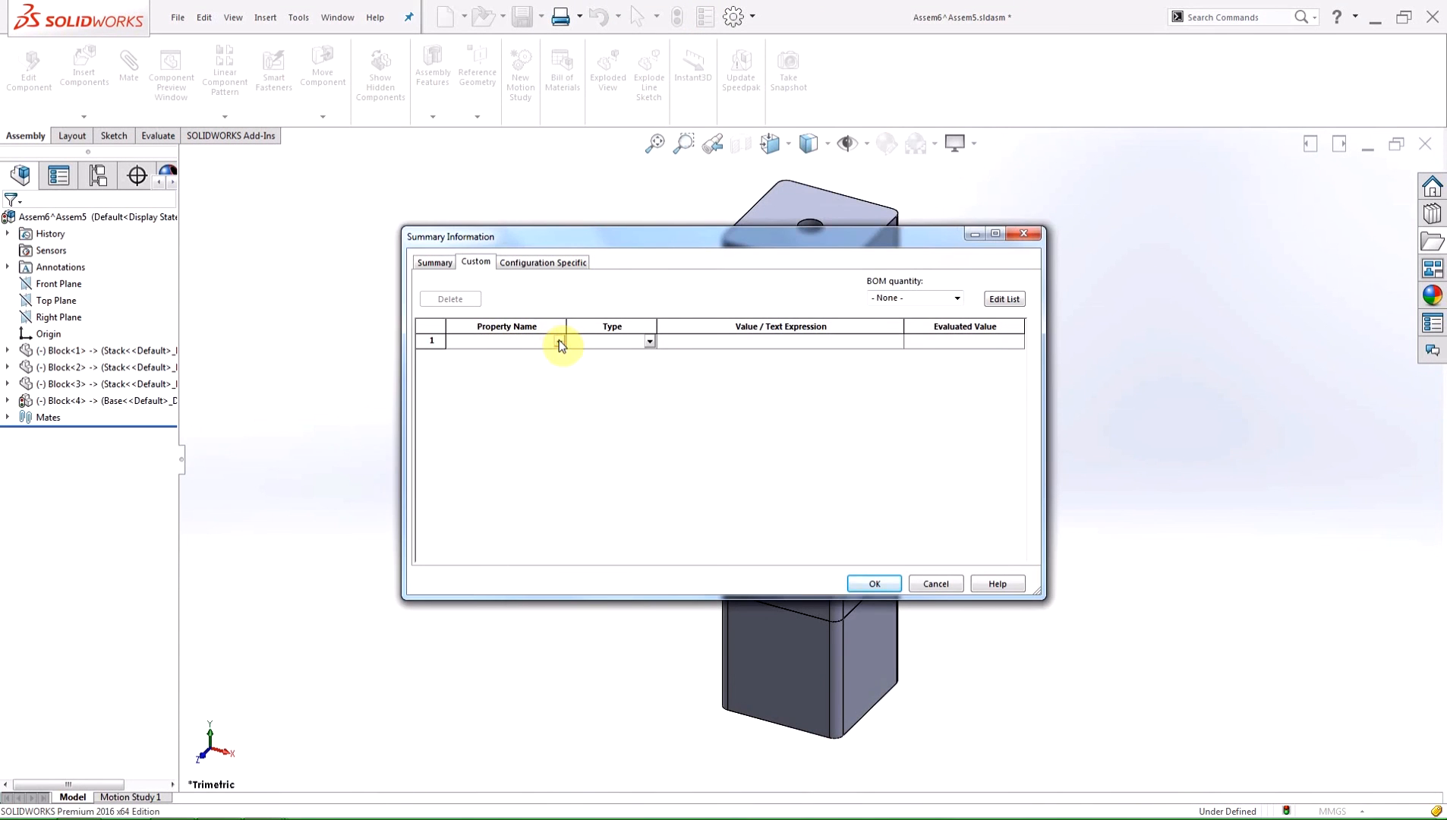
Add a custom Material property linked to SW-Material and confirm the properties.
type("Material")
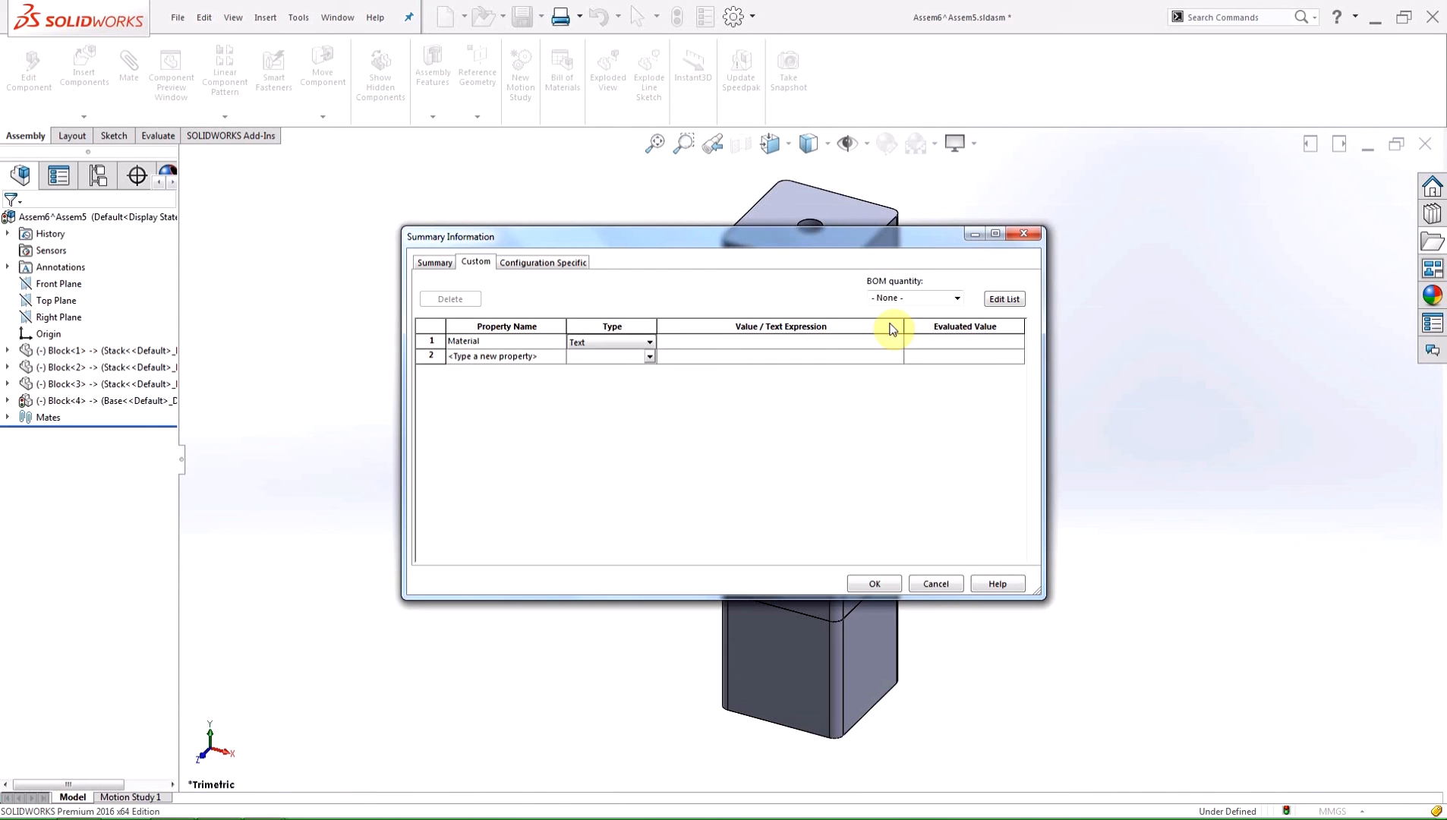
left_click(889, 340)
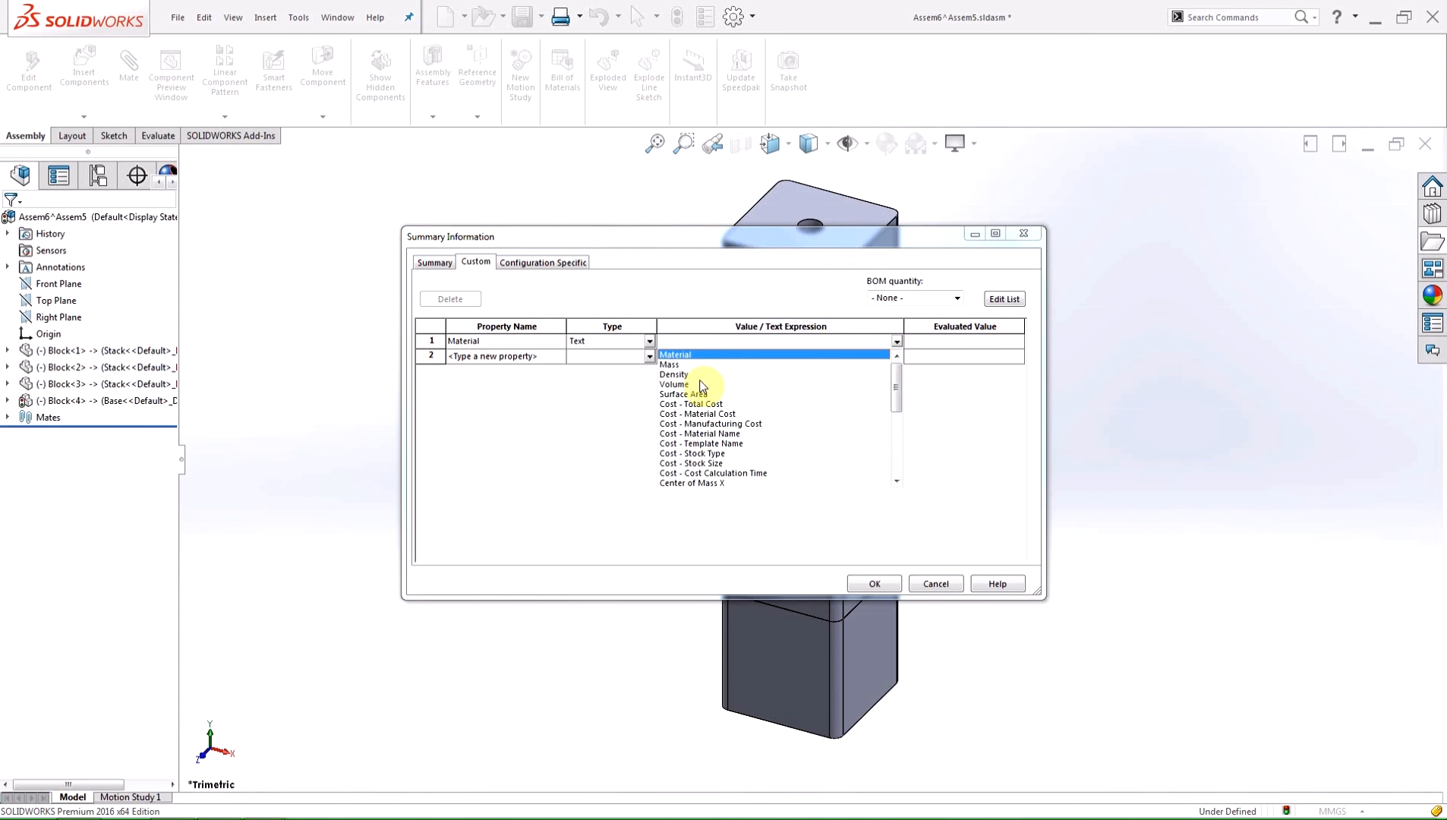
left_click(674, 355)
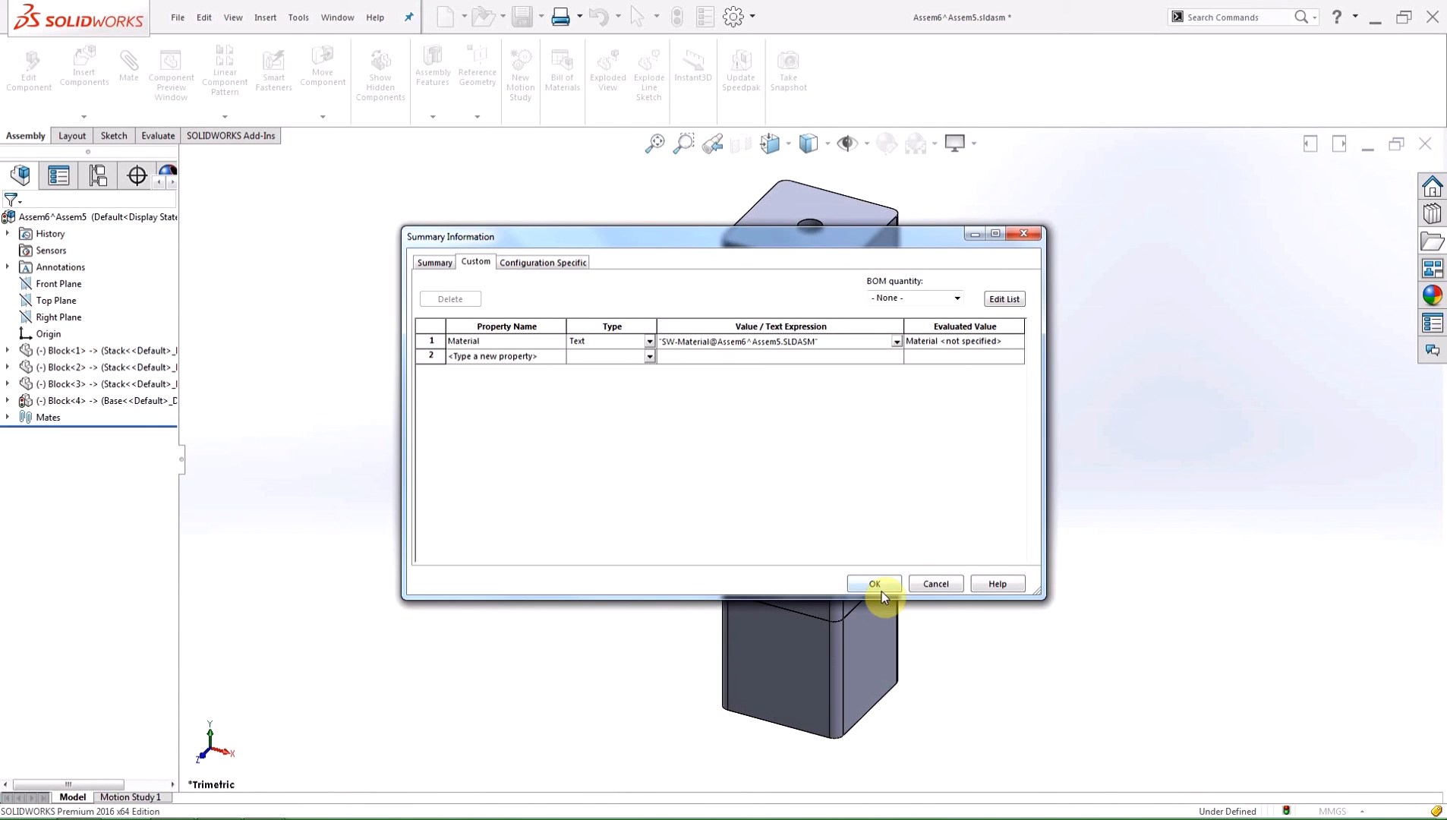
left_click(873, 583)
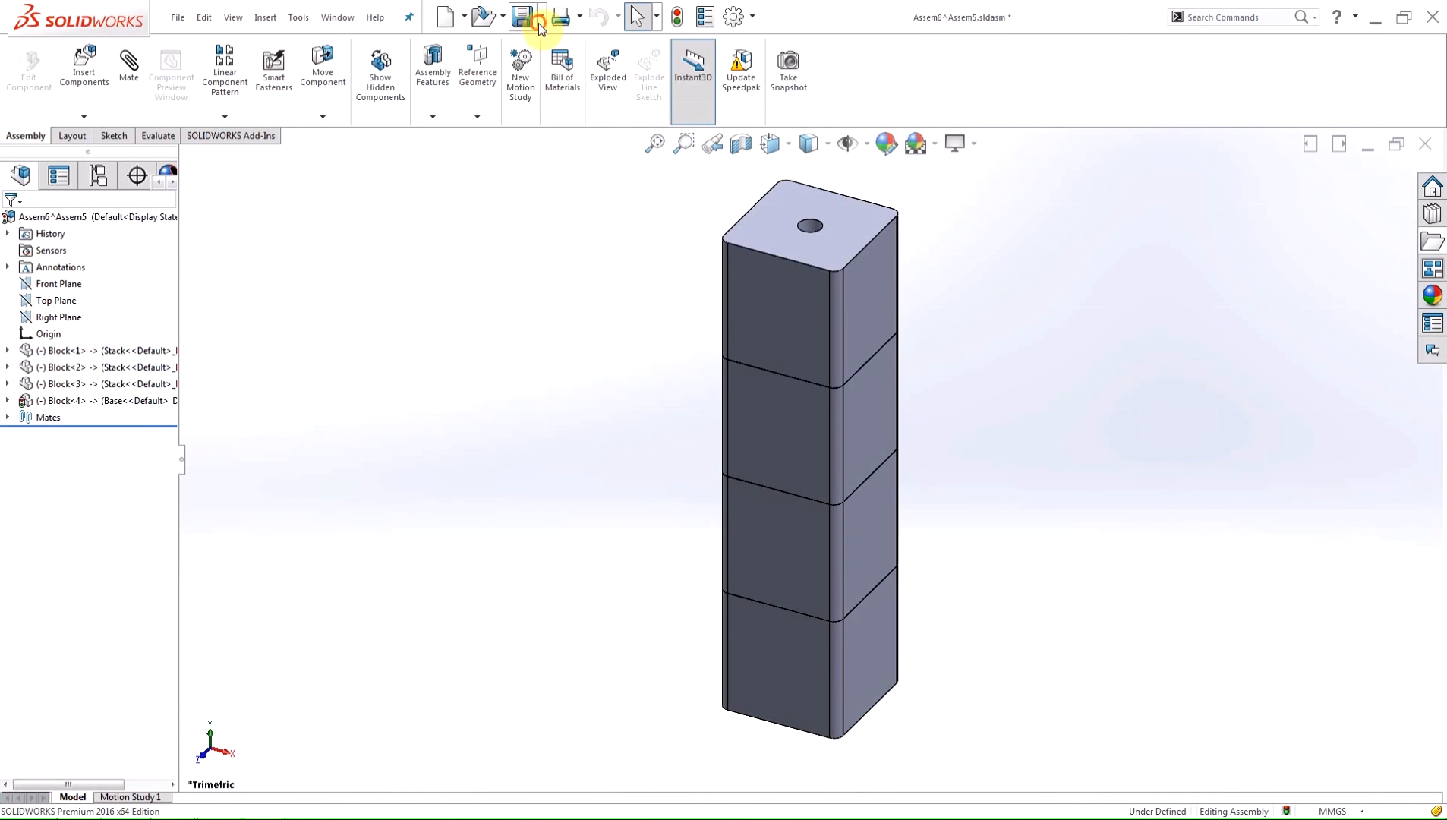
Save the subassembly with a rebuild as the part file Assem6^Assem5.SLDPRT.
left_click(522, 17)
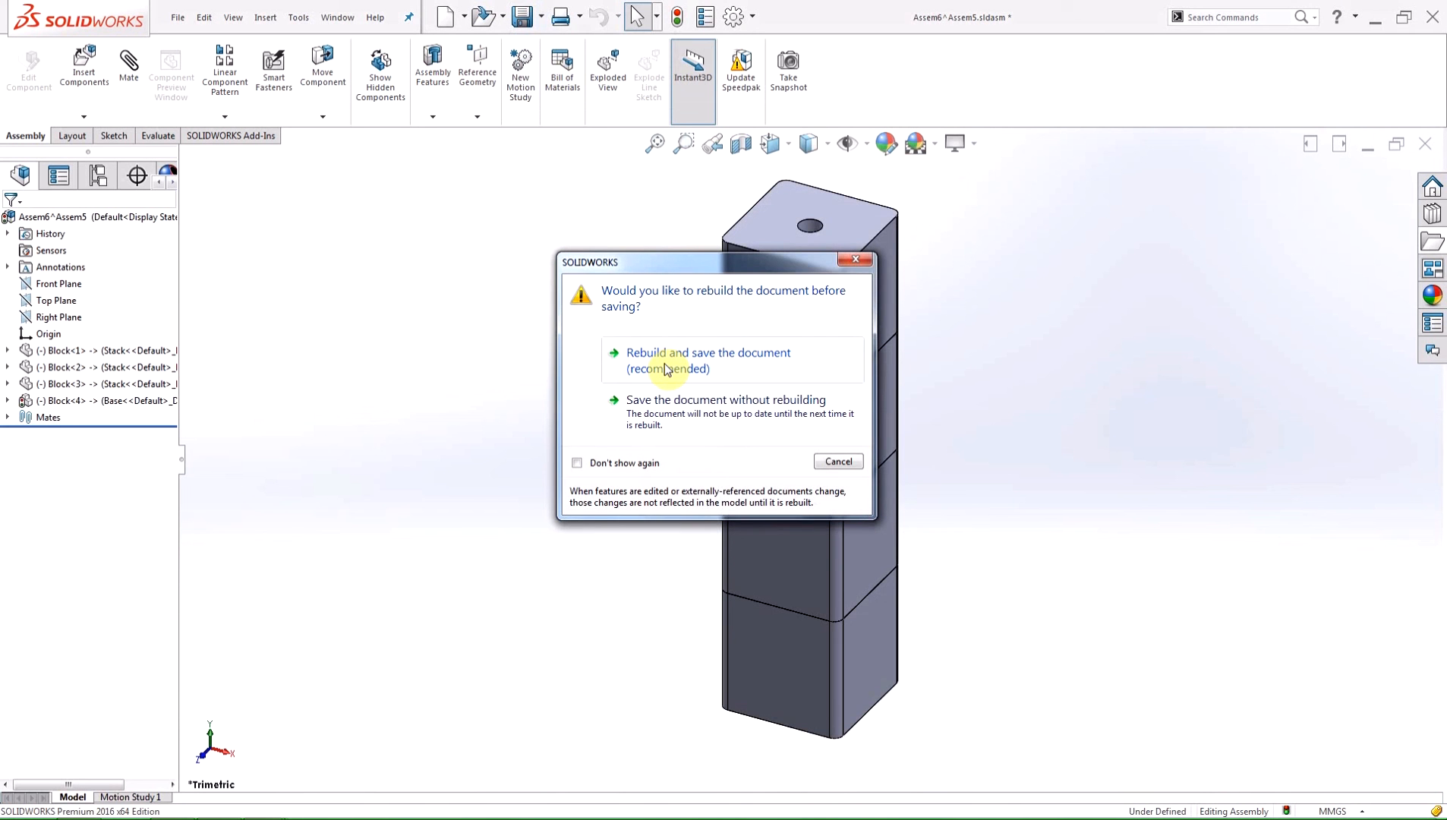
left_click(708, 360)
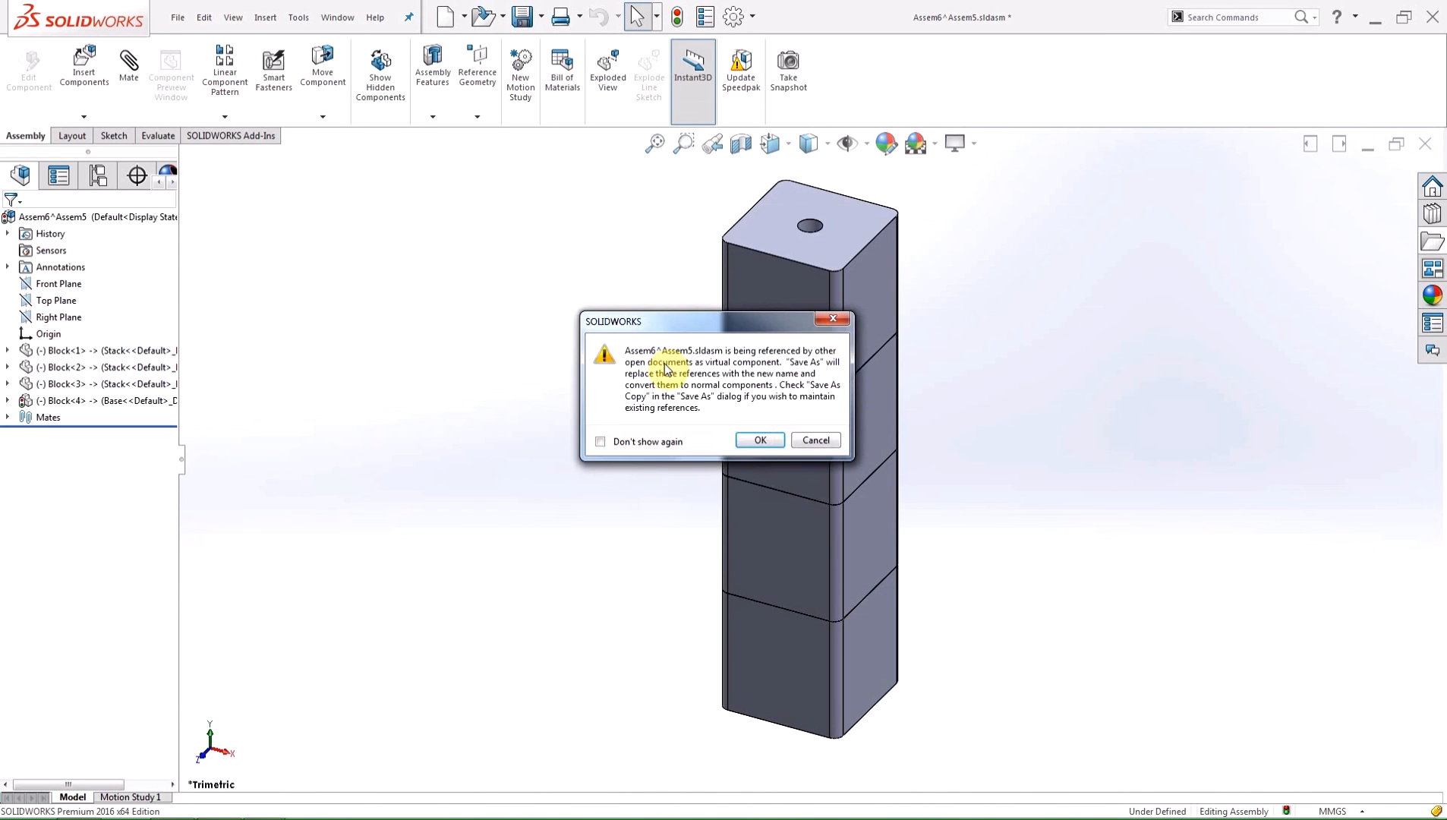
left_click(760, 439)
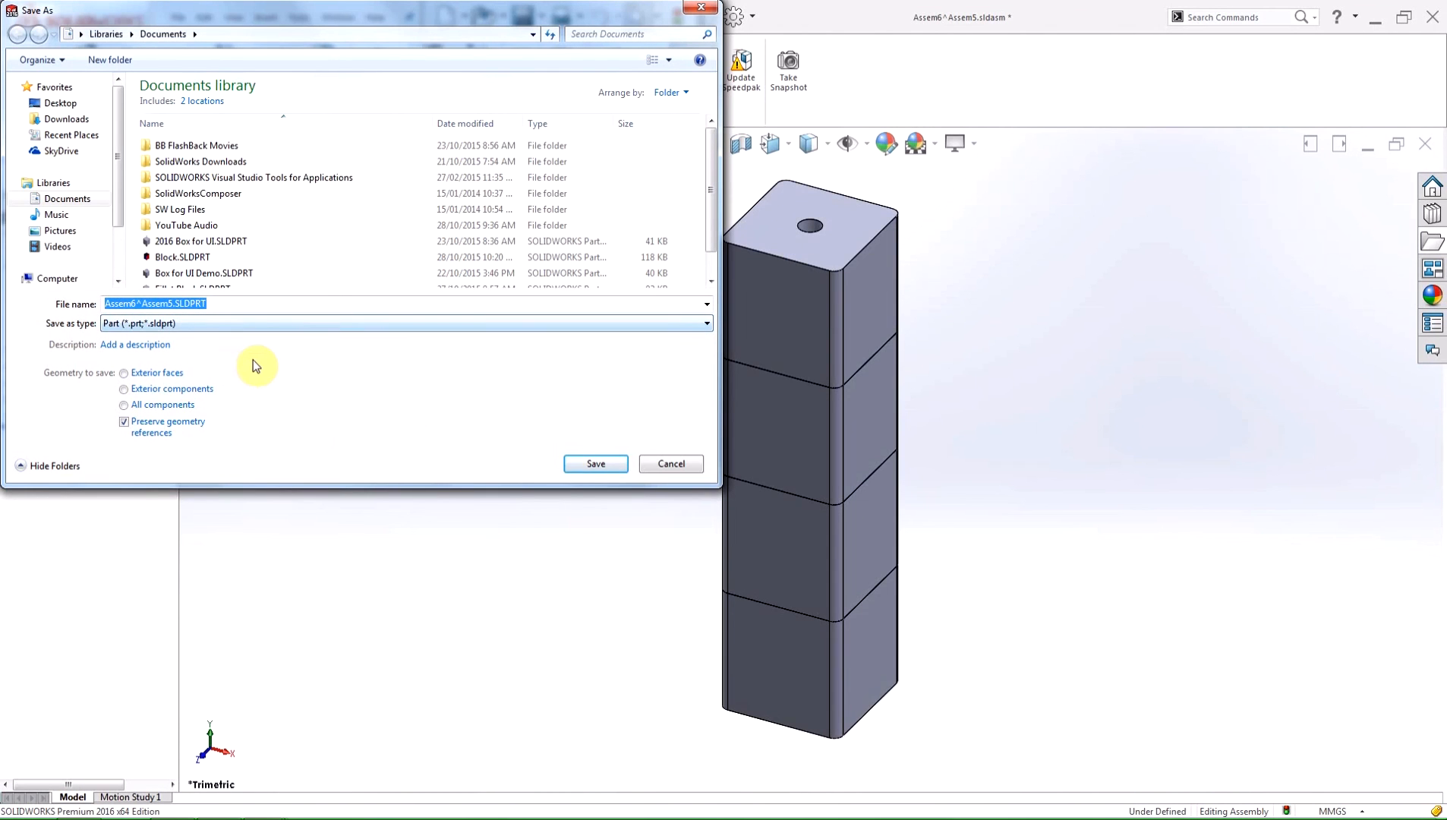
mouse_move(488, 455)
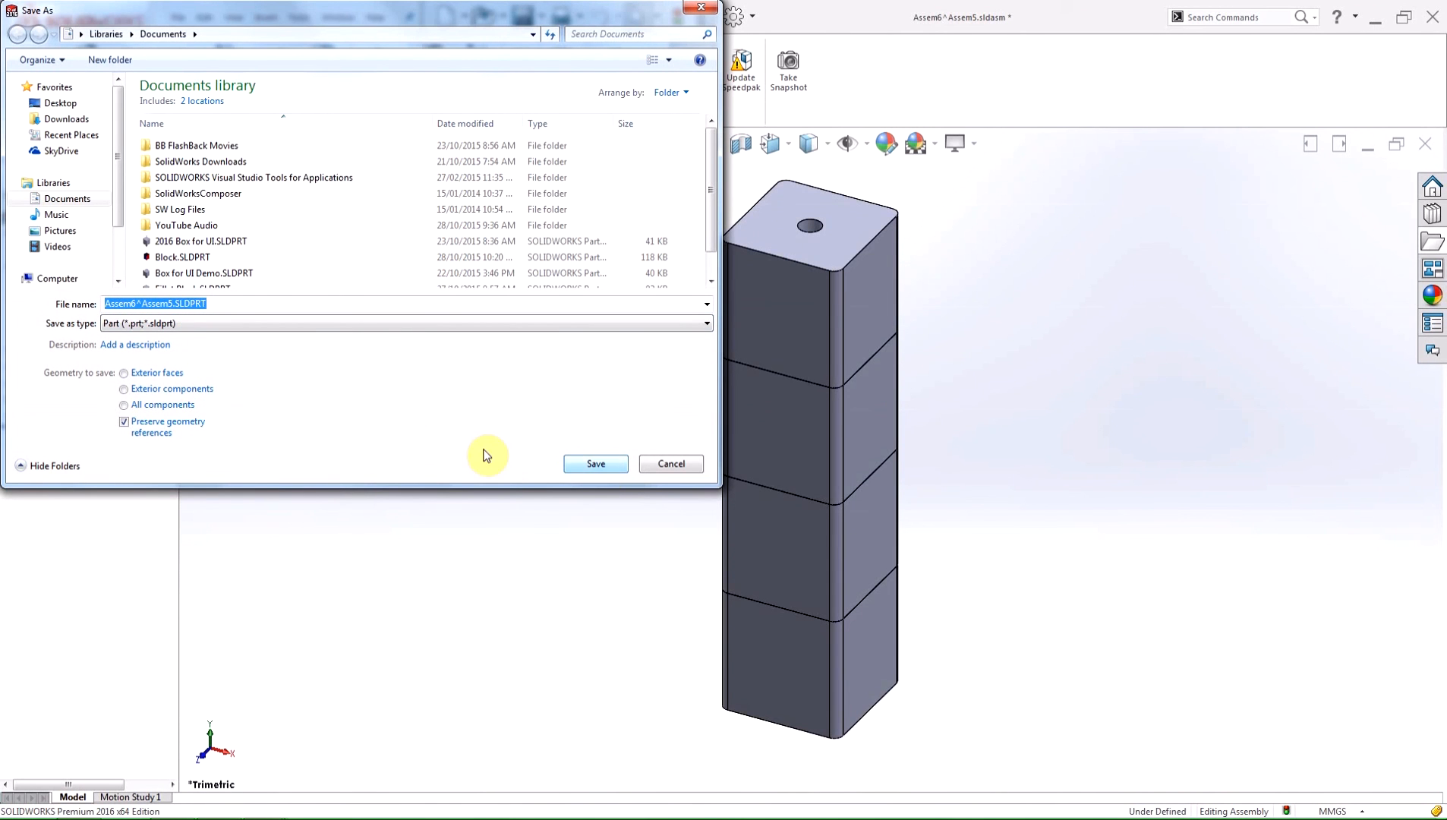
left_click(596, 463)
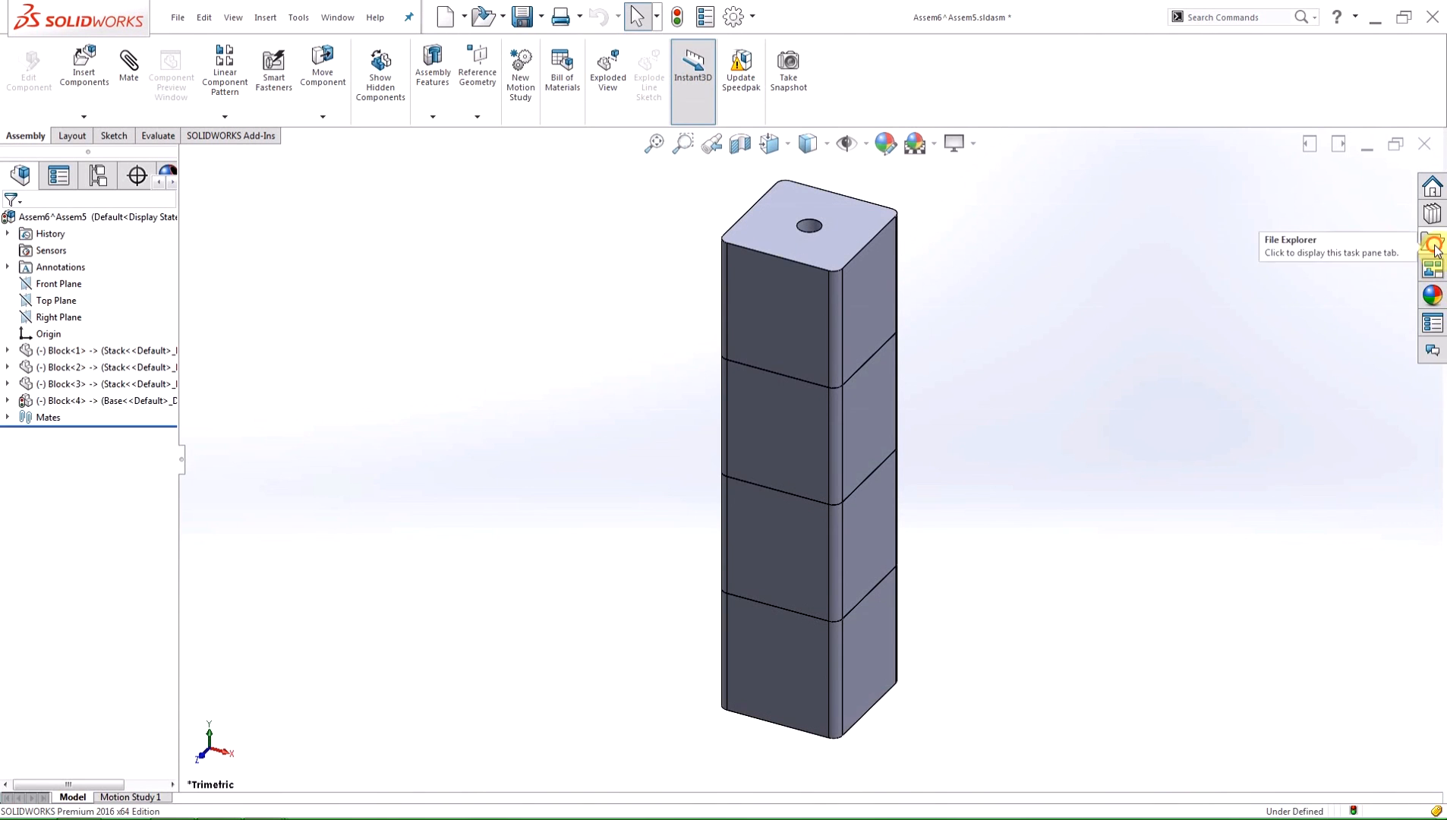
Open Assem6^Assem5.SLDPRT from the file pane, decline FeatureWorks, and return to Assem5.
left_click(1433, 243)
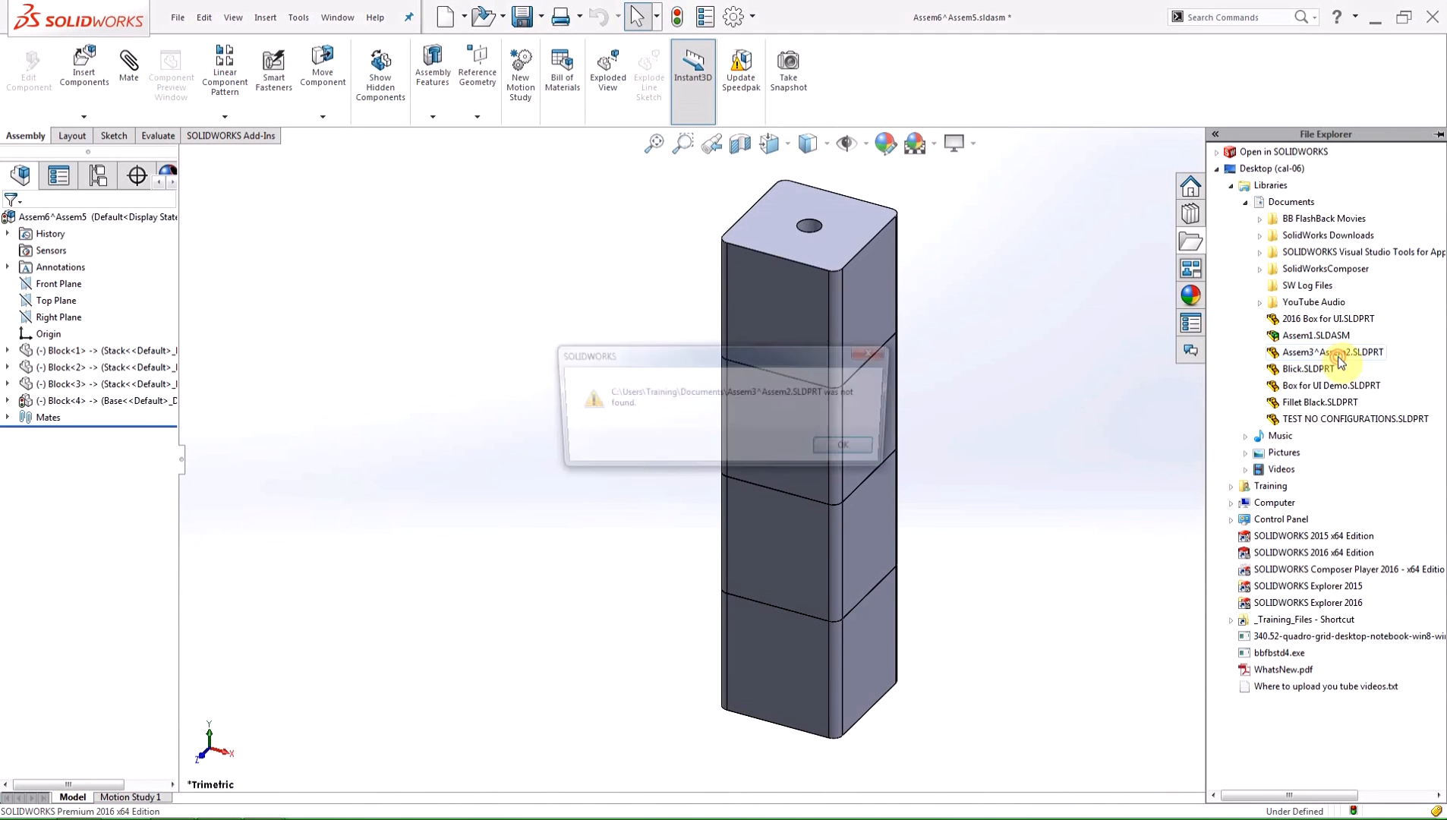
left_click(841, 444)
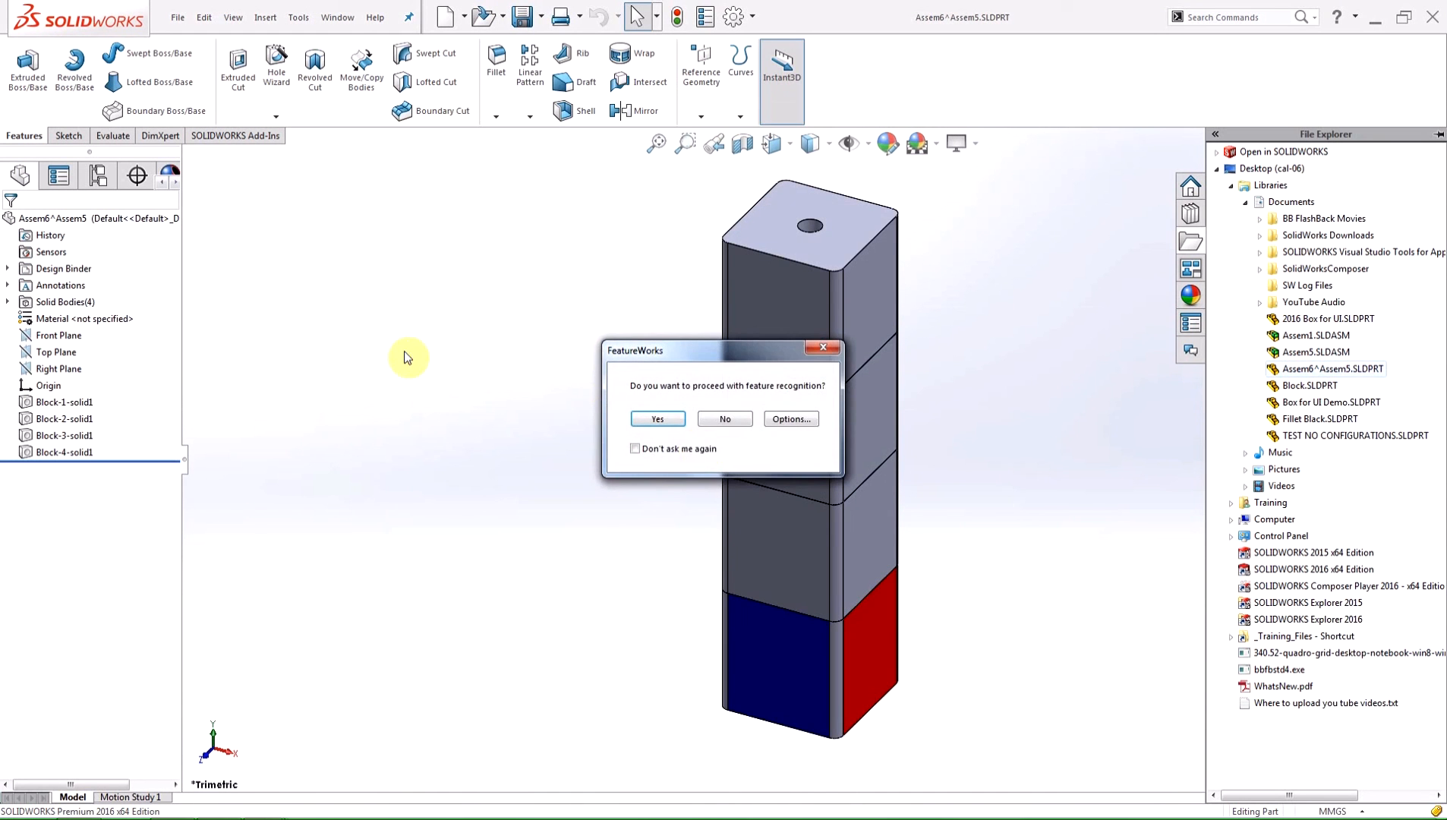
left_click(724, 418)
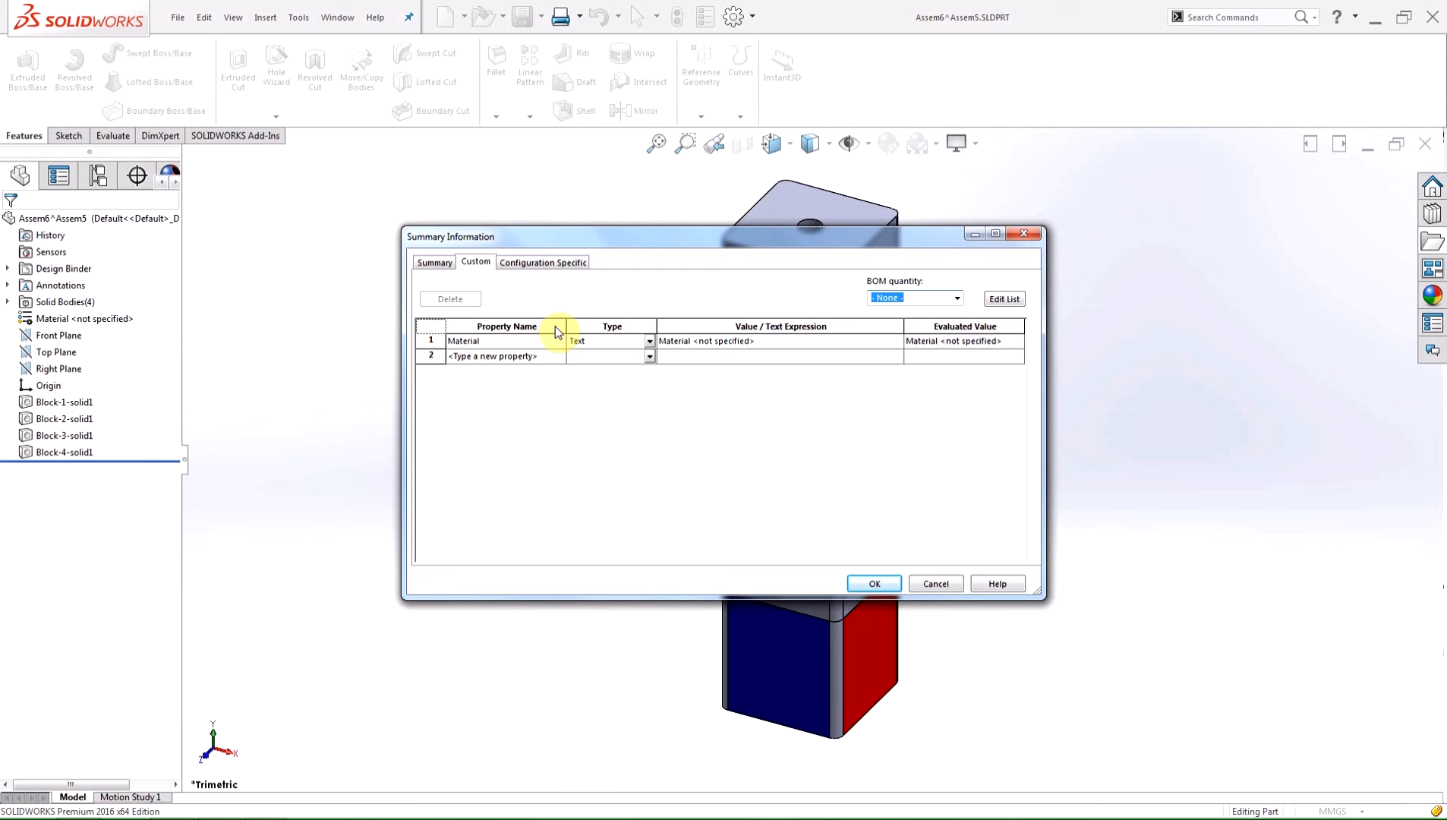
left_click(871, 583)
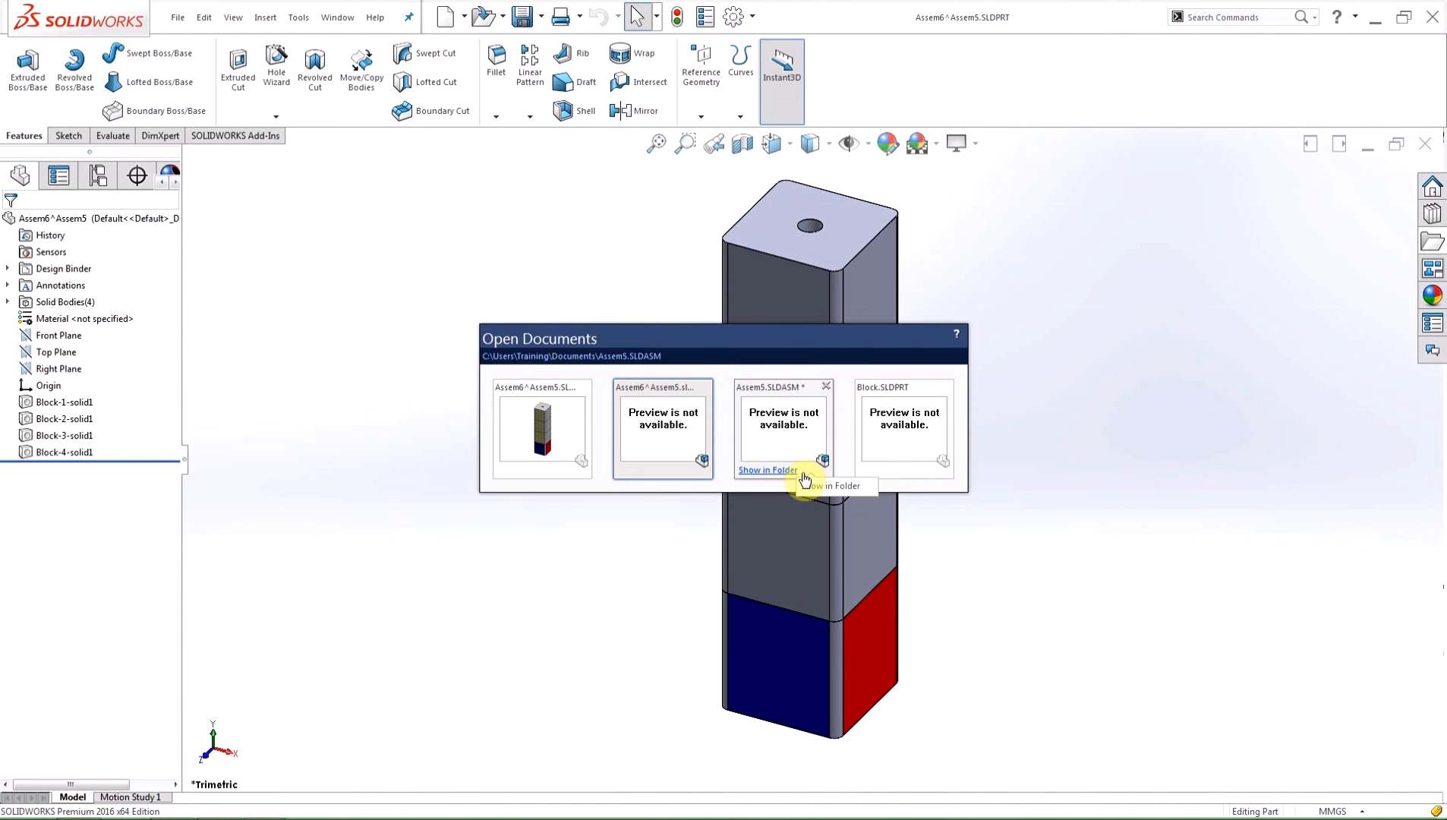
left_click(782, 429)
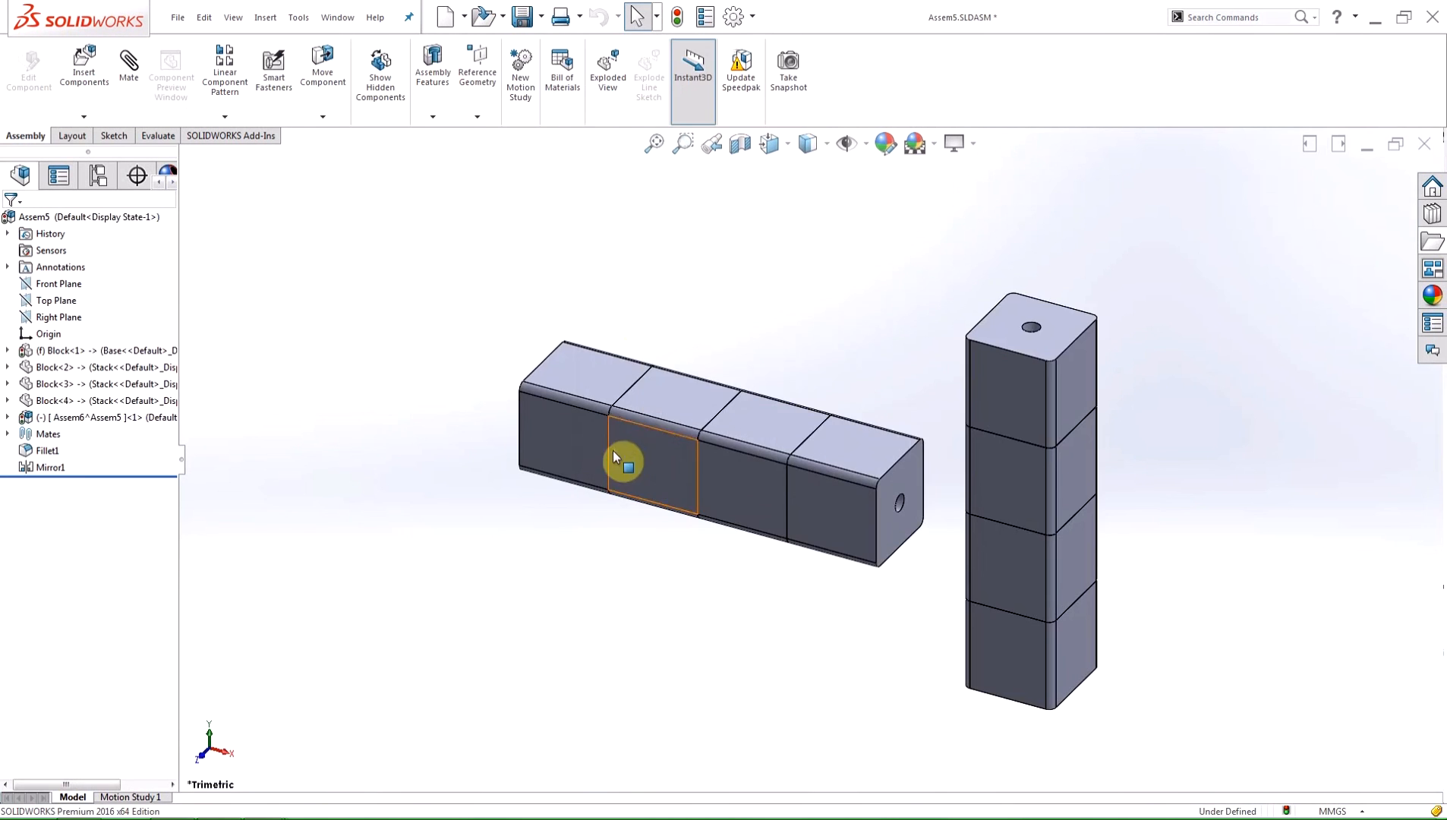
Run Performance Evaluation on Assem5, view component rebuild times, then close it.
left_click(157, 135)
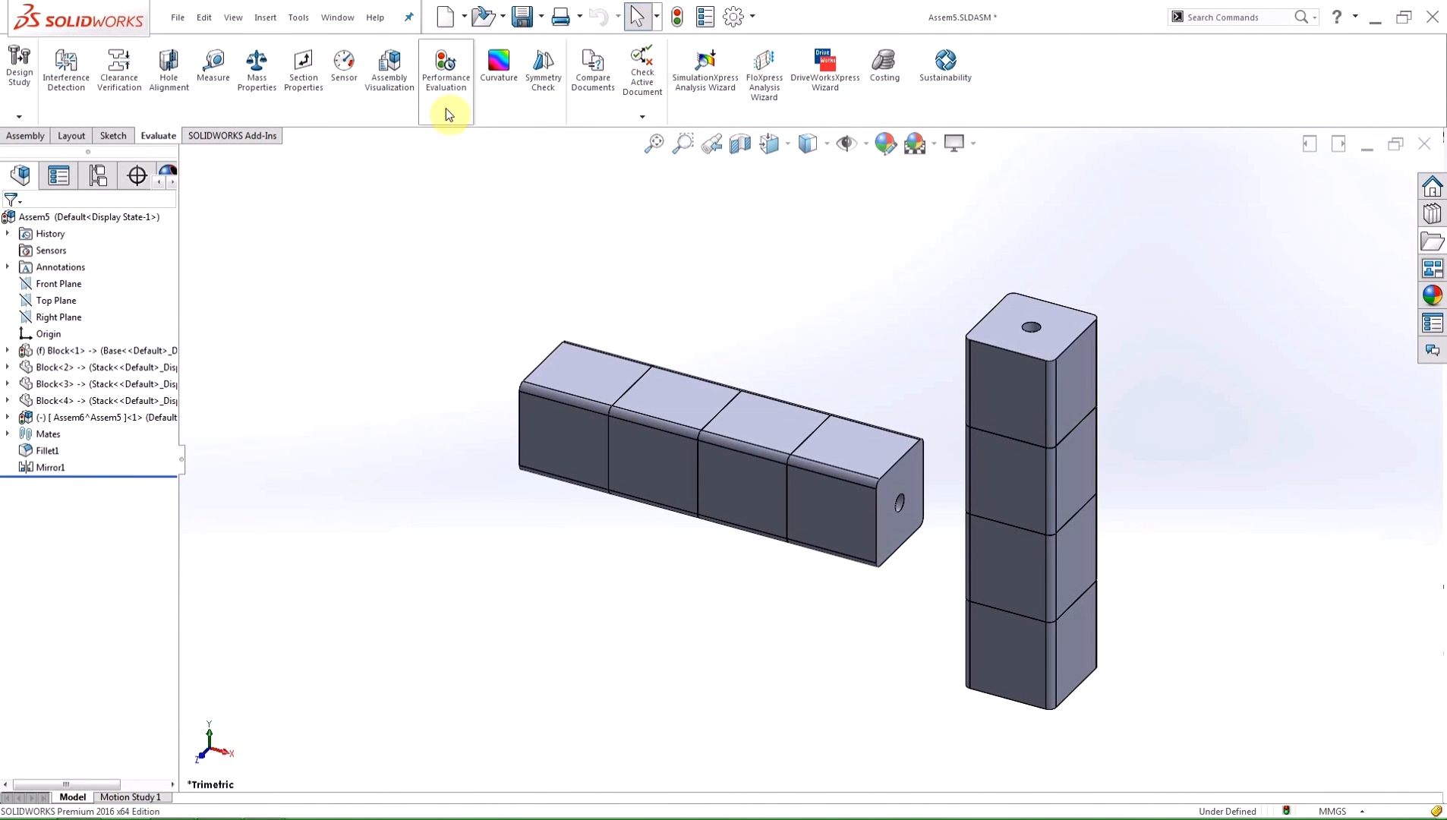
mouse_move(446, 114)
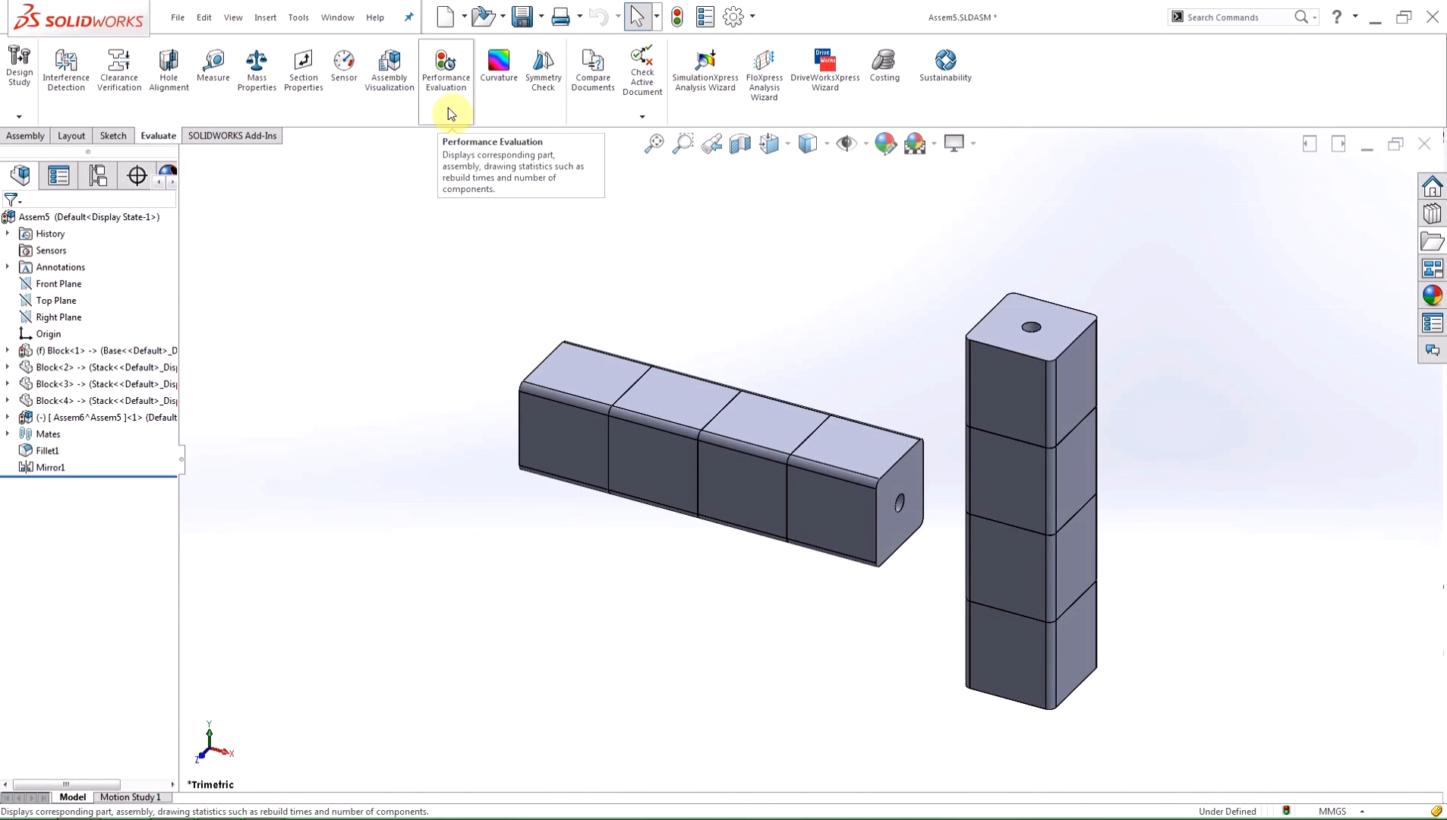
left_click(446, 66)
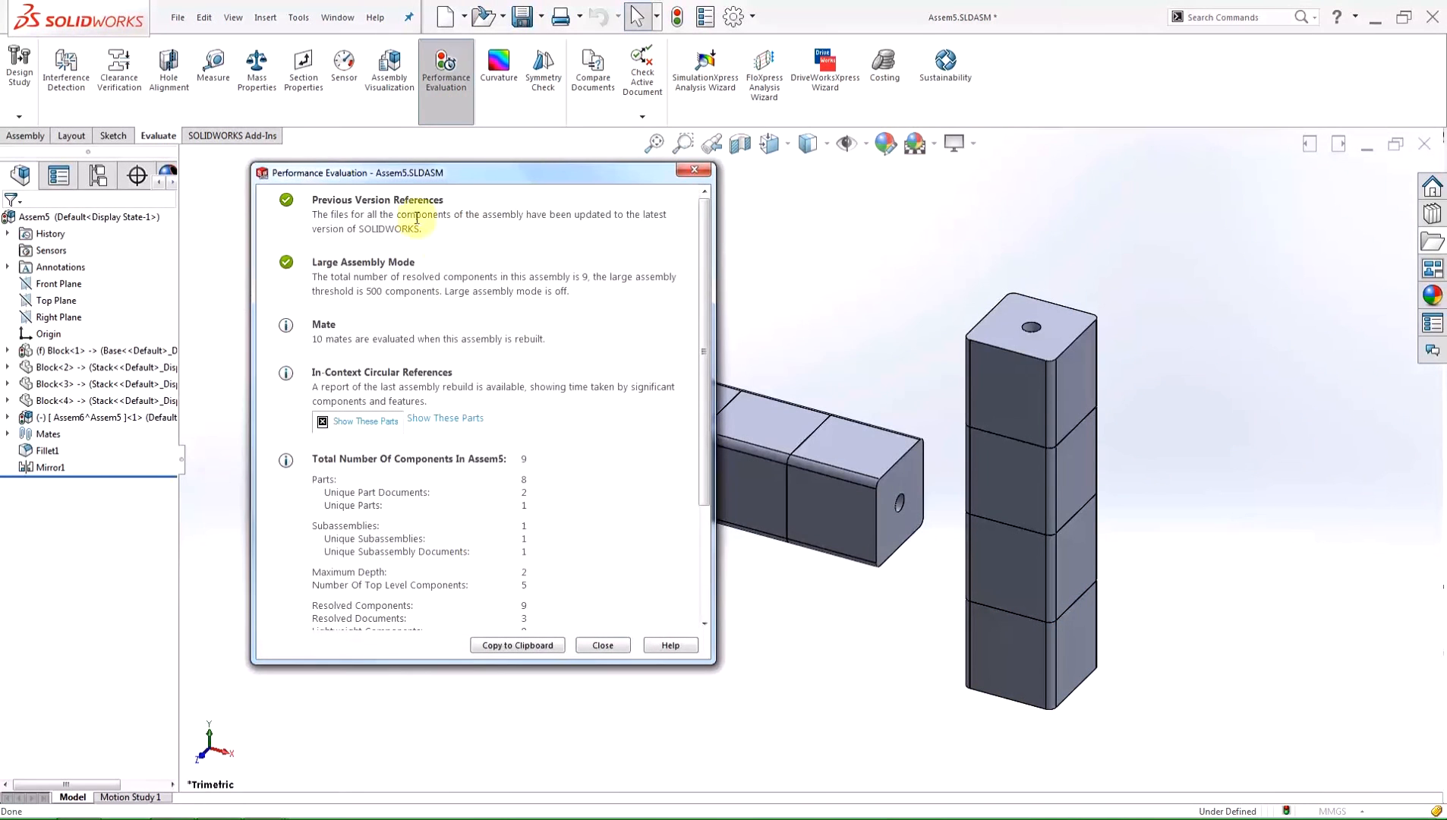
mouse_move(392, 434)
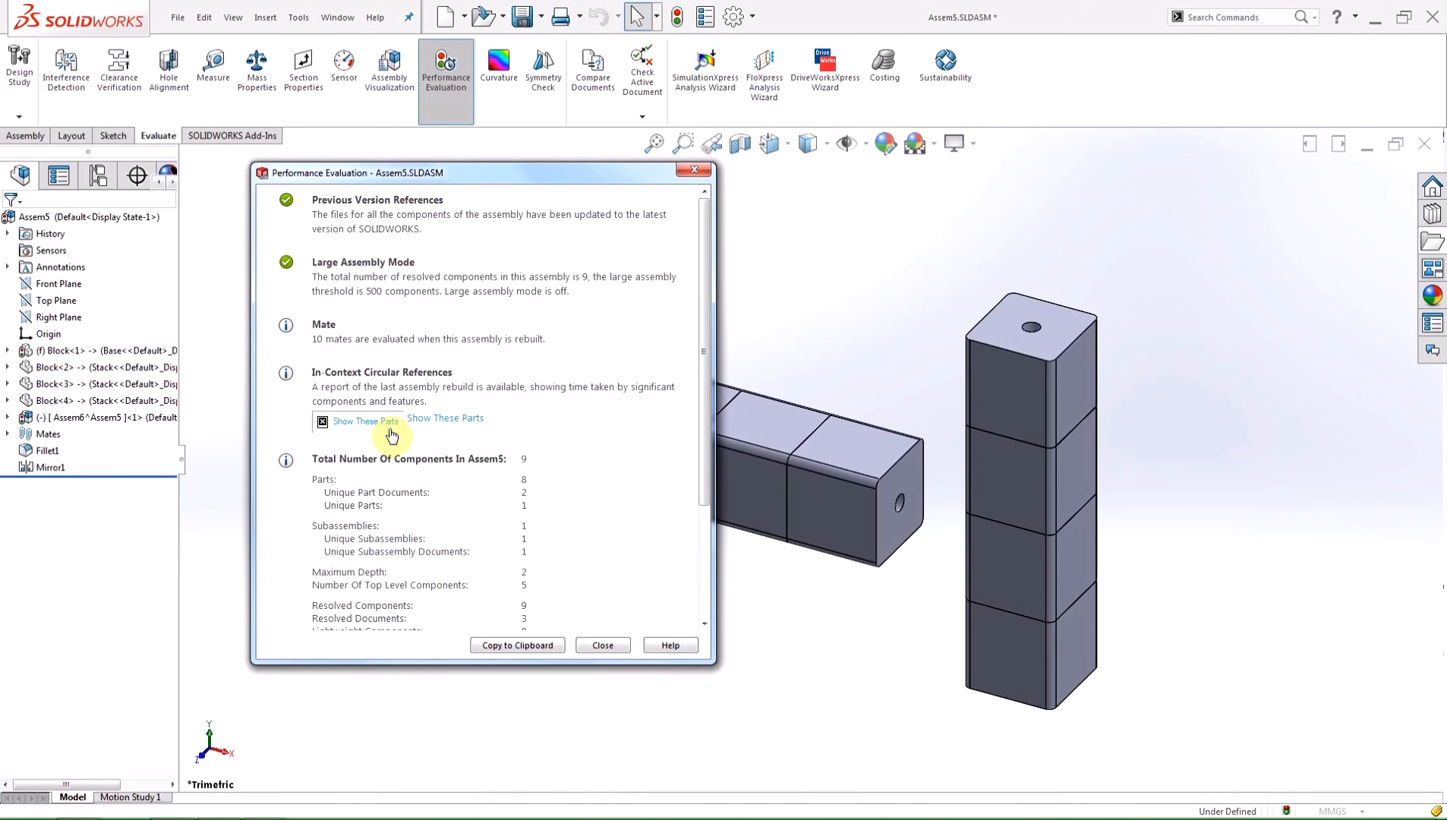
mouse_move(381, 430)
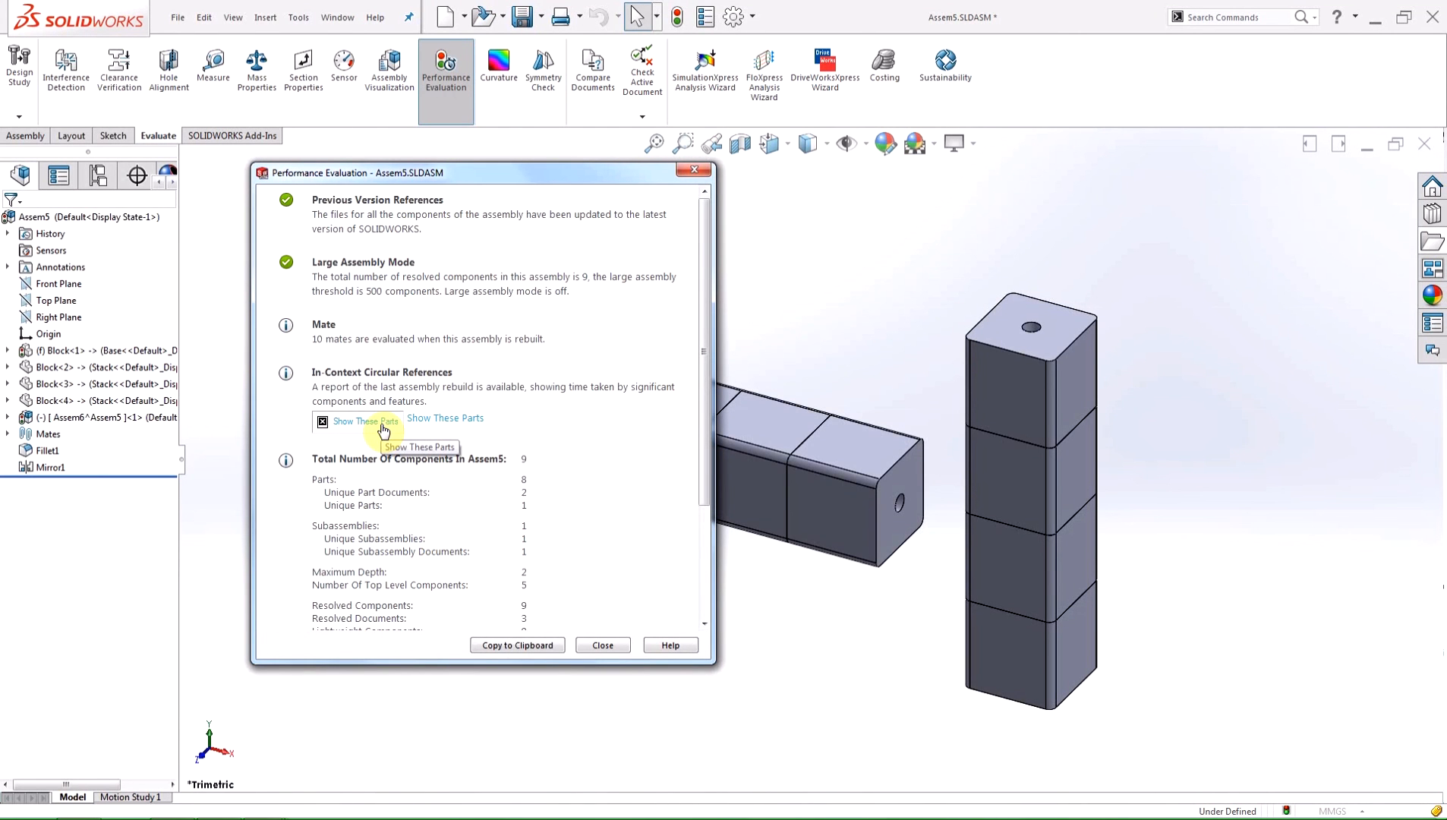
left_click(362, 421)
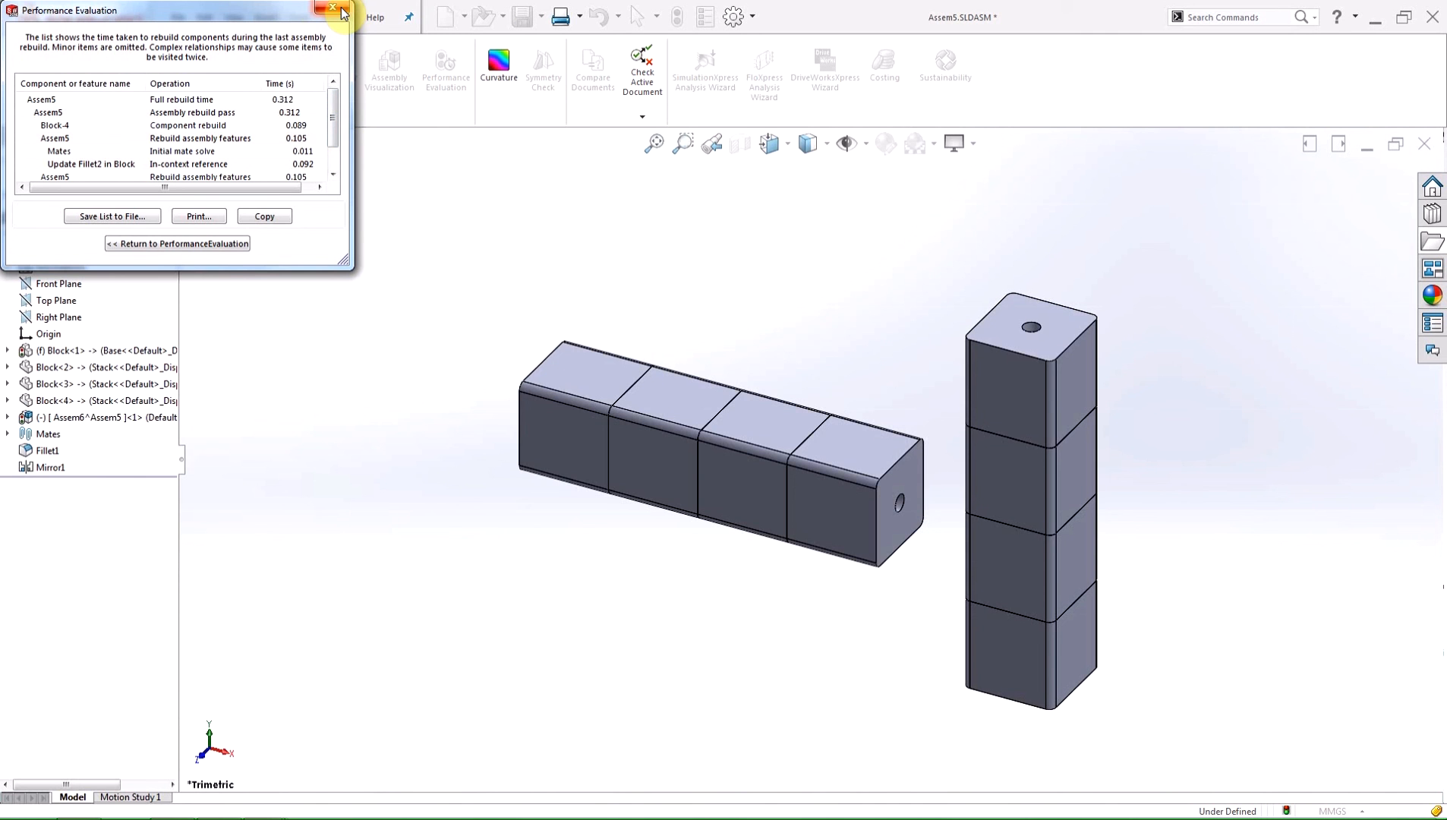
left_click(331, 10)
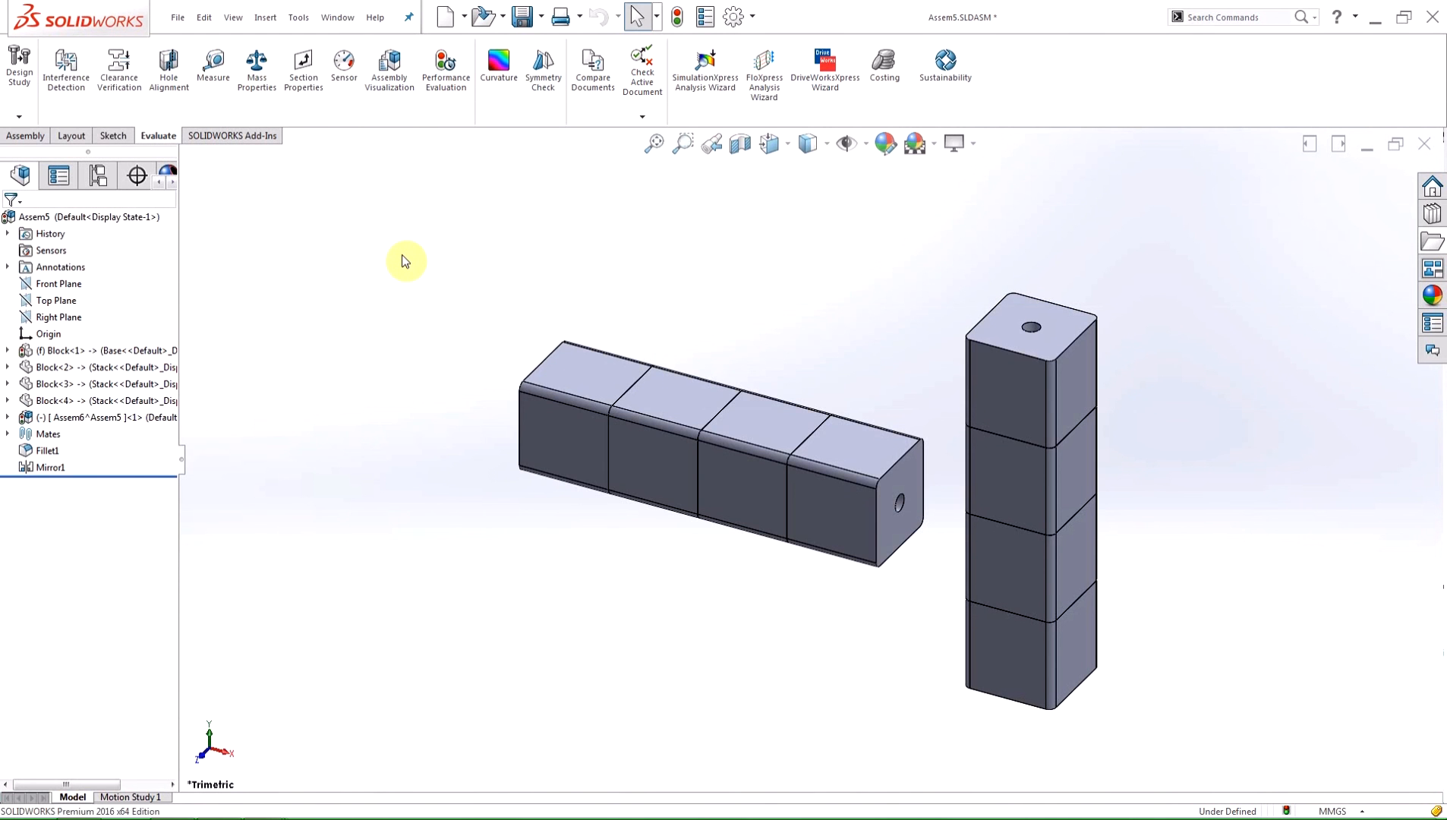